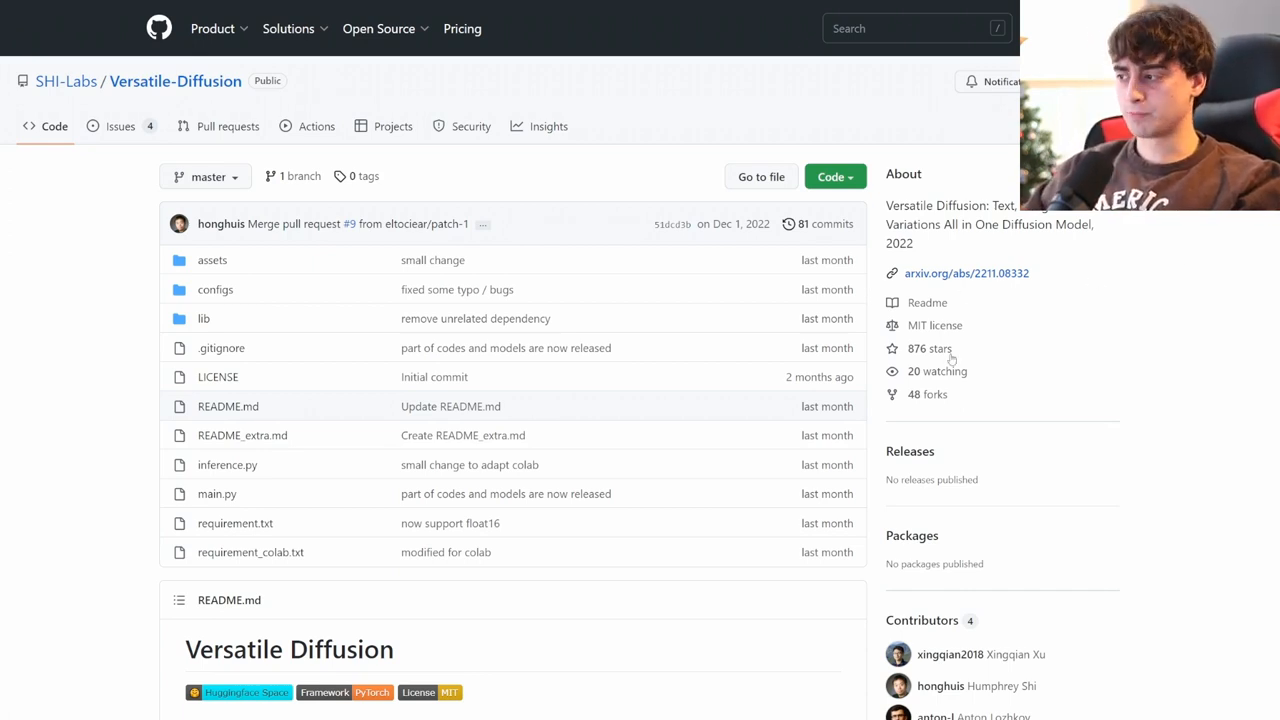
pyautogui.moveTo(1072, 362)
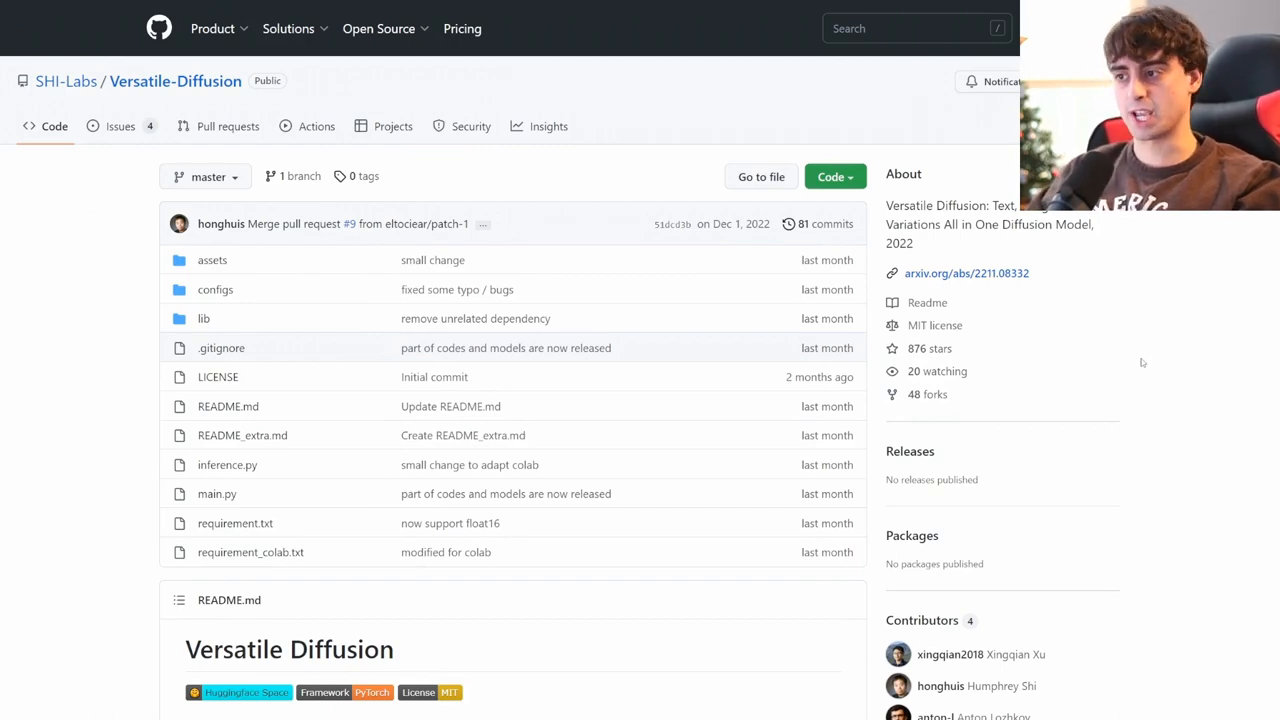
# Highlight the README's unified multi-flow claim and the future speech, music, video, 3D modalities
pyautogui.scroll(-3)
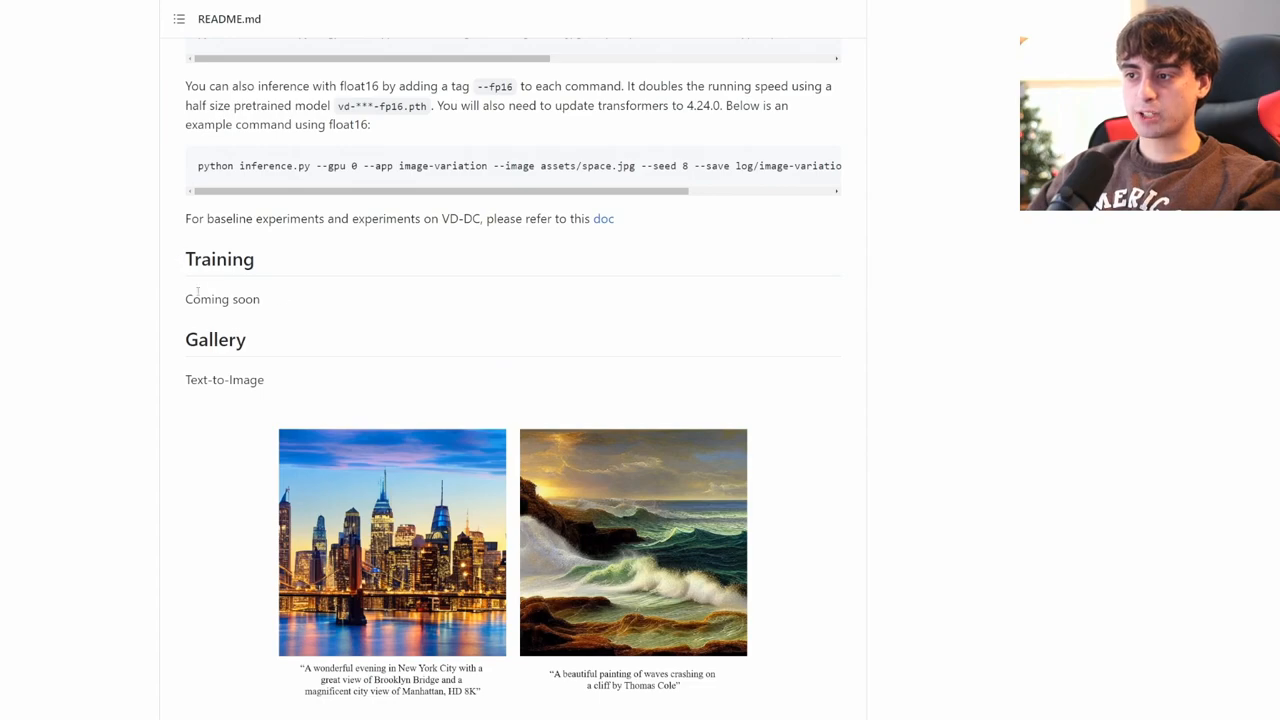
pyautogui.scroll(-3)
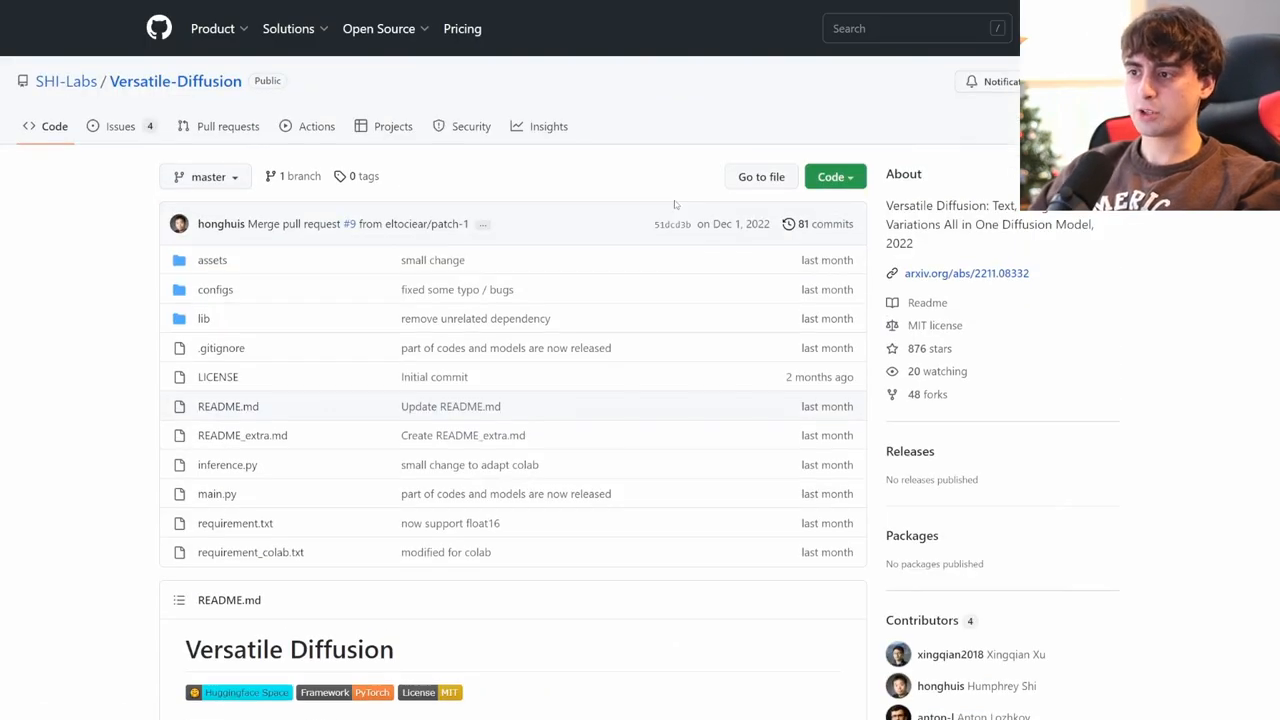
pyautogui.scroll(-3)
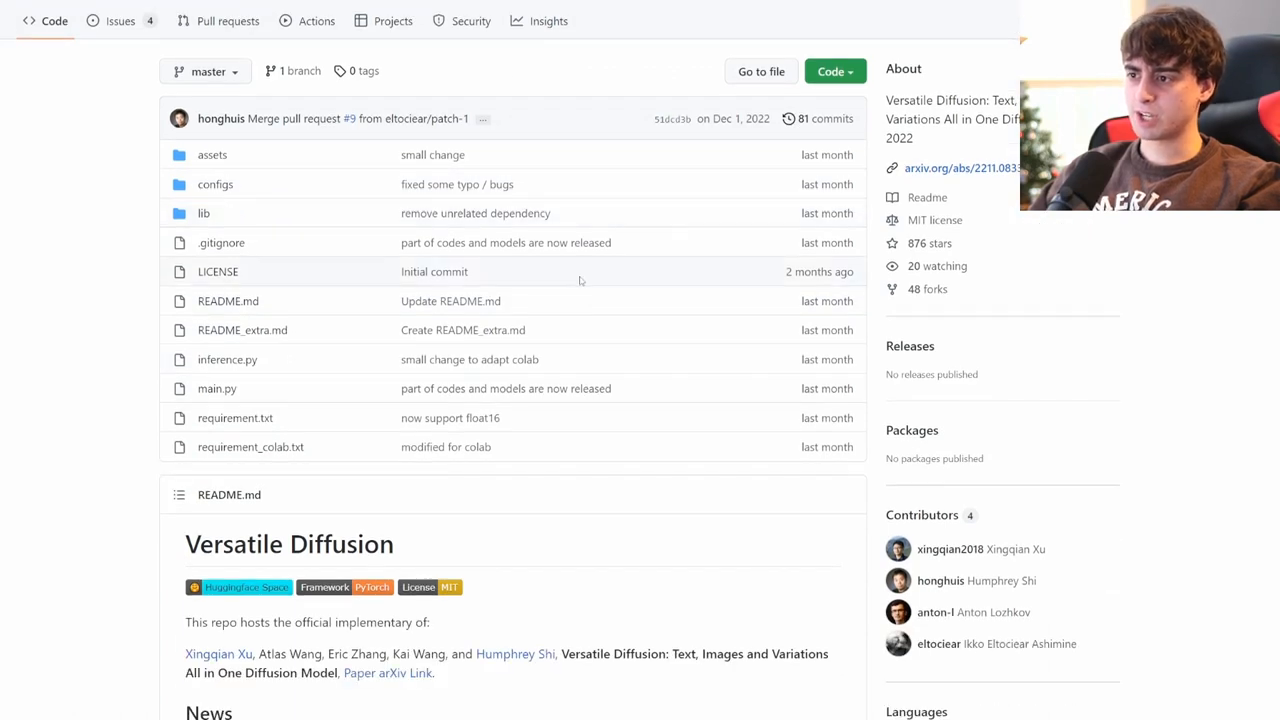
pyautogui.scroll(-3)
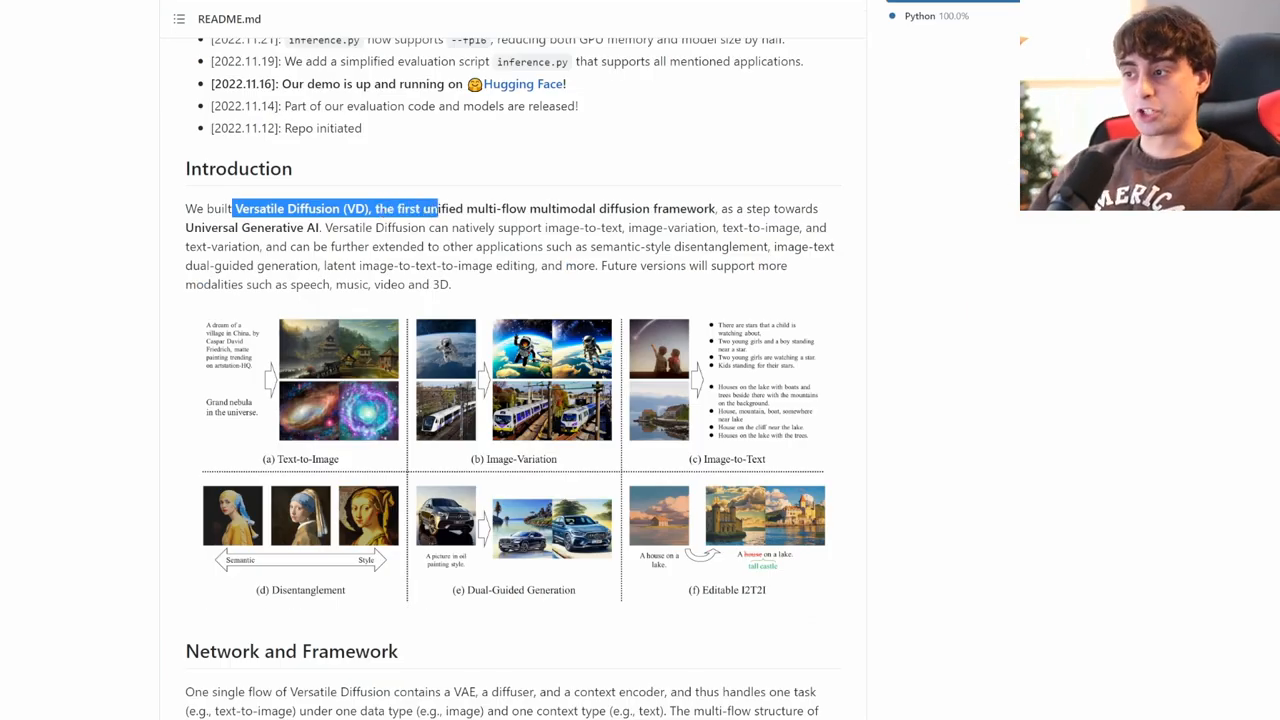
pyautogui.moveTo(435, 208); pyautogui.dragTo(625, 208)
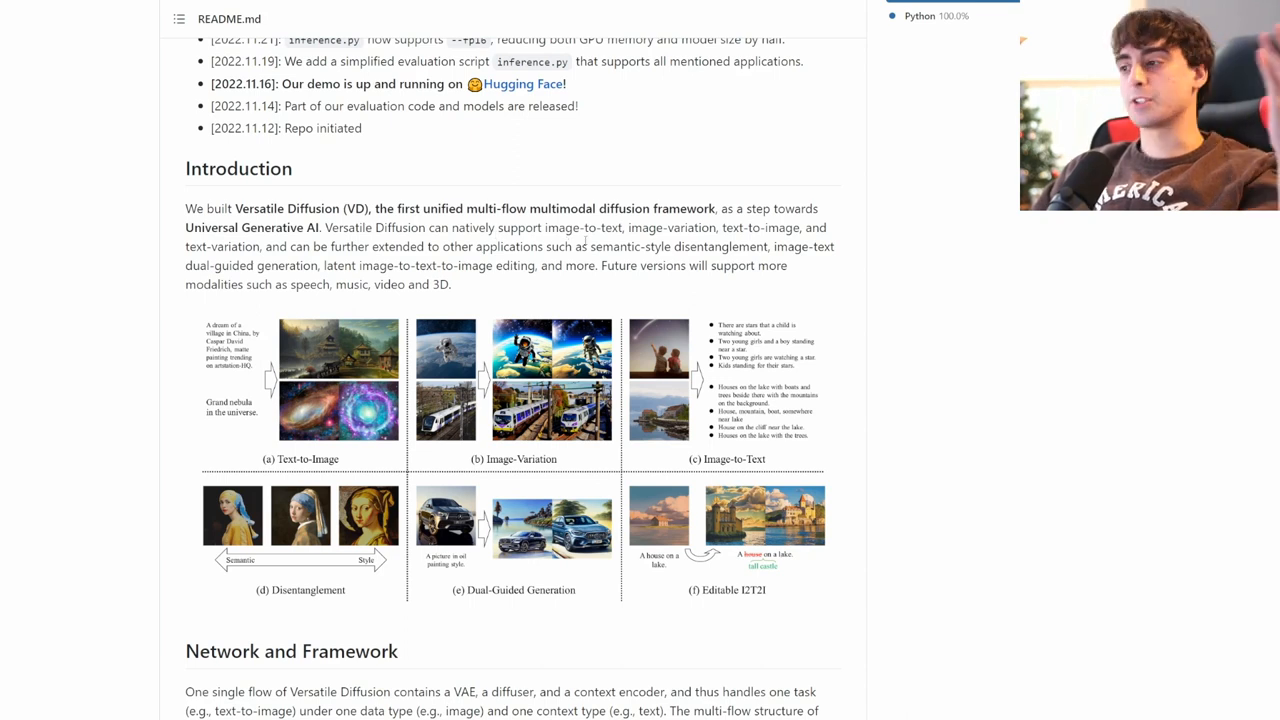
pyautogui.moveTo(560, 227); pyautogui.dragTo(513, 265)
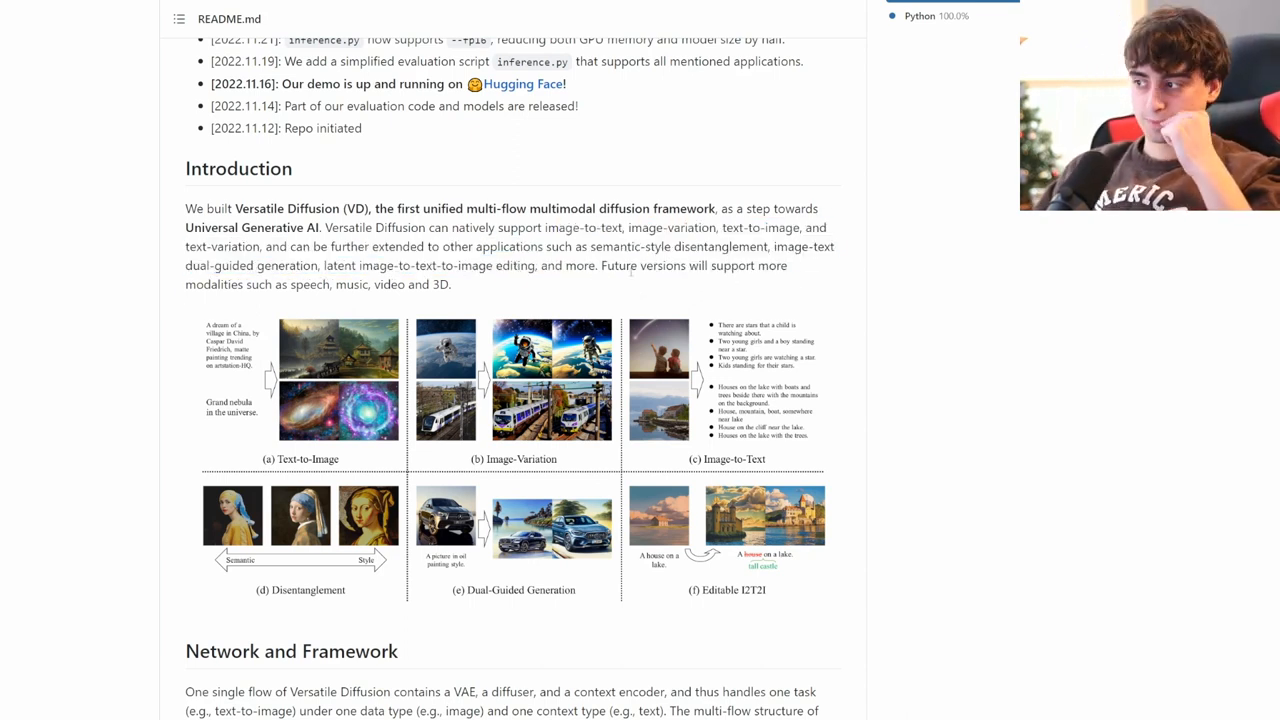
pyautogui.moveTo(610, 265); pyautogui.dragTo(258, 284)
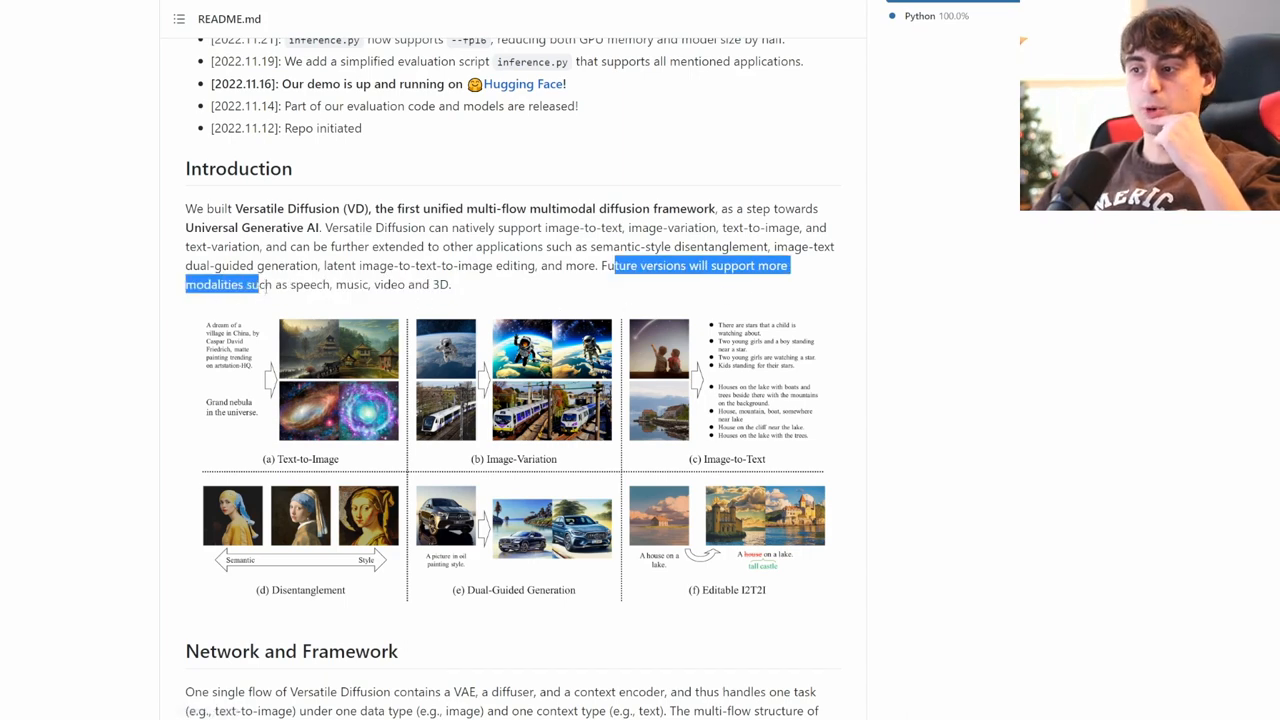
pyautogui.moveTo(257, 284); pyautogui.dragTo(407, 284)
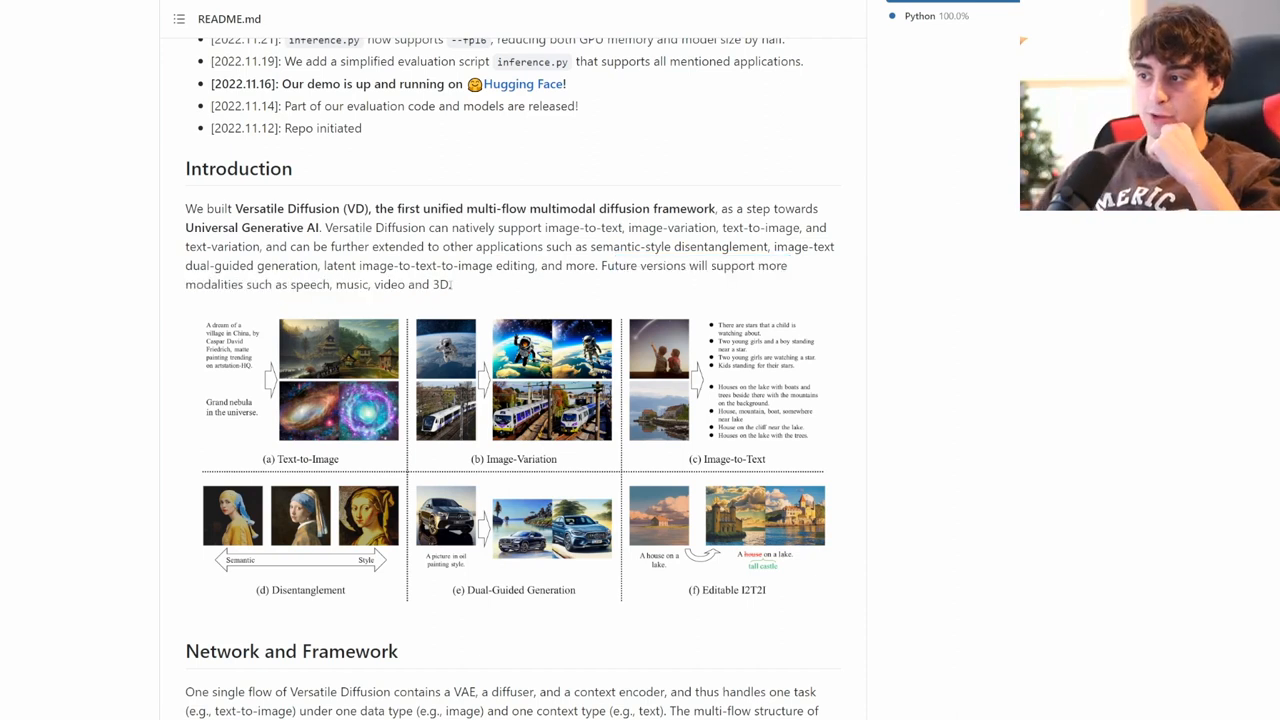
pyautogui.moveTo(250, 284); pyautogui.dragTo(450, 284)
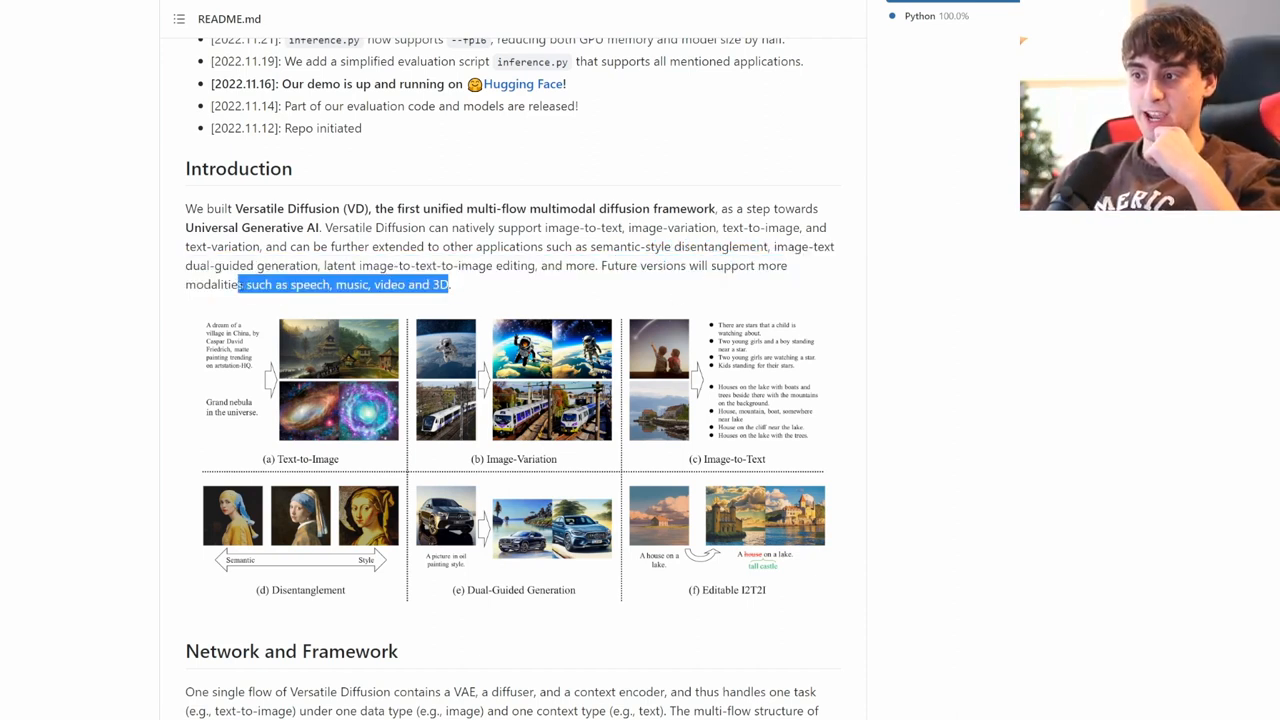
pyautogui.click(461, 291)
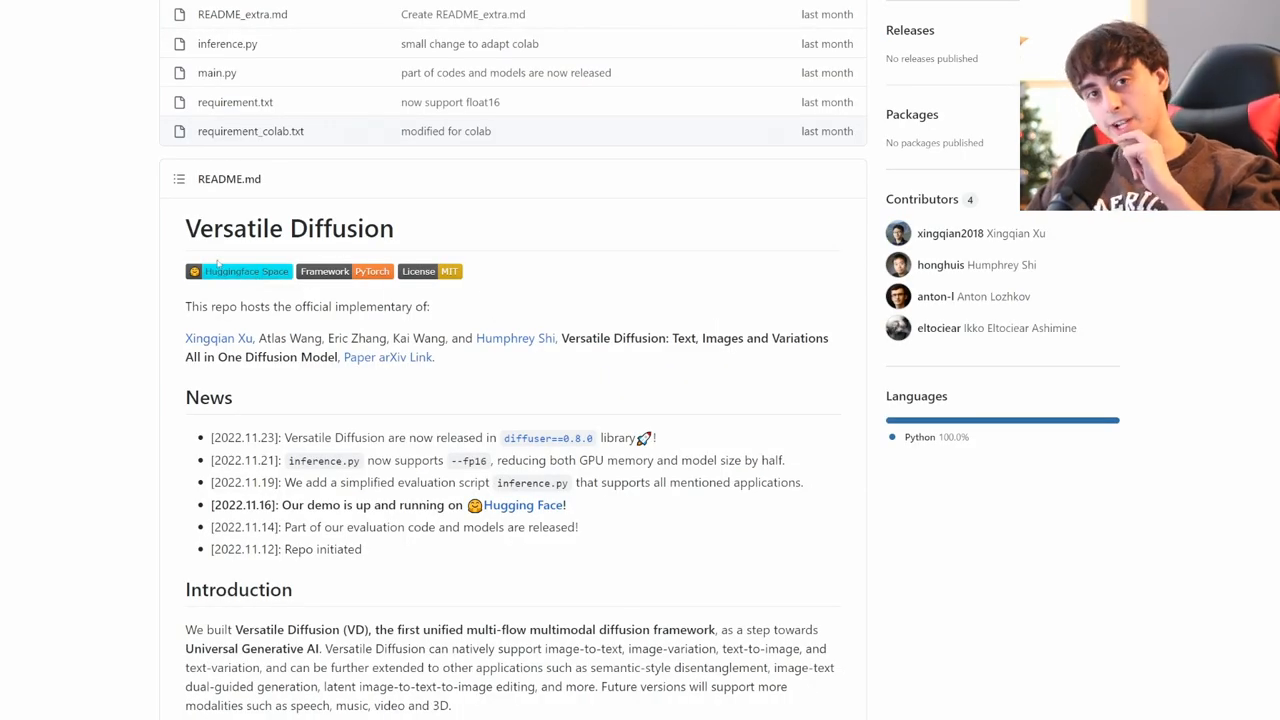
# Open the Versatile Diffusion Hugging Face Space and scroll to the VD Flows options
pyautogui.click(238, 271)
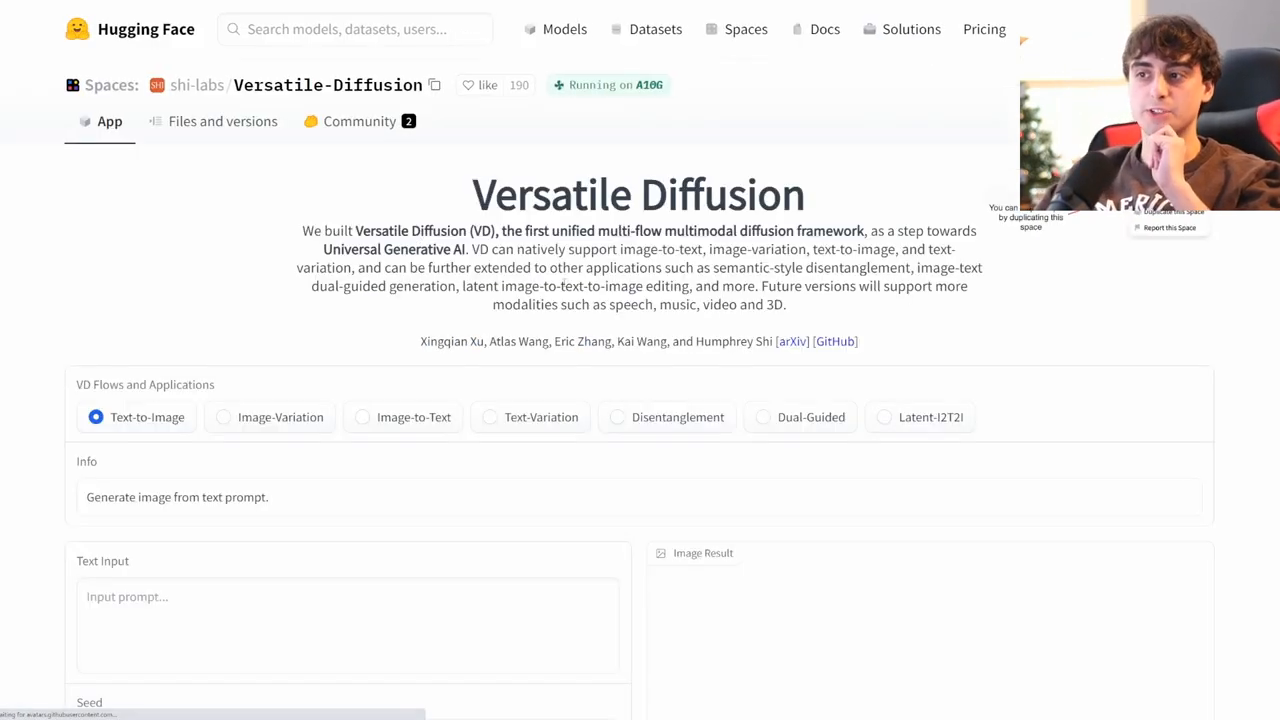
pyautogui.scroll(-3)
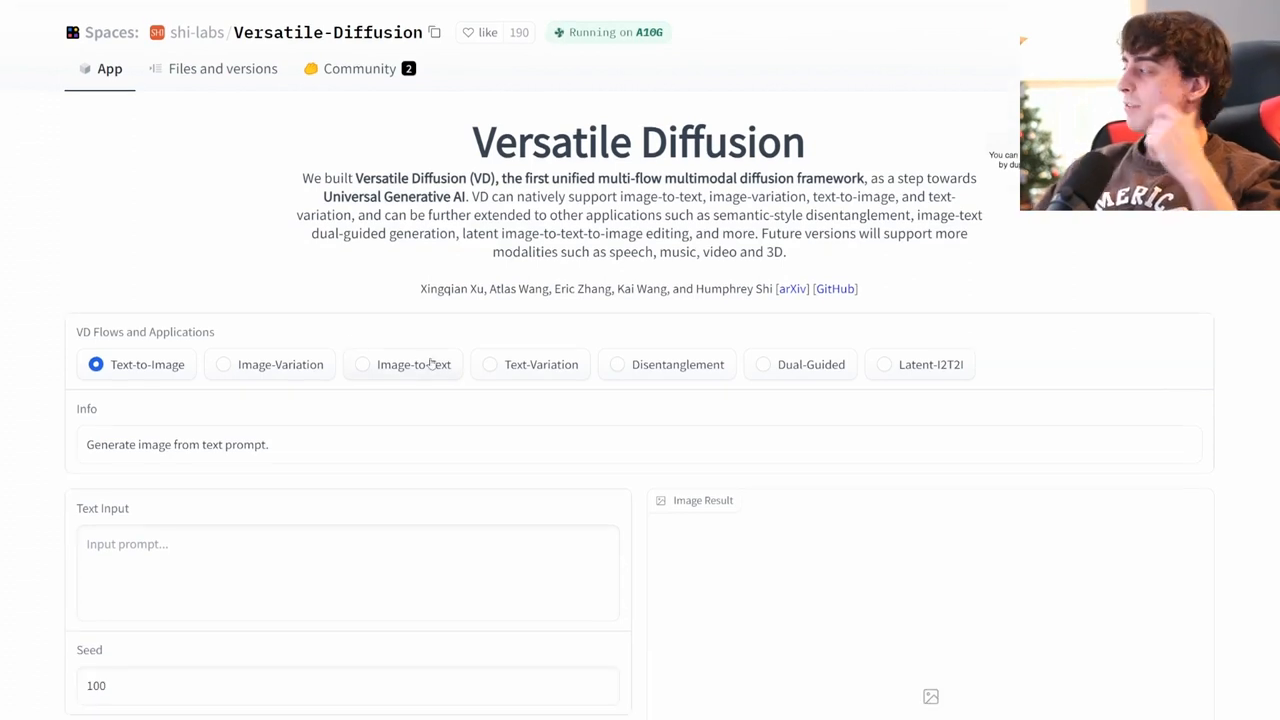
pyautogui.scroll(-3)
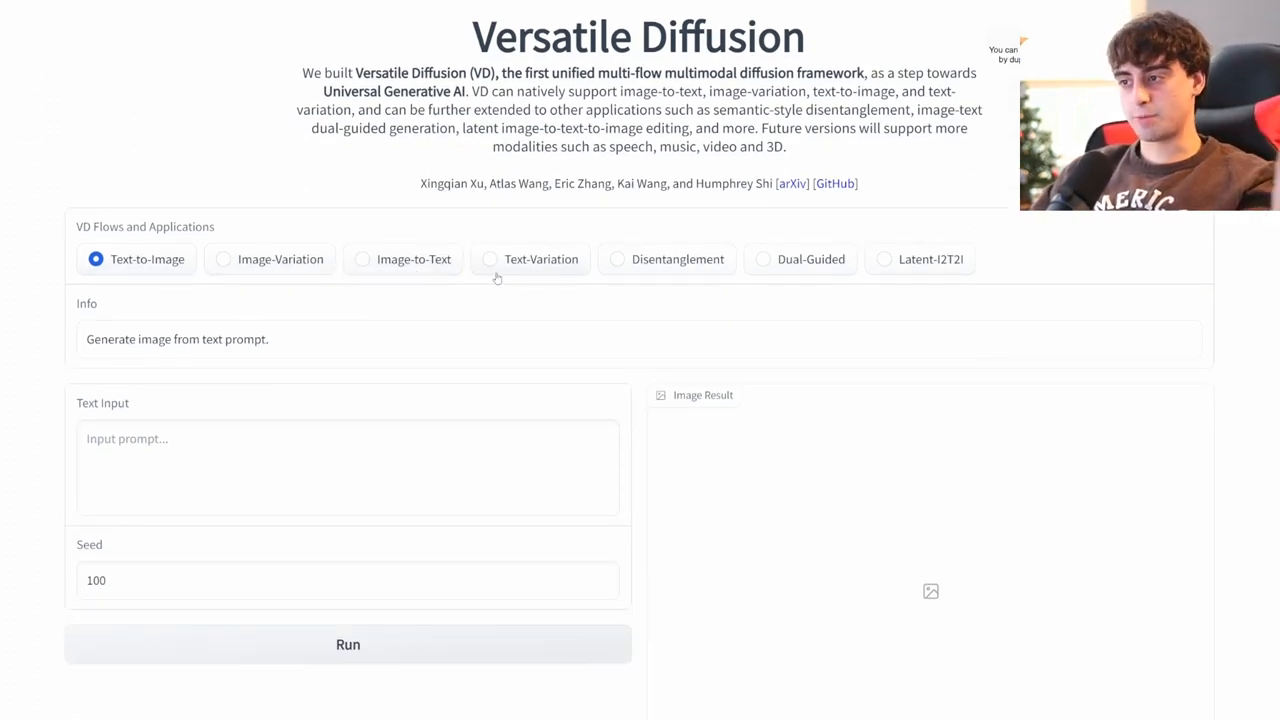
pyautogui.moveTo(825, 278)
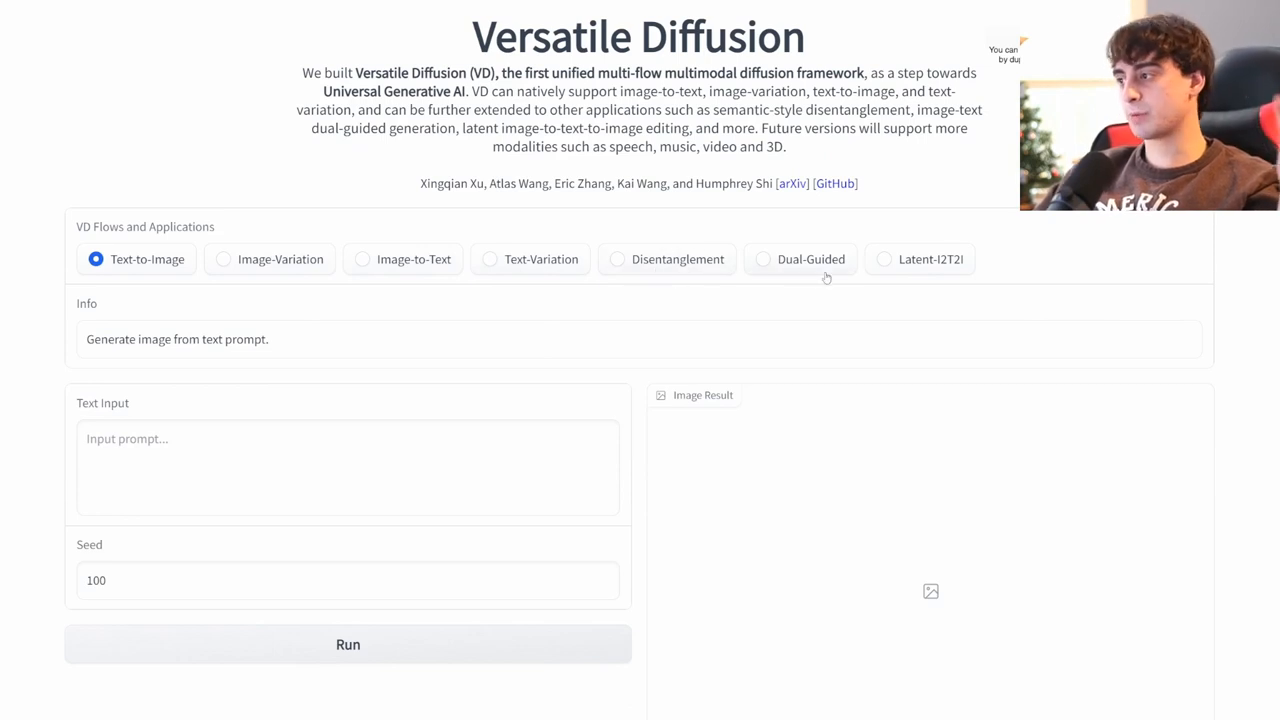
pyautogui.moveTo(630, 270)
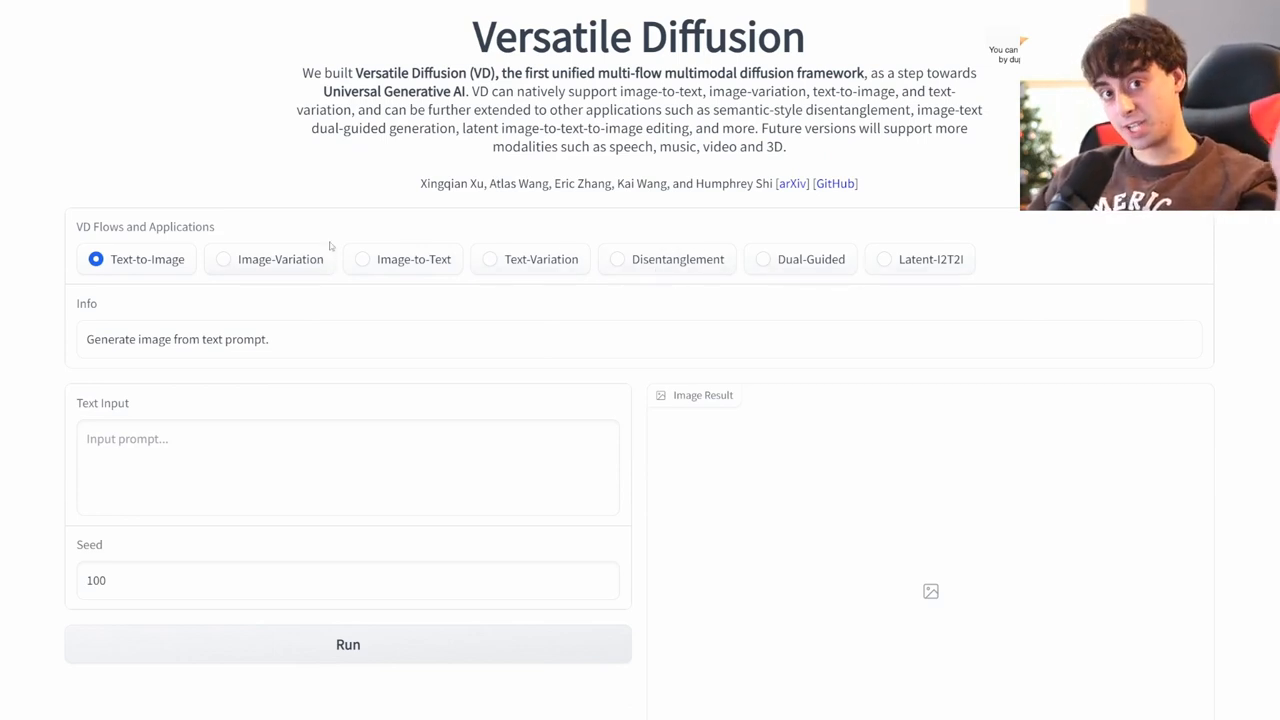
pyautogui.scroll(-3)
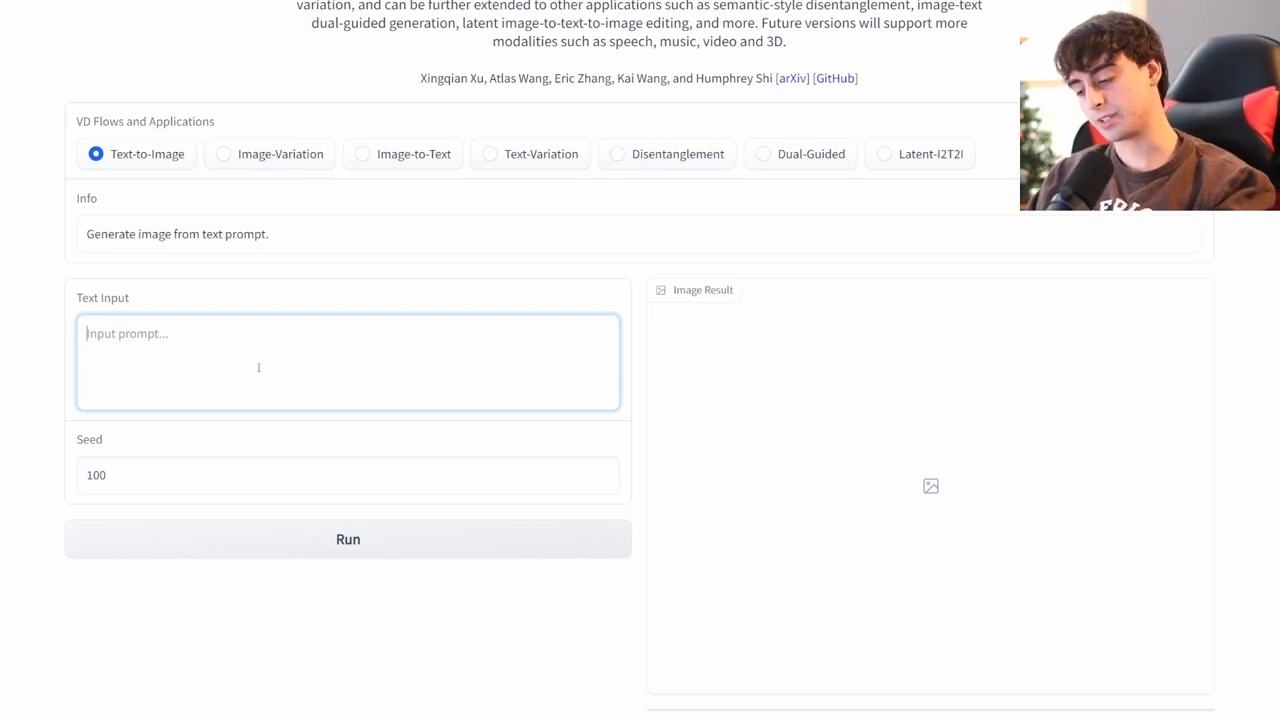
# Enter the 3D Pixar-style cute lemon beach prompt and change the seed to 487563
pyautogui.write('3D Render, Pixar Style, Cute Lemon Character Relaxing on a Tropical beach')
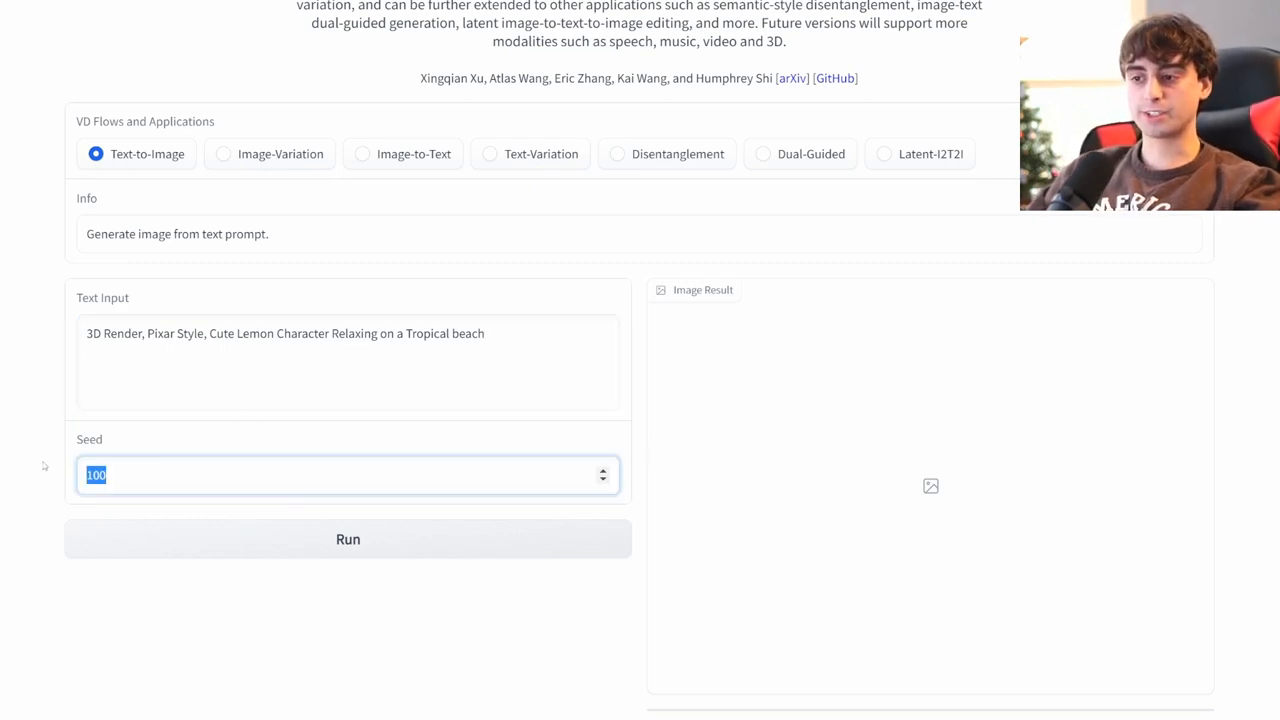
pyautogui.click(170, 475)
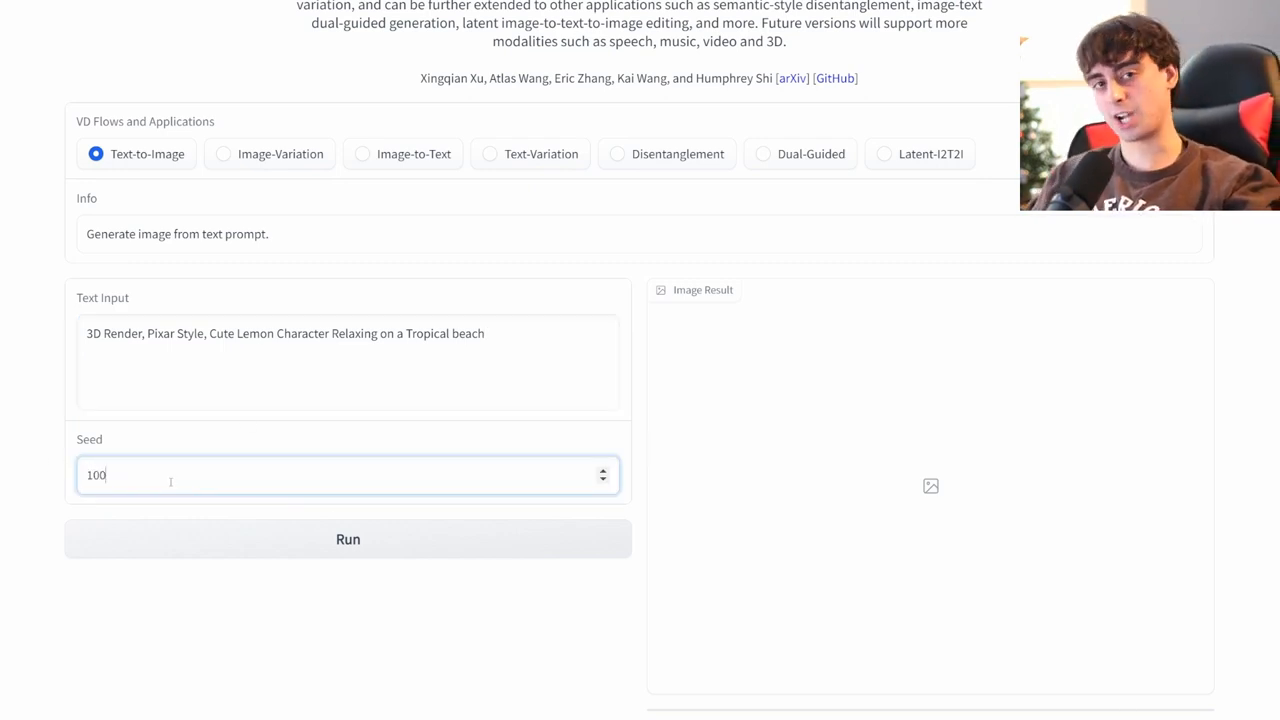
pyautogui.click(348, 539)
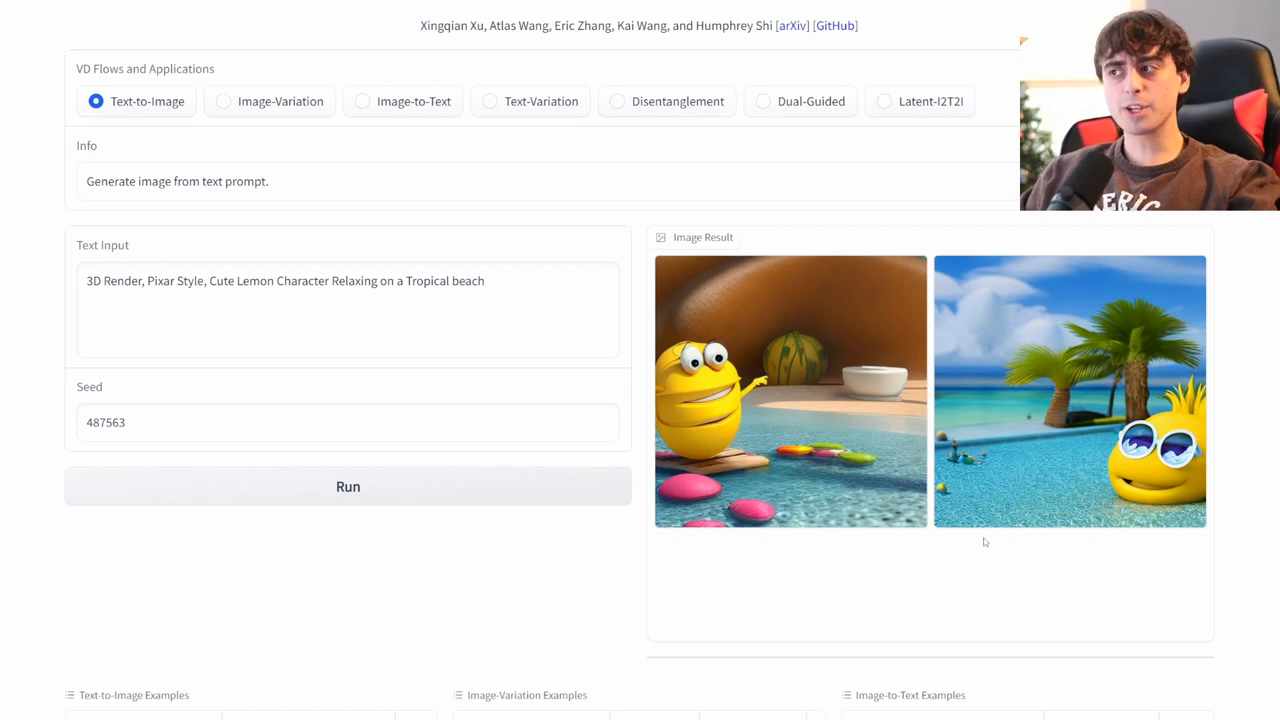
pyautogui.moveTo(600, 189)
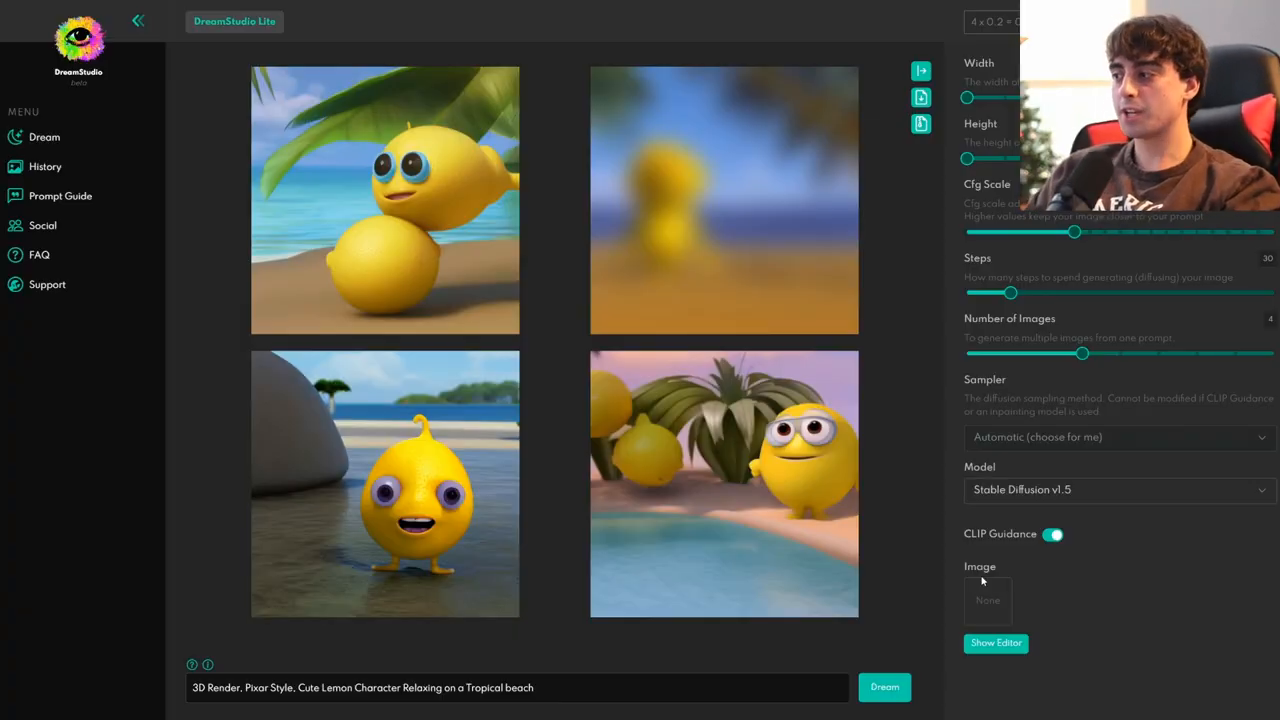
pyautogui.moveTo(912, 436)
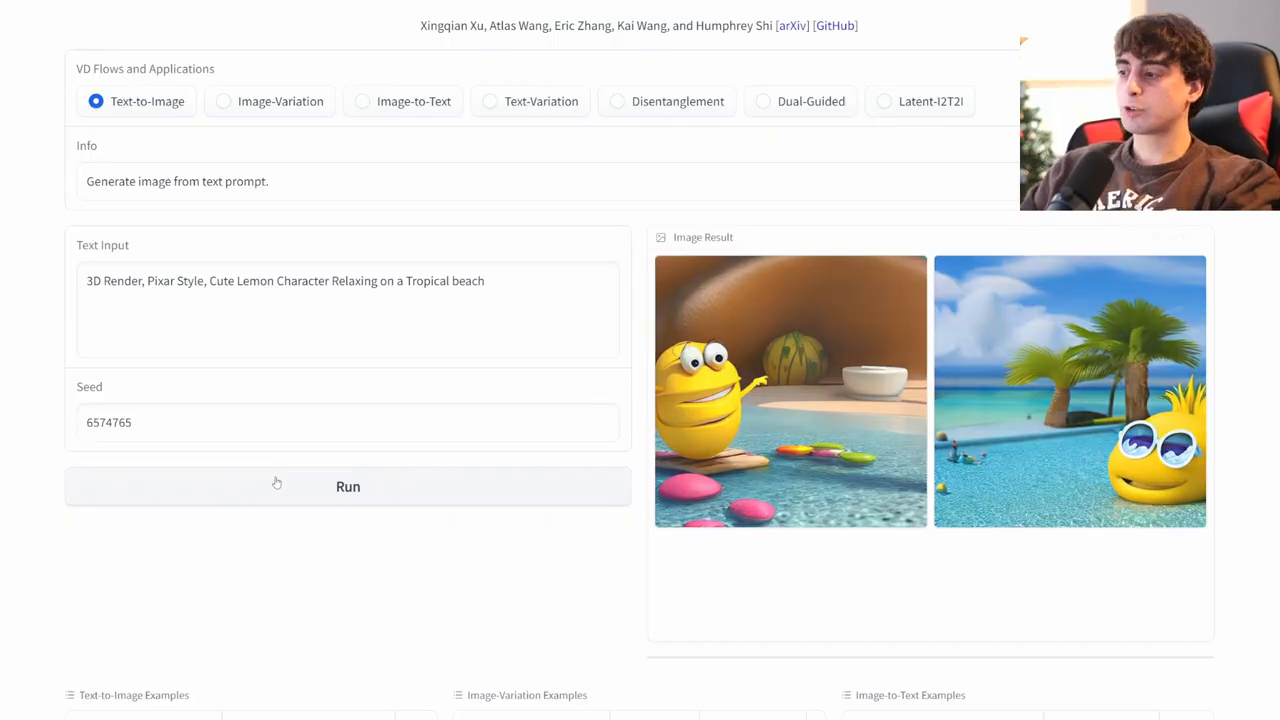
# Regenerate the lemon beach images with seed 6574765
pyautogui.click(347, 486)
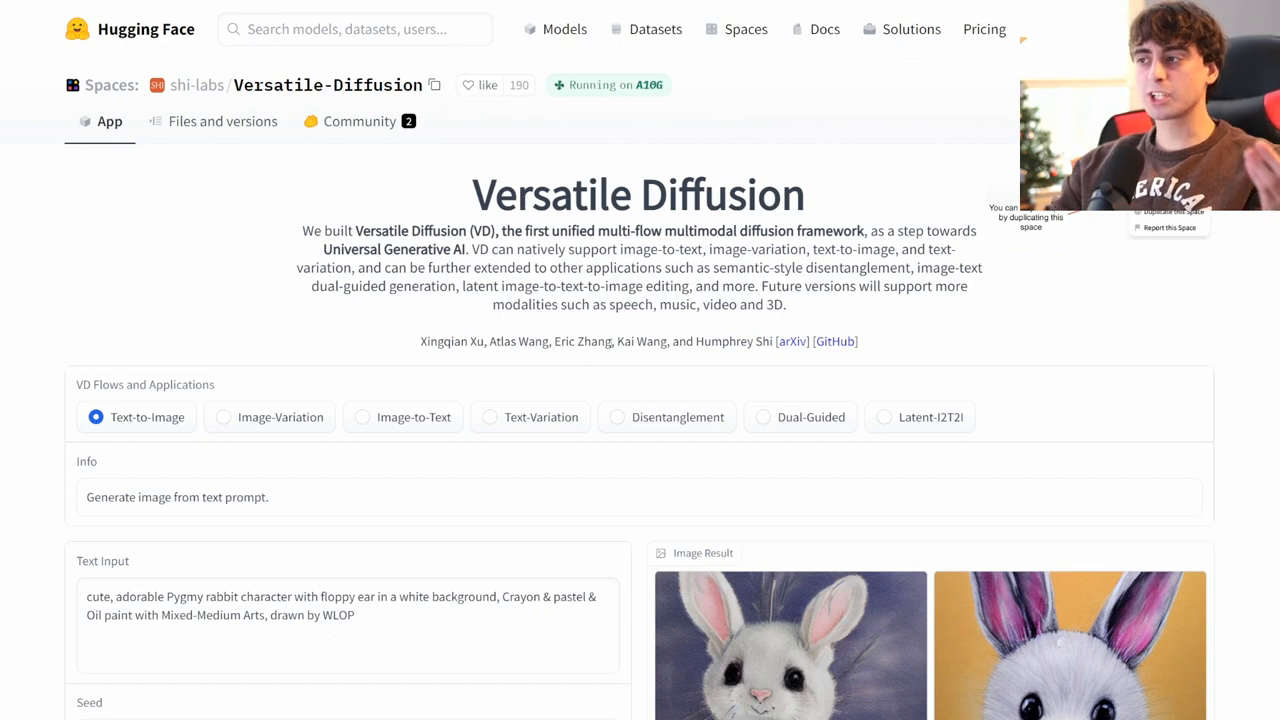
# Generate two 'photograph of a cute kitten' images in Text-to-Image with seed 25
pyautogui.scroll(-3)
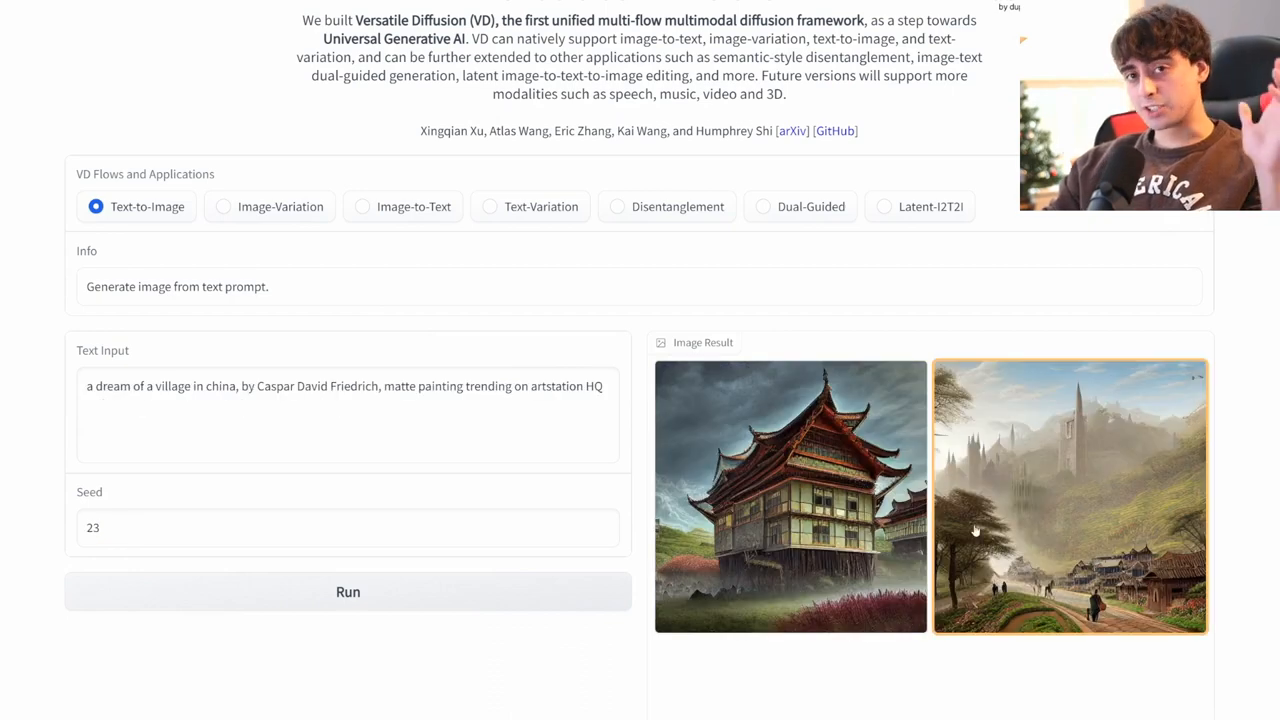
pyautogui.scroll(-3)
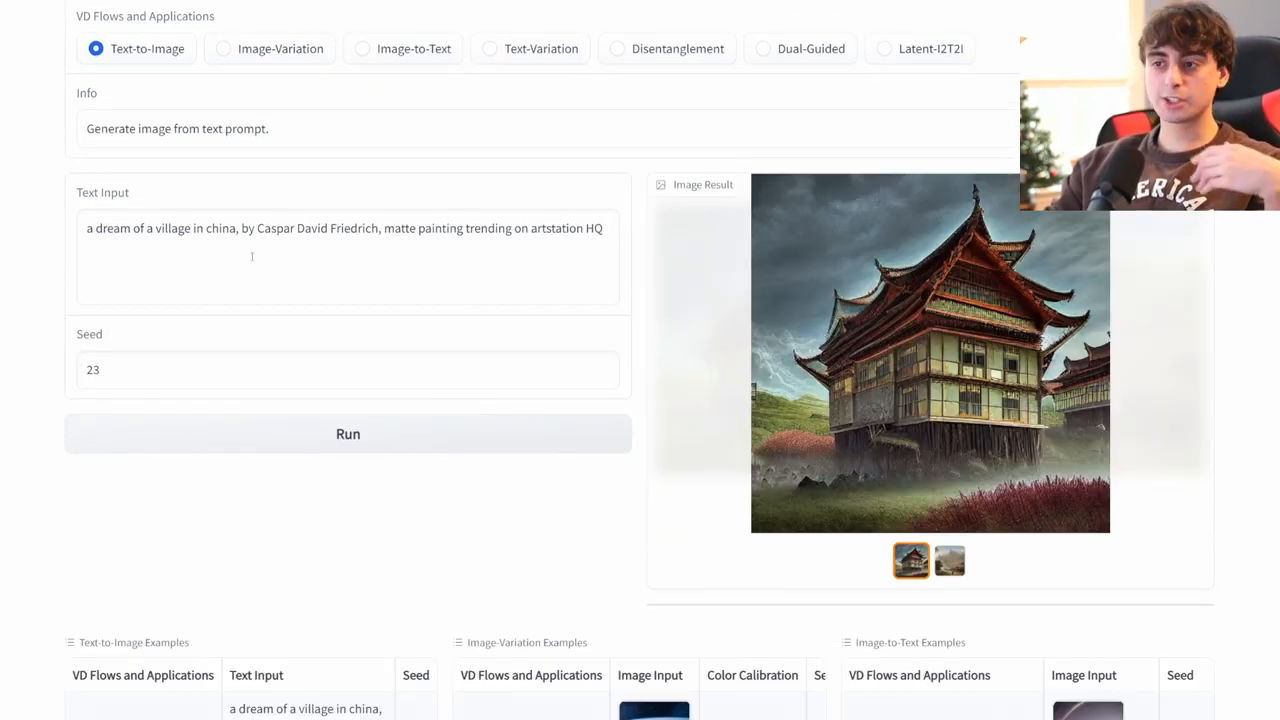
pyautogui.click(948, 560)
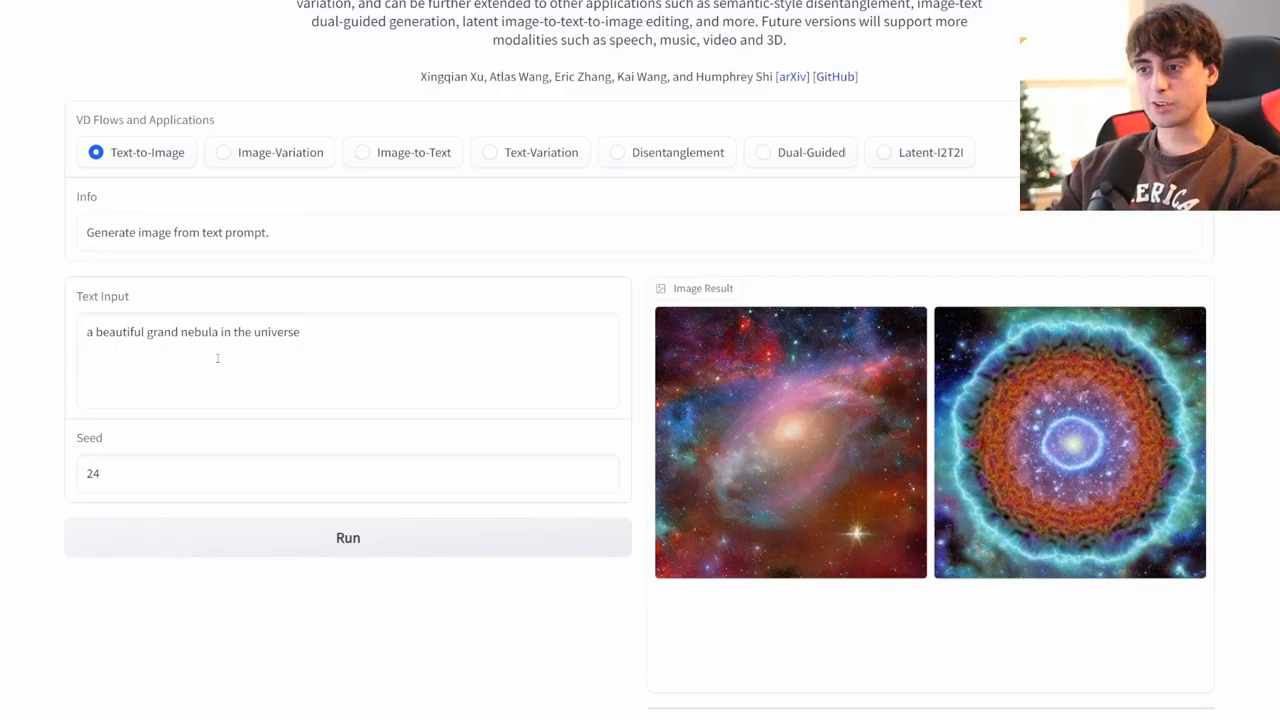
pyautogui.scroll(-3)
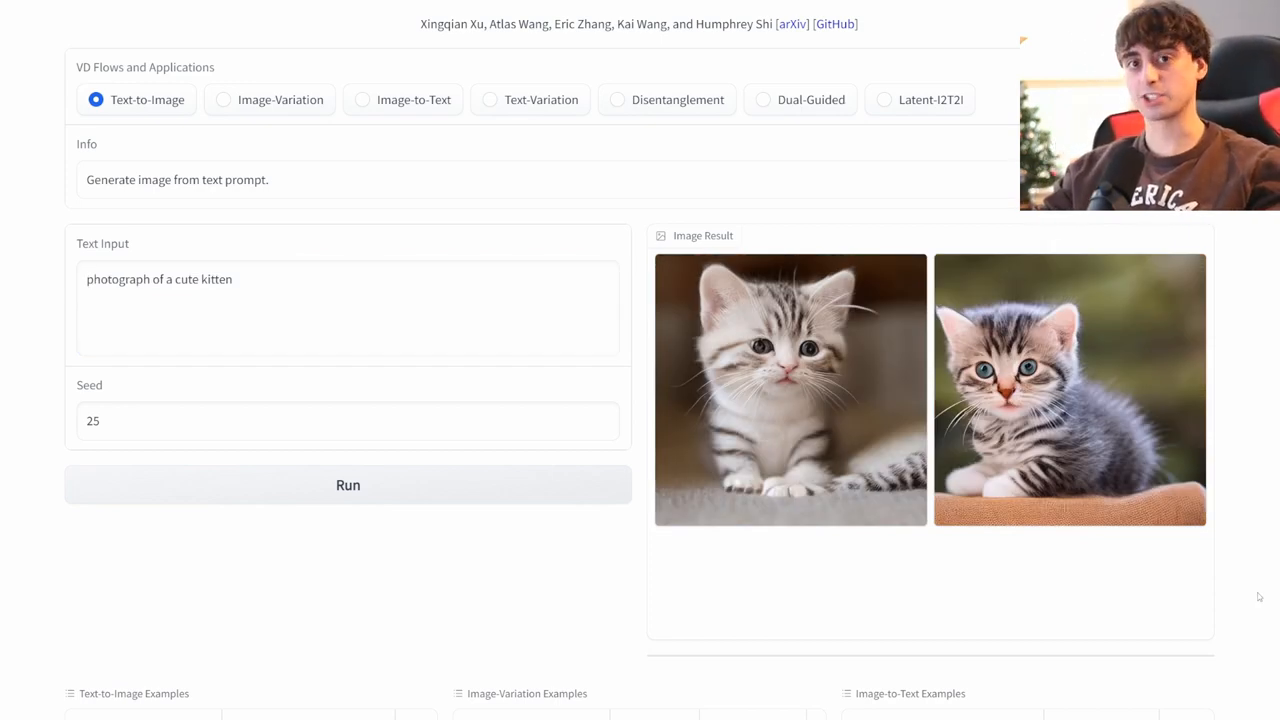
pyautogui.moveTo(530, 556)
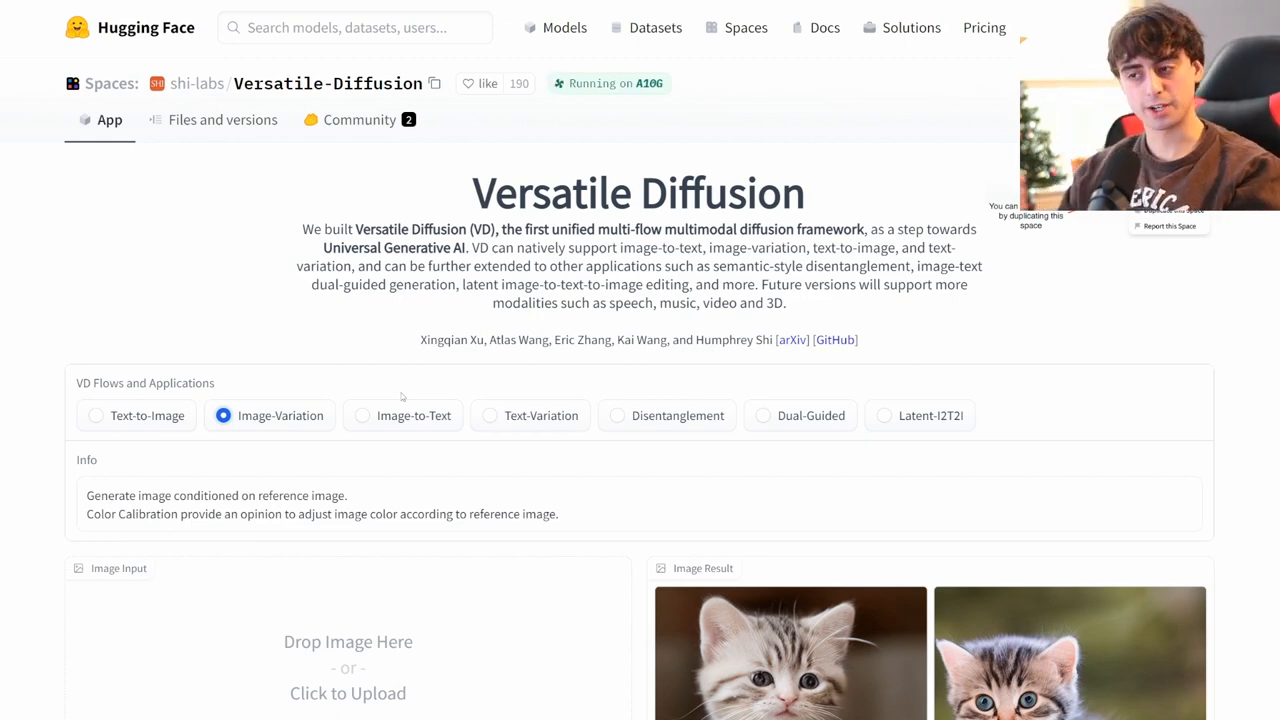
# Produce two blonde-portrait variations with Simple color calibration and seed 25, then inspect the second
pyautogui.scroll(-3)
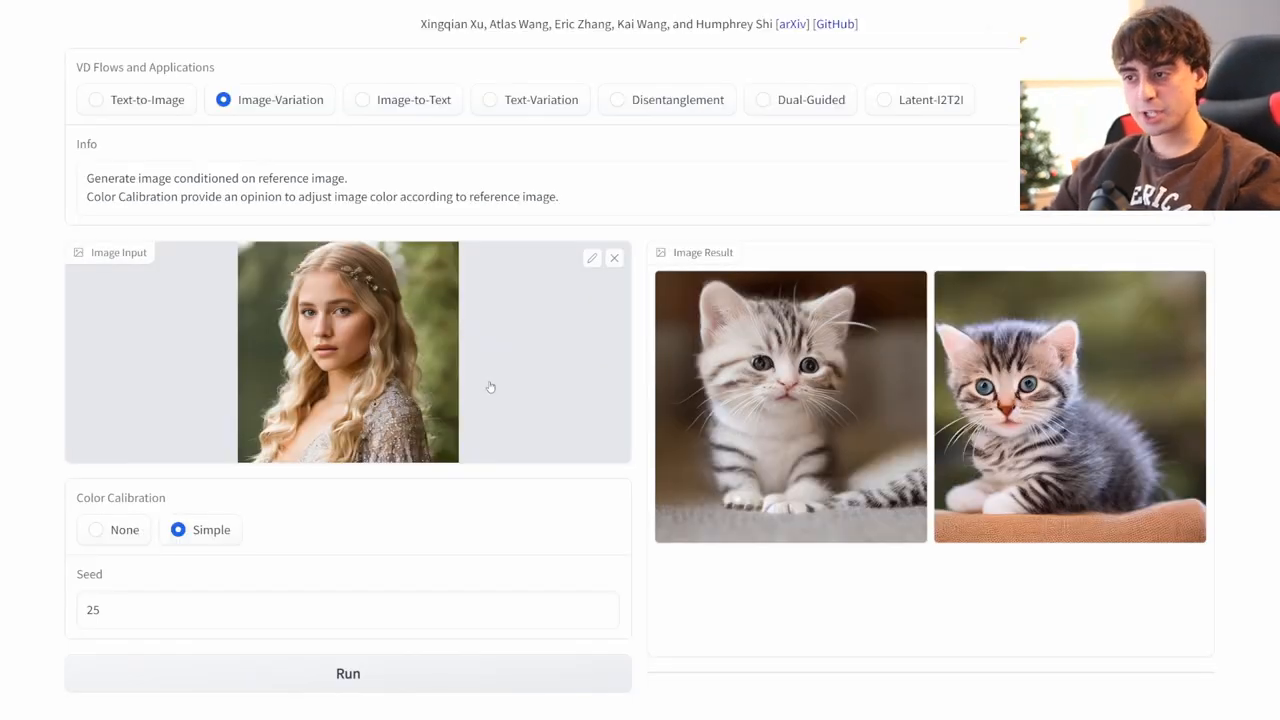
pyautogui.moveTo(483, 329)
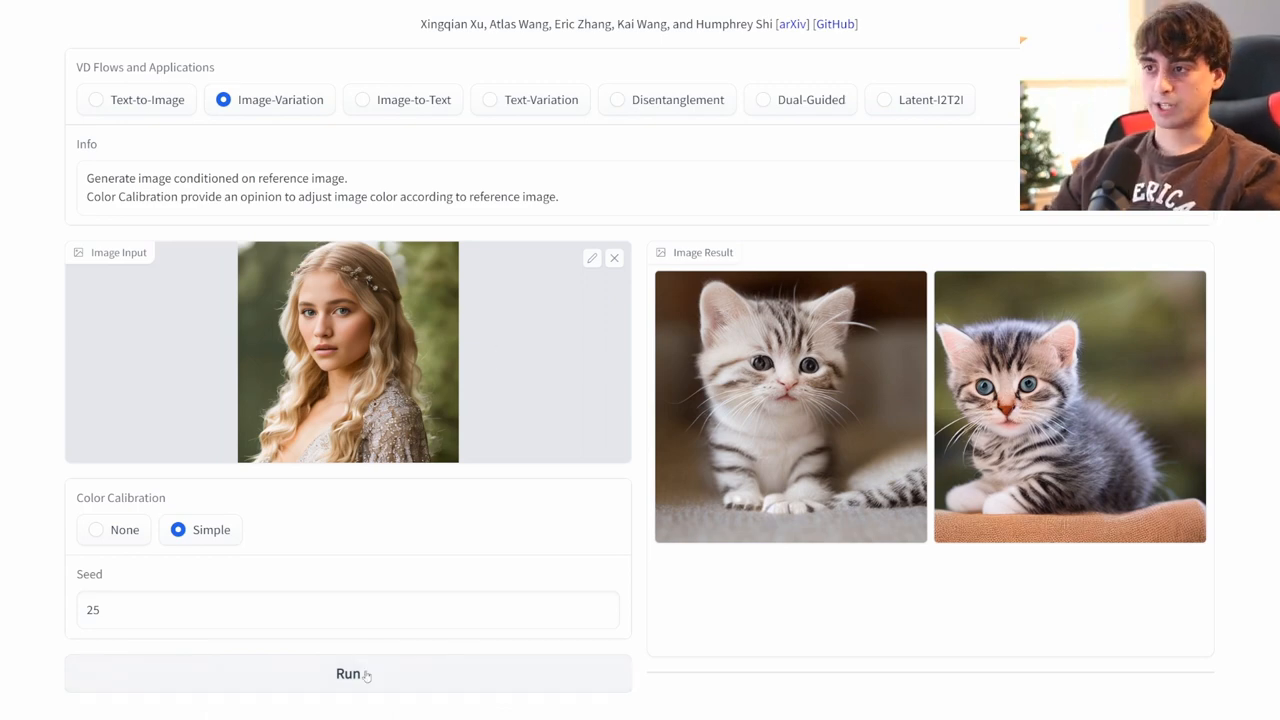
pyautogui.click(348, 674)
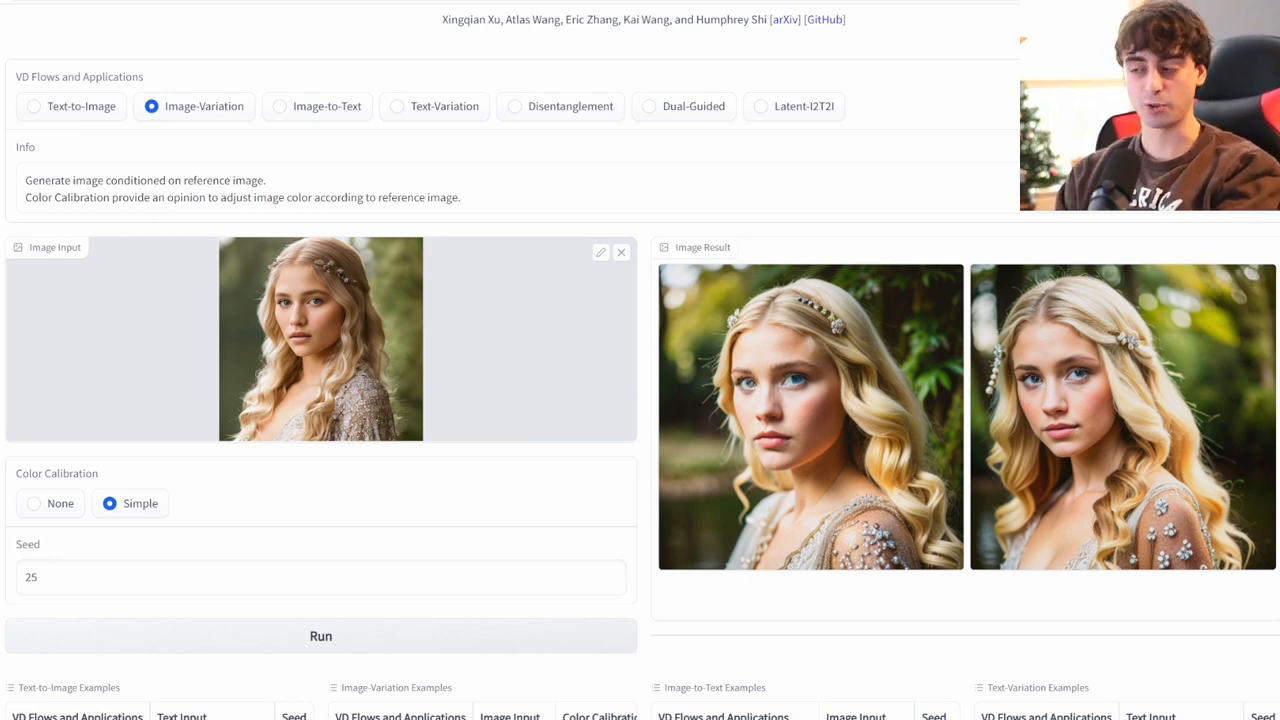
pyautogui.moveTo(408, 295)
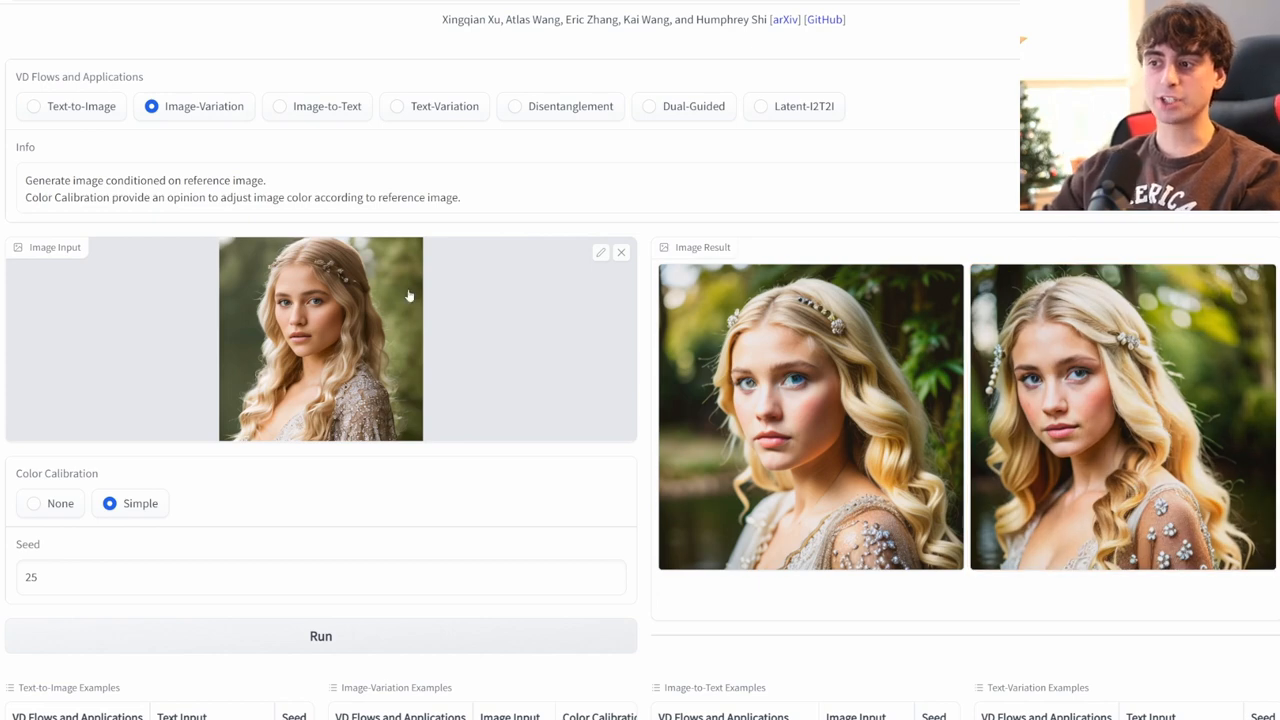
pyautogui.moveTo(335, 360)
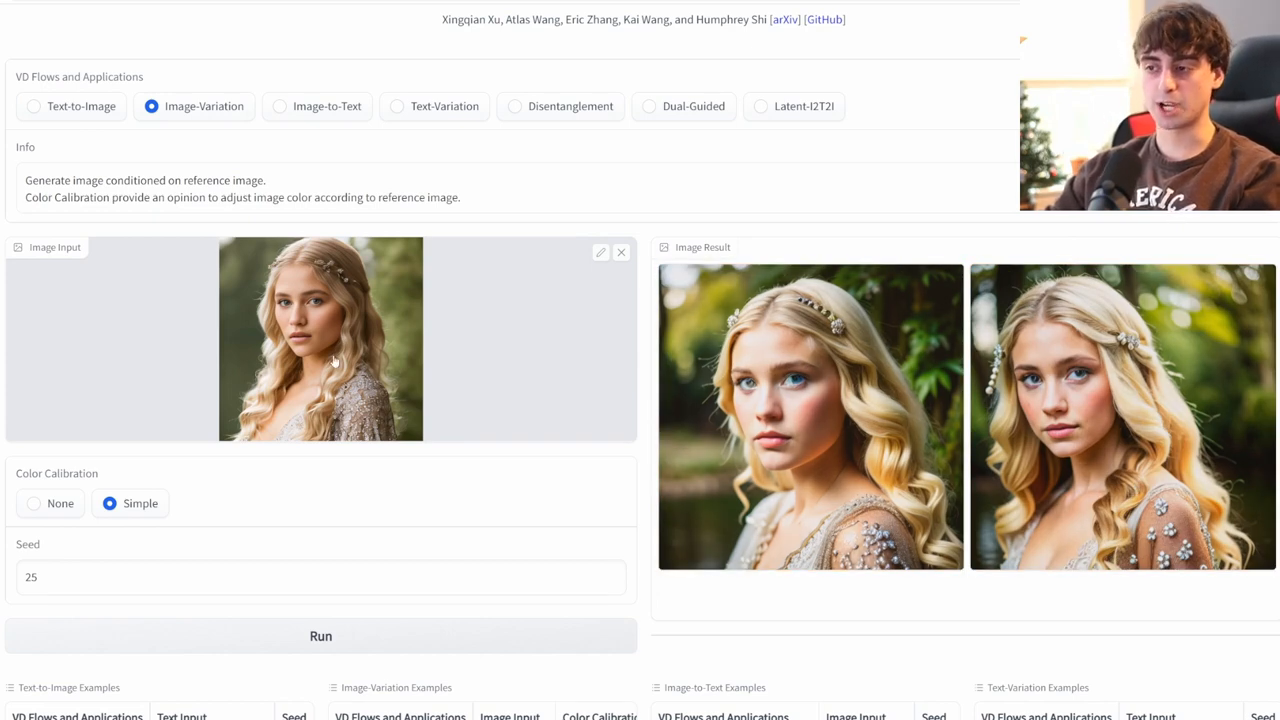
pyautogui.moveTo(433, 340)
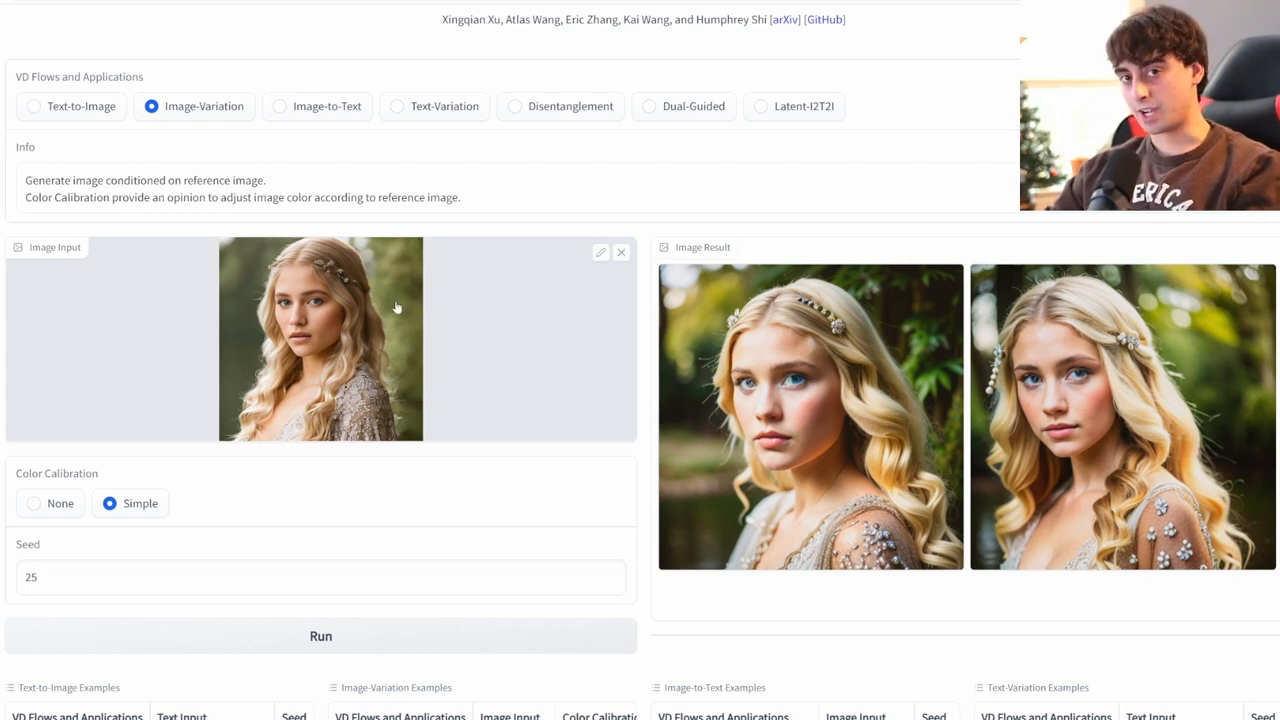
pyautogui.moveTo(388, 312)
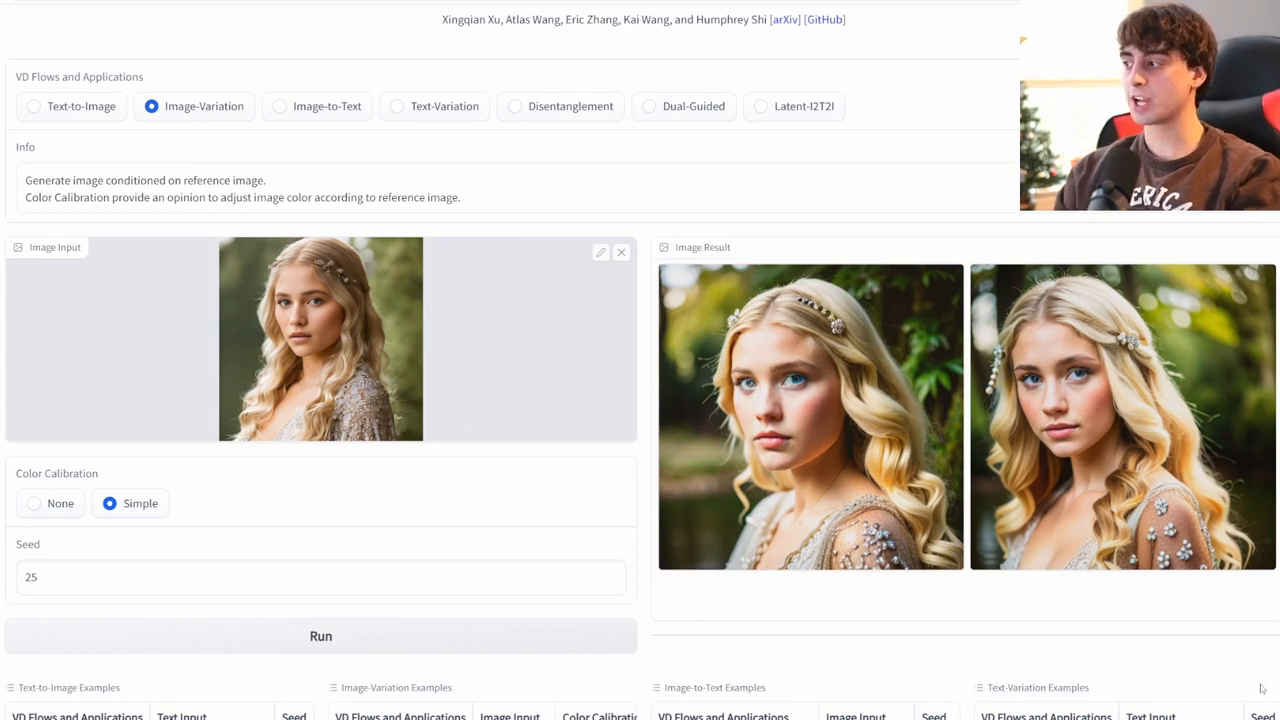
pyautogui.moveTo(386, 292)
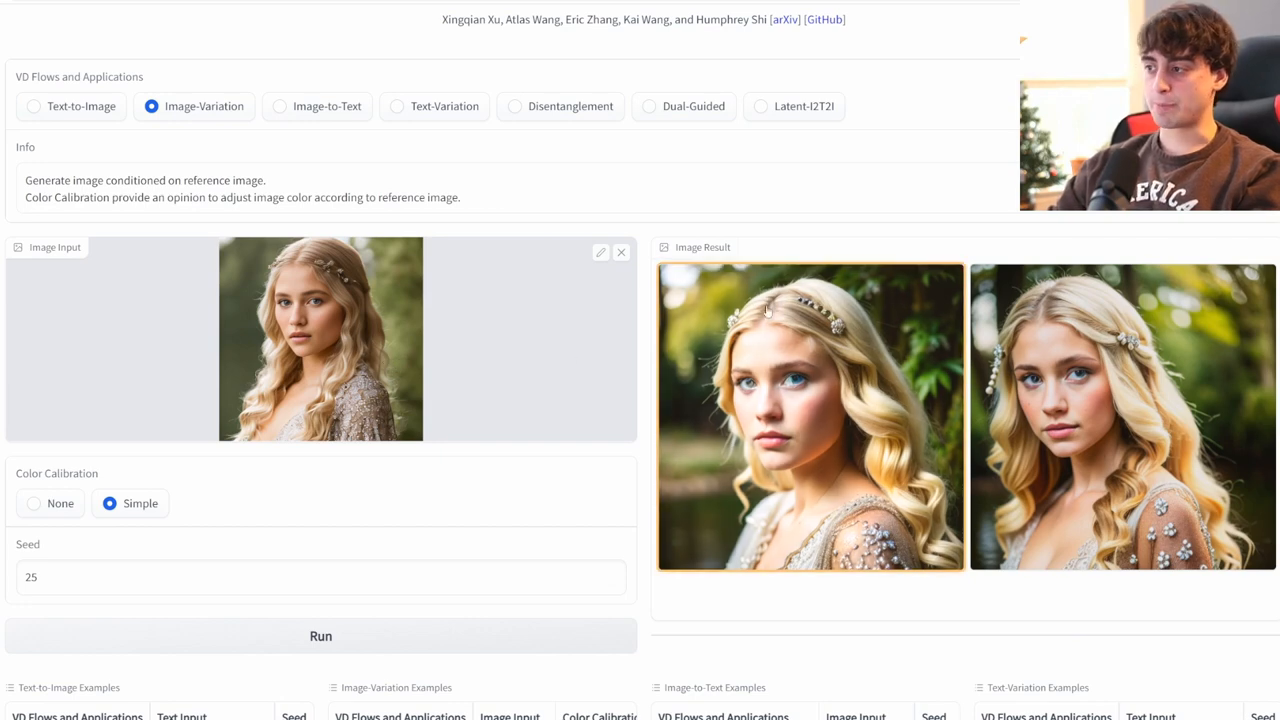
pyautogui.click(1123, 416)
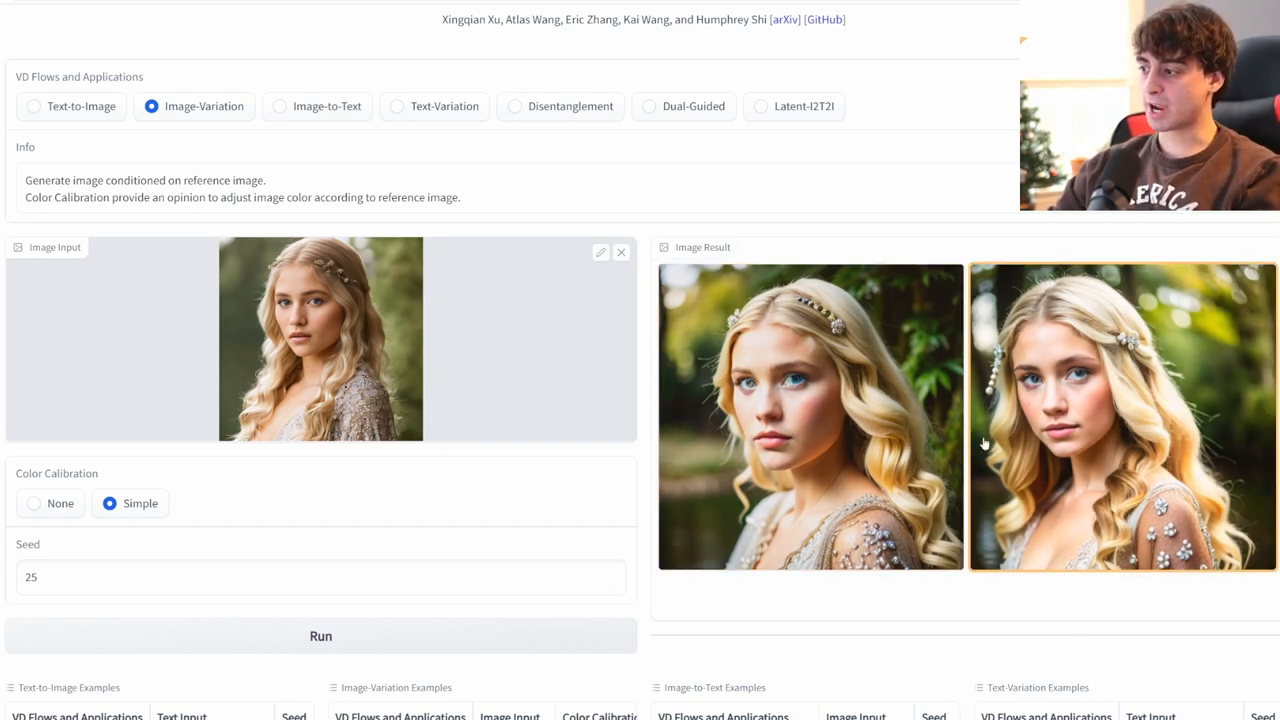
pyautogui.click(810, 417)
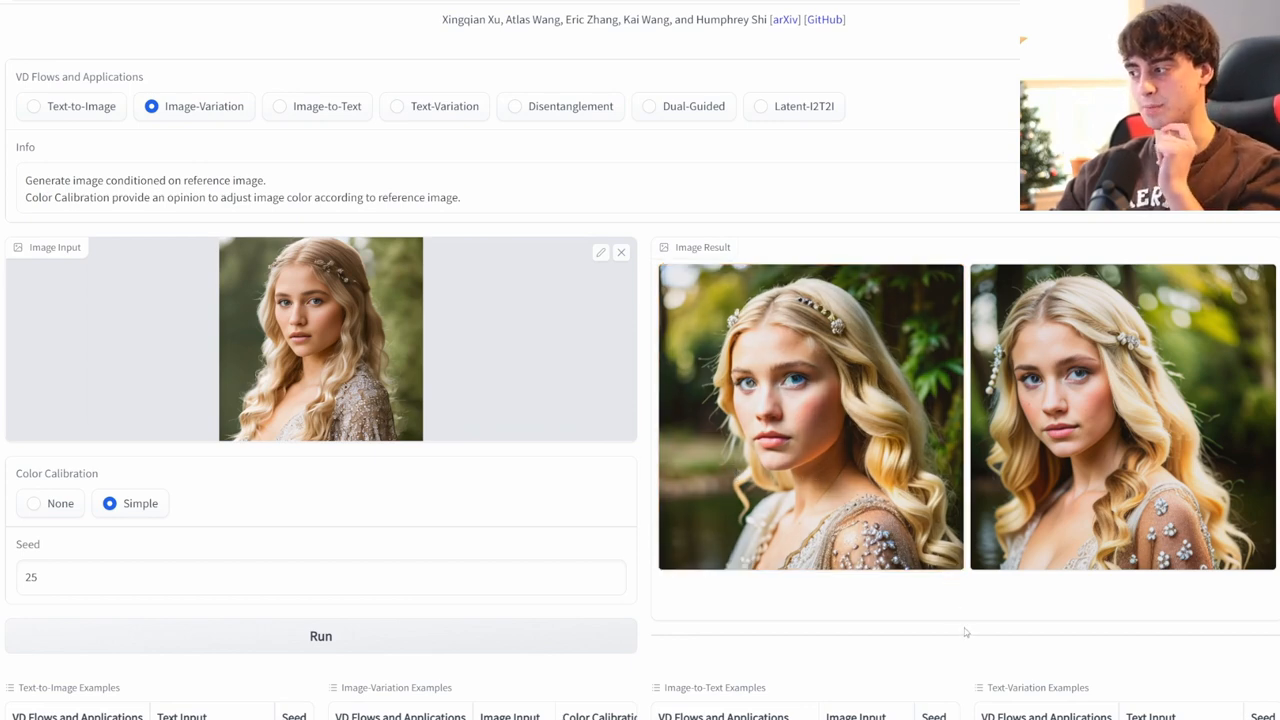
pyautogui.moveTo(1071, 659)
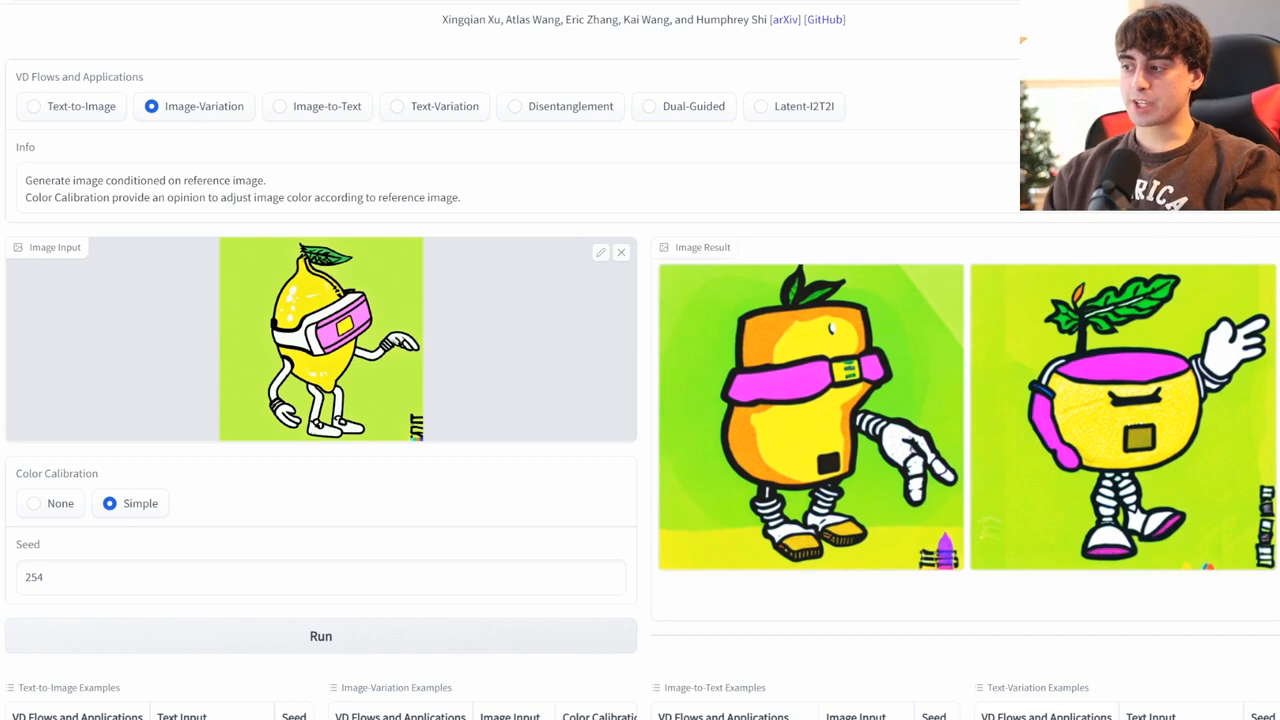
pyautogui.moveTo(882, 381)
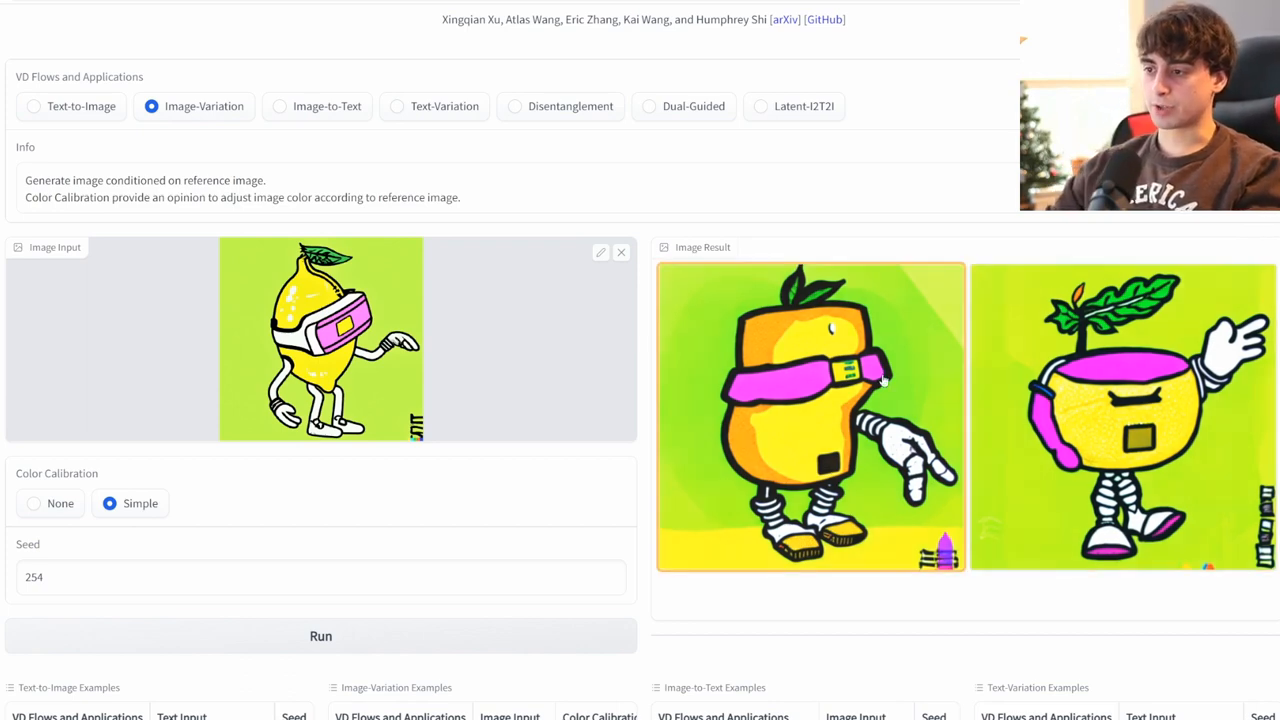
pyautogui.moveTo(833, 534)
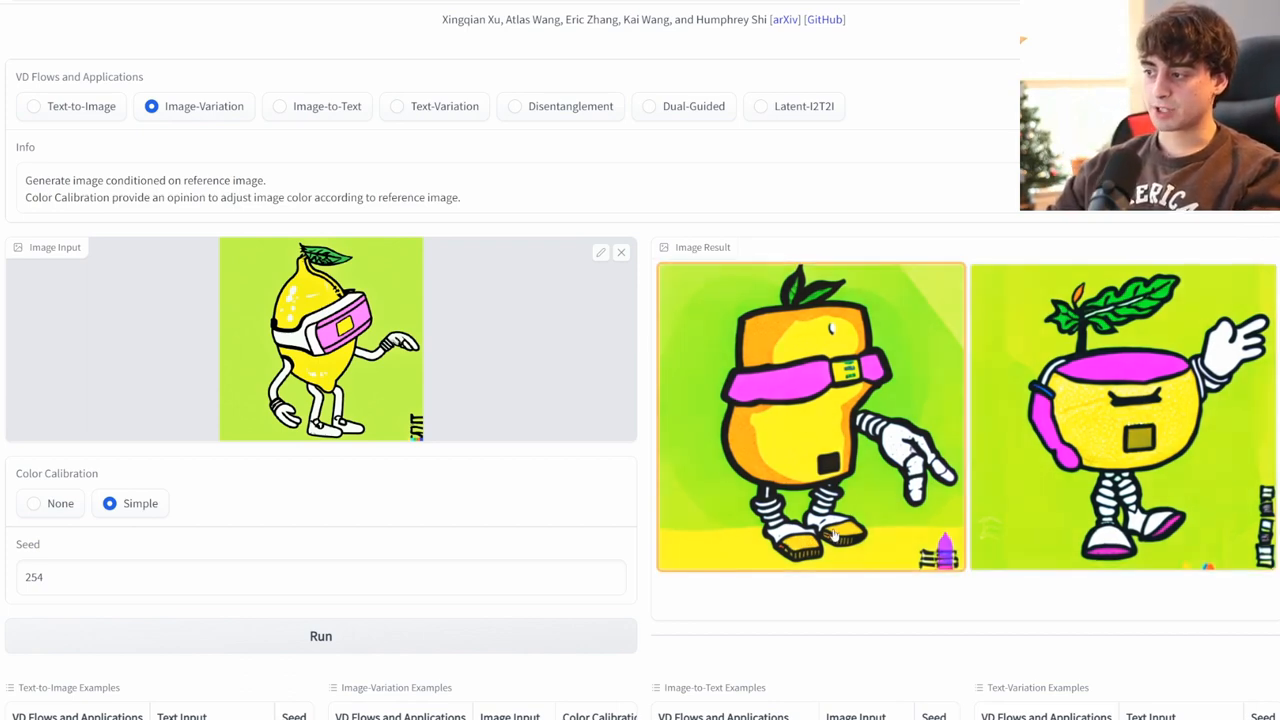
pyautogui.moveTo(833, 380)
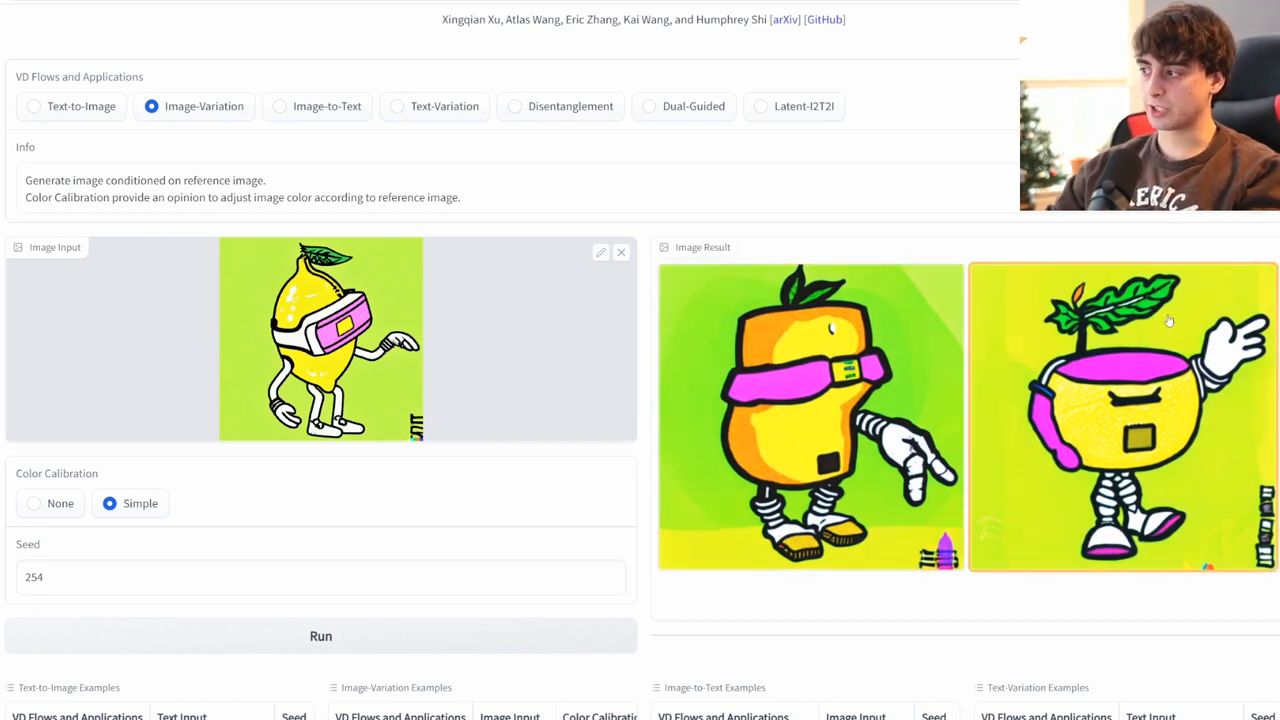
pyautogui.moveTo(1160, 482)
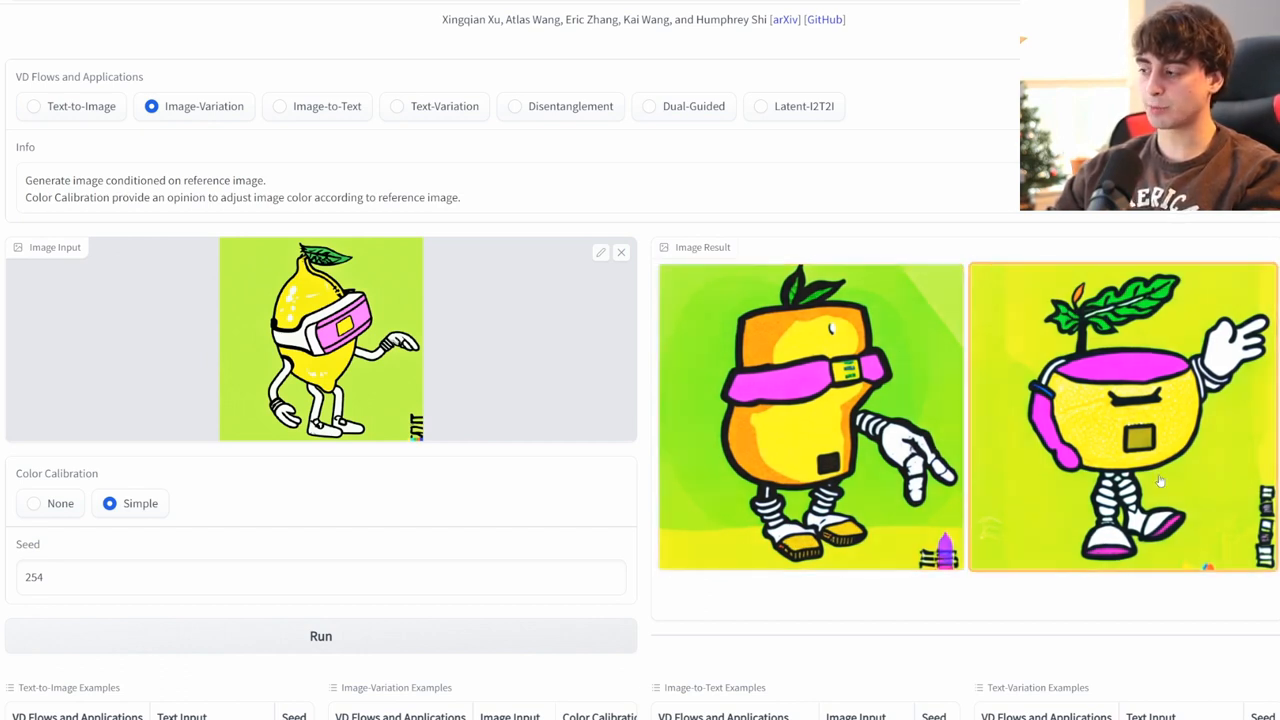
# View the seed-254 variations of the VR-headset lemon cartoon
pyautogui.click(810, 420)
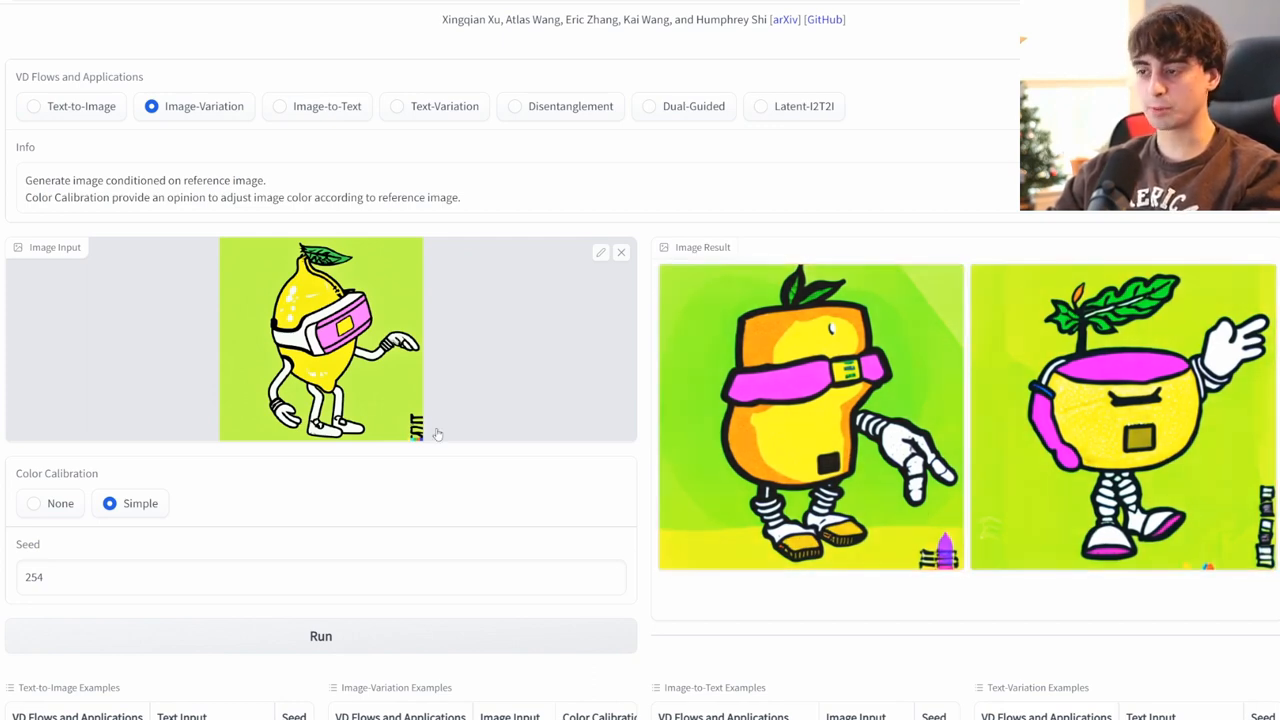
pyautogui.moveTo(601, 469)
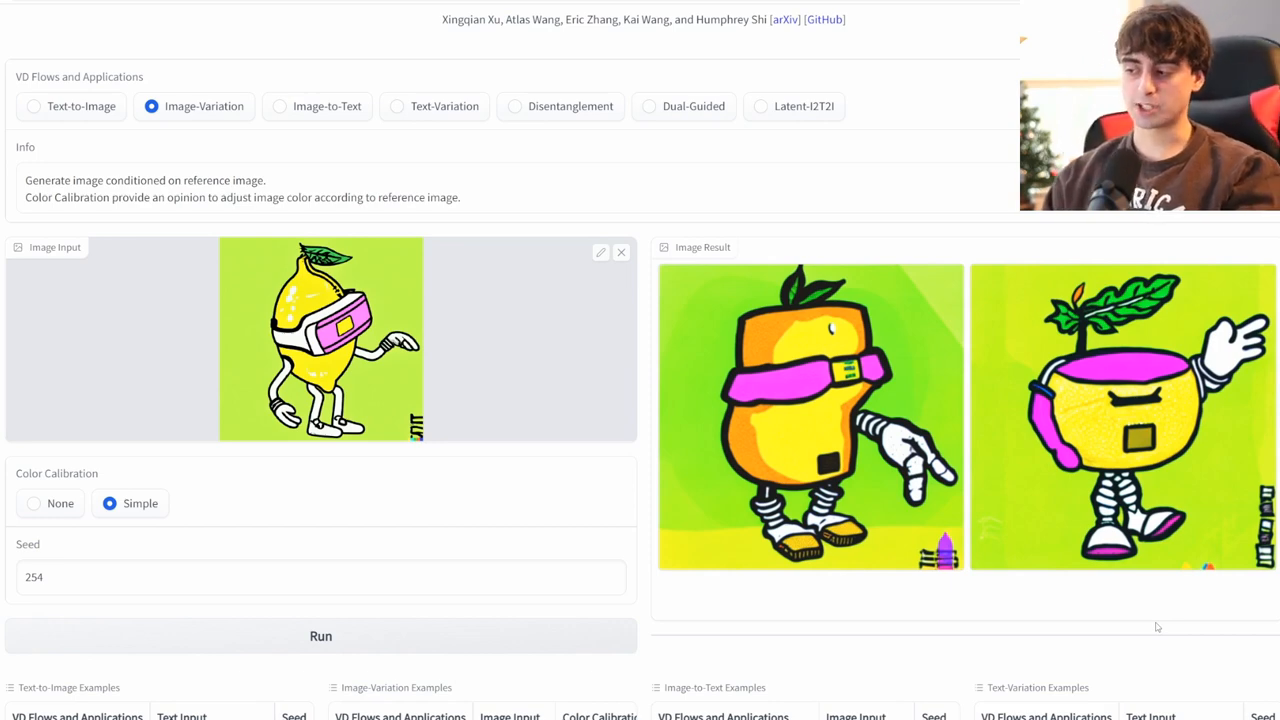
pyautogui.moveTo(624, 263)
pyautogui.write('328')
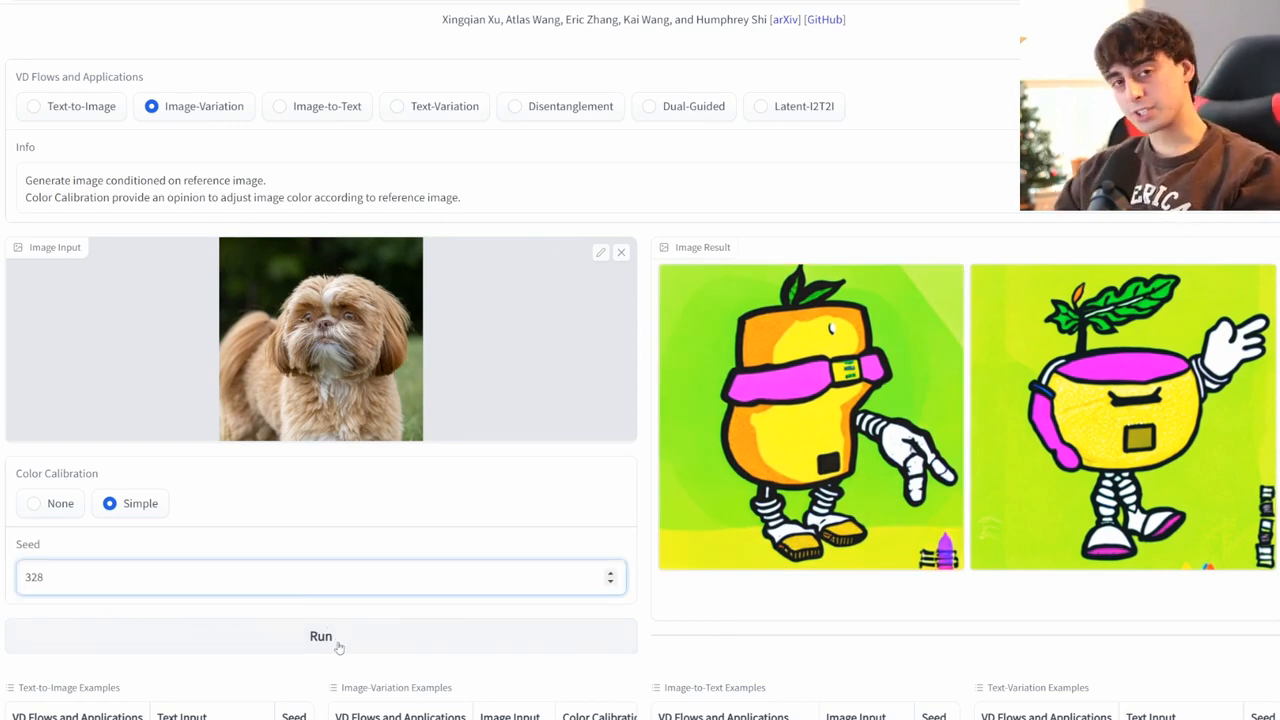
# Generate variations of the fluffy brown dog photo with seed 328
pyautogui.click(320, 636)
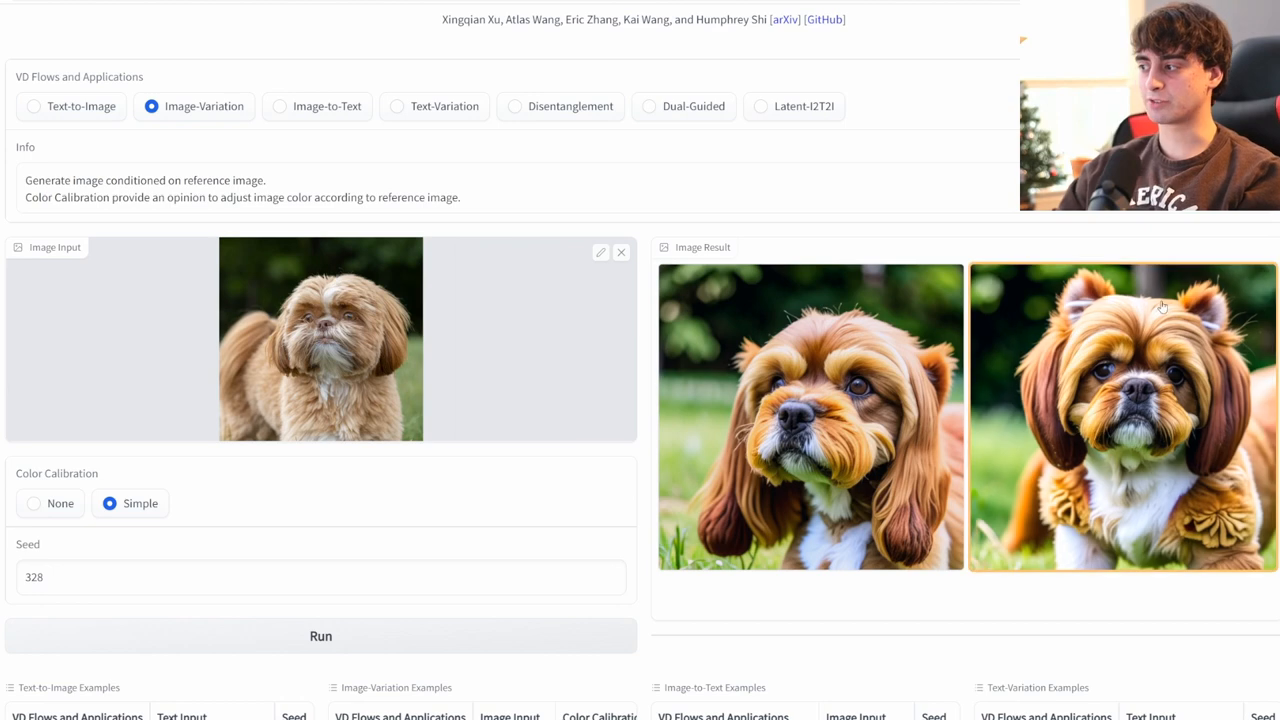
pyautogui.moveTo(1063, 452)
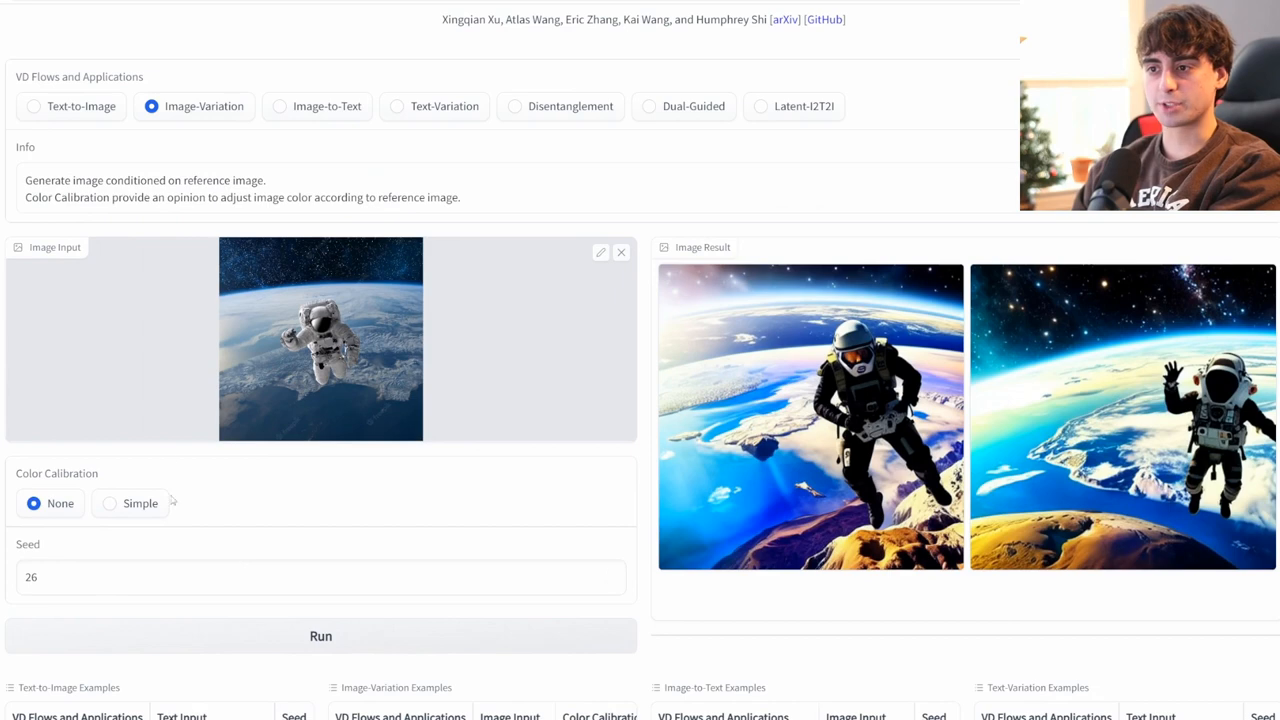
# View the seed-26 astronaut-over-Earth variations made with Color Calibration set to None
pyautogui.click(1122, 415)
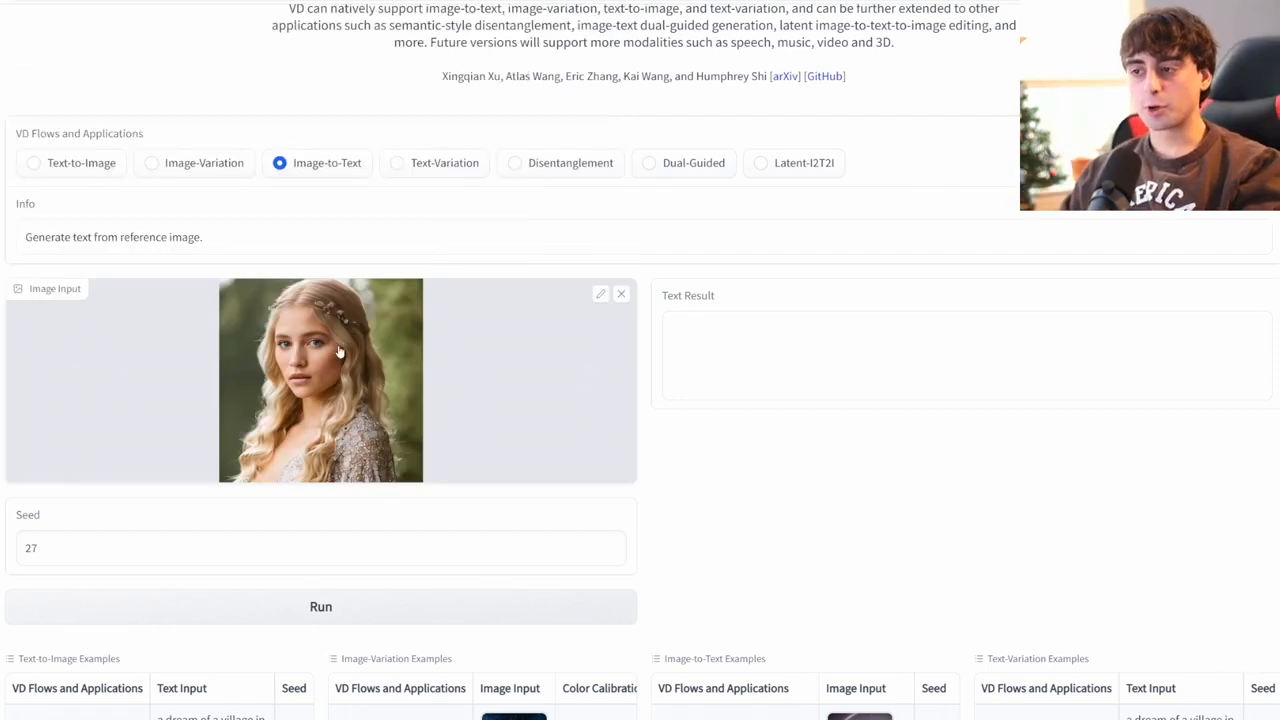
pyautogui.moveTo(520, 477)
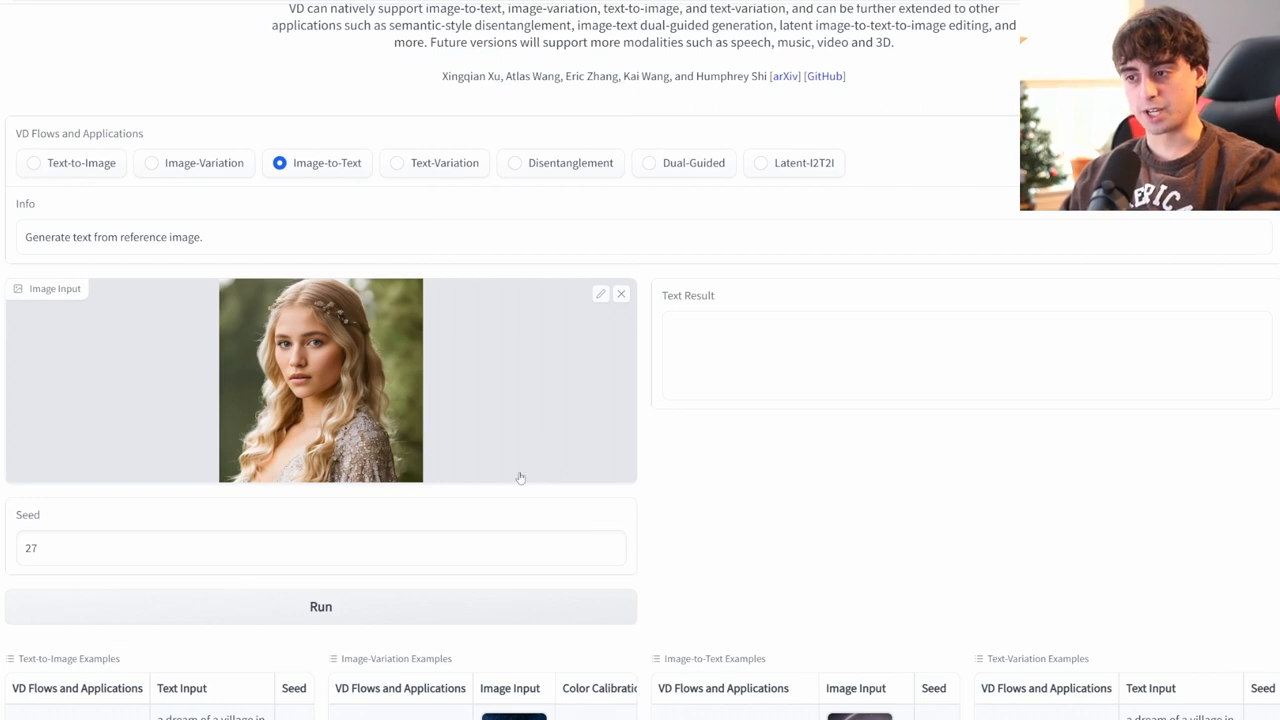
# Run Image-to-Text on the blonde woman portrait with seed 27
pyautogui.click(320, 606)
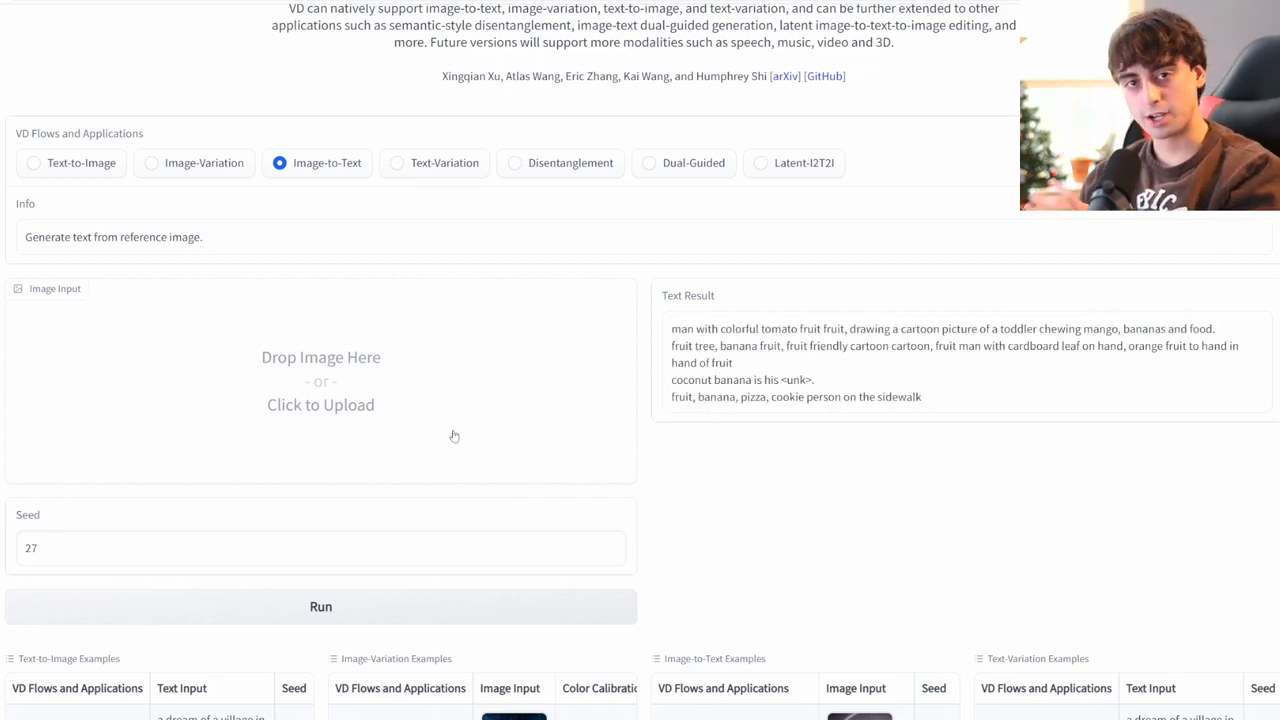
# Load the red parrot photo and caption it with seed 439
pyautogui.click(320, 404)
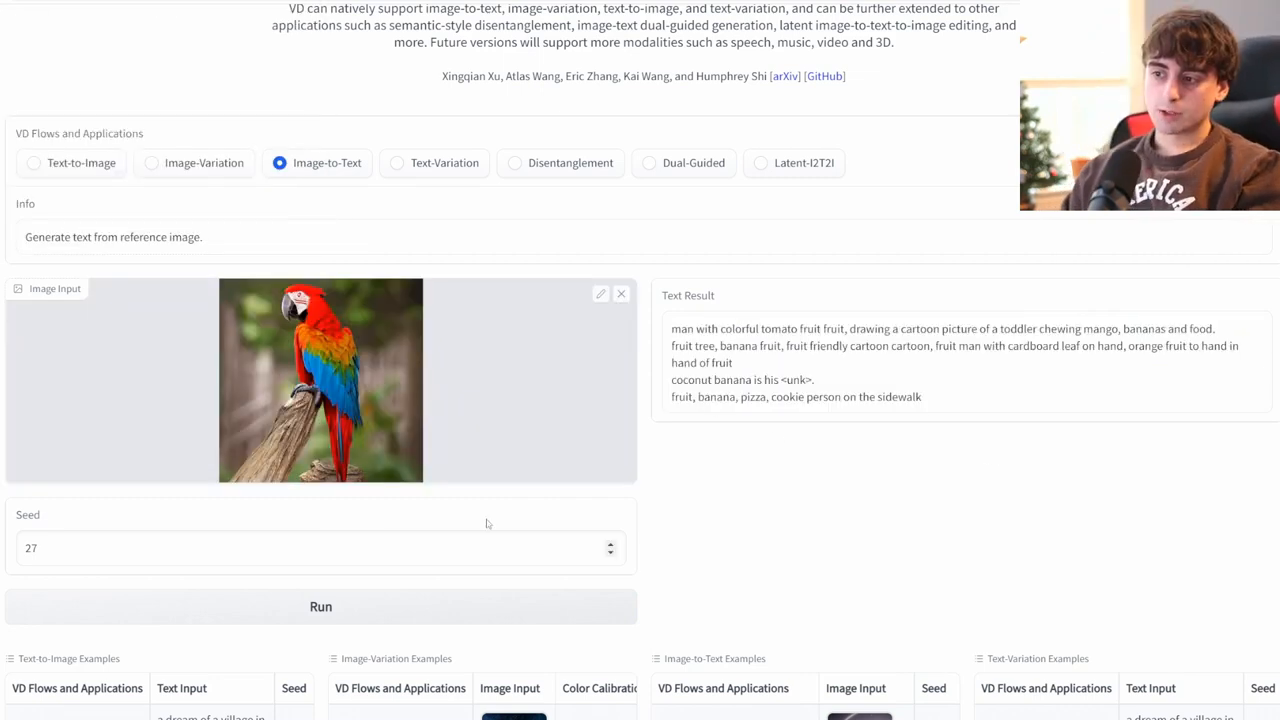
pyautogui.moveTo(416, 428)
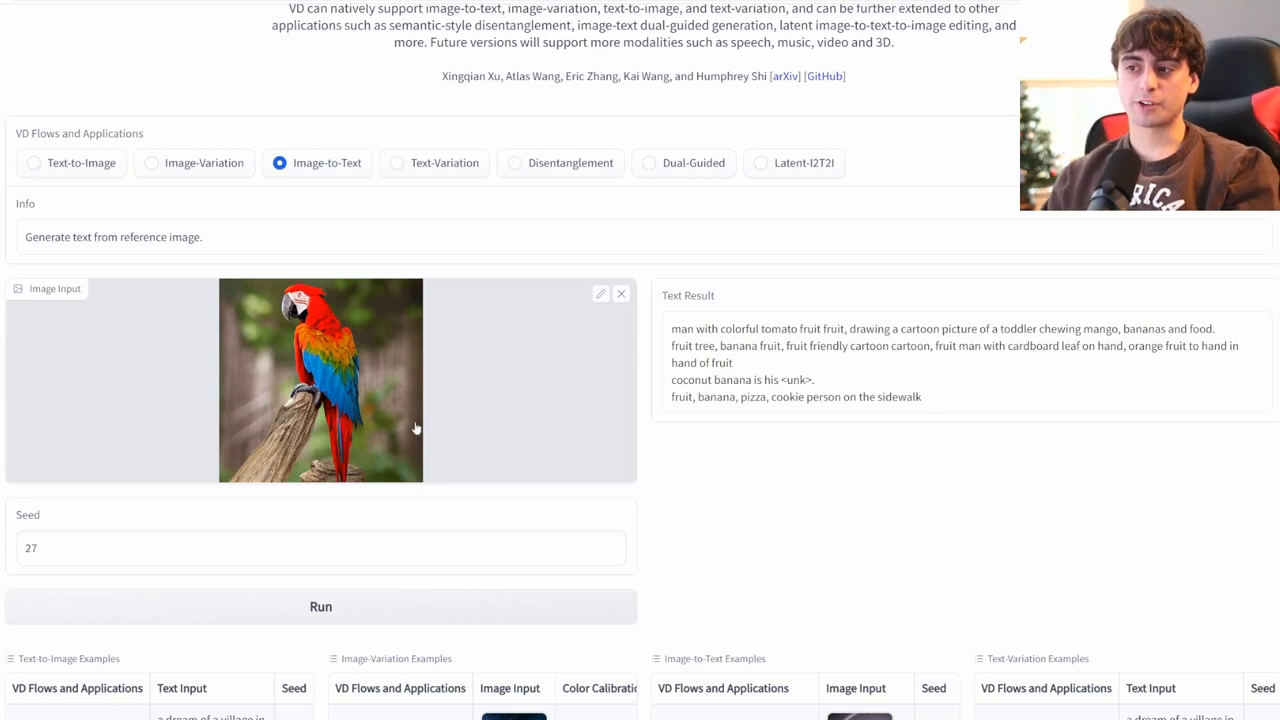
pyautogui.click(139, 548)
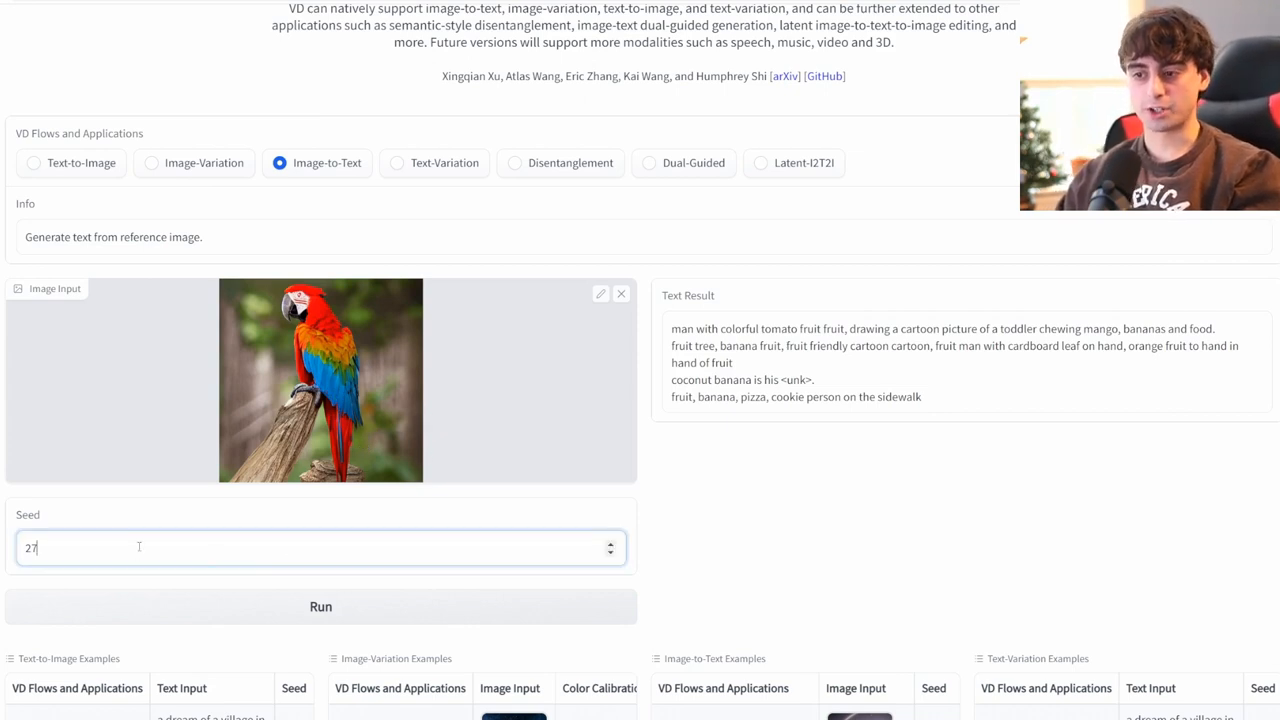
pyautogui.click(320, 607)
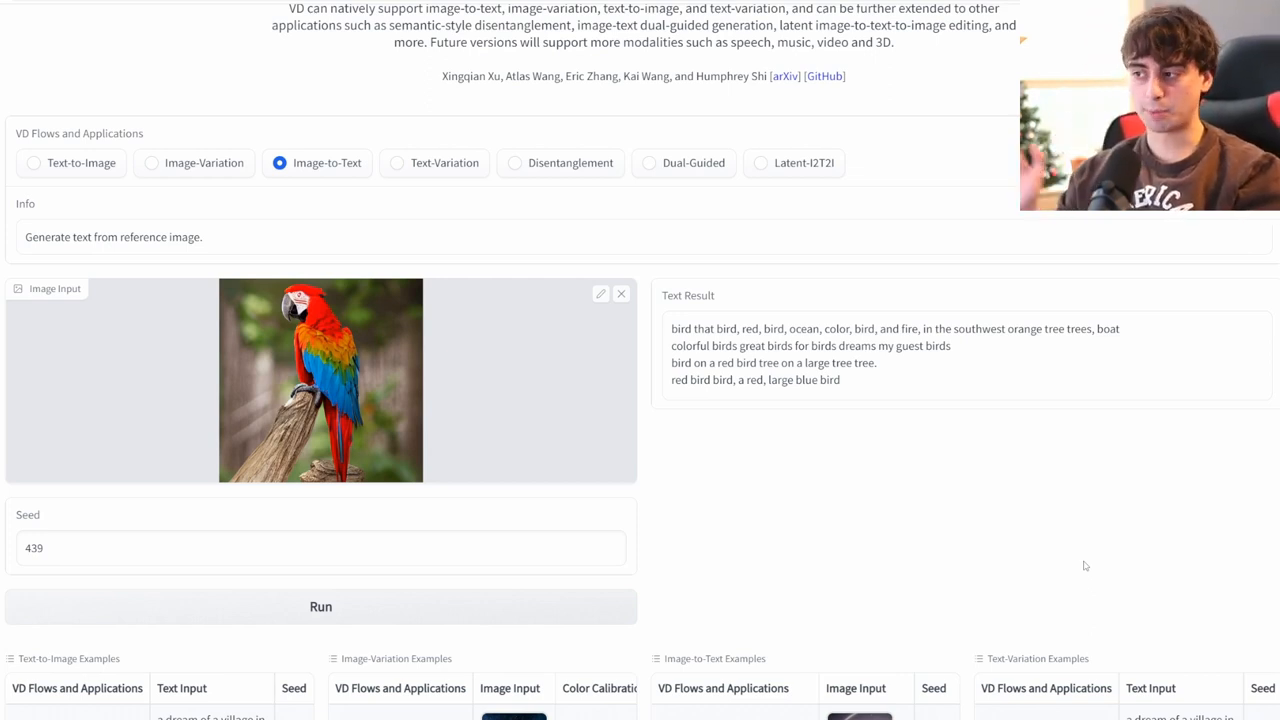
# Rerun the kitten prompt's text variations with seed 697, then load the China village example
pyautogui.click(394, 163)
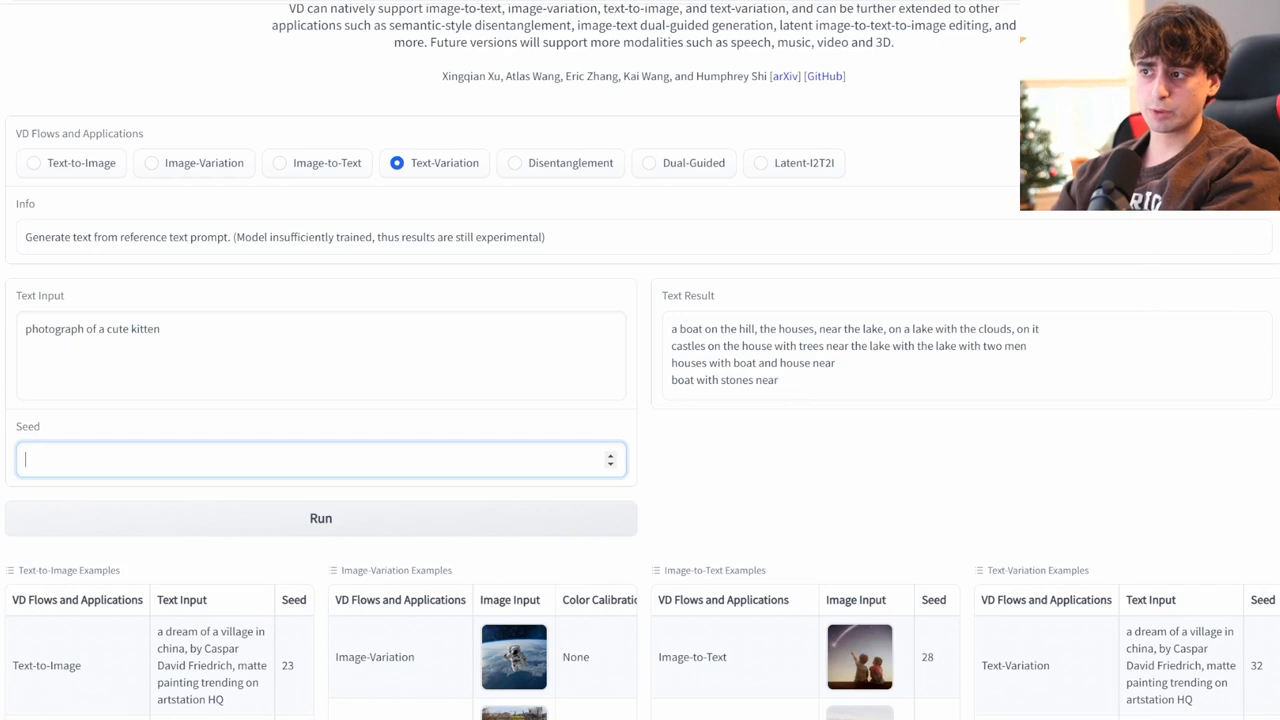
pyautogui.write('697')
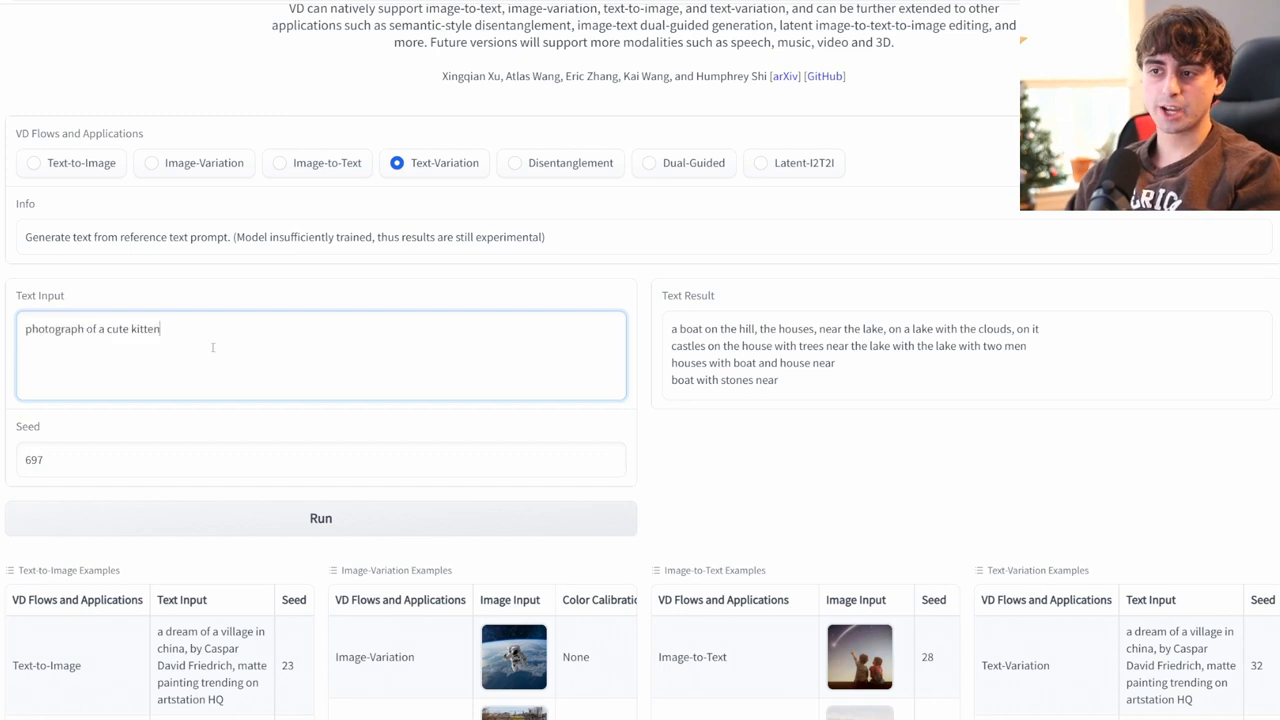
pyautogui.click(320, 518)
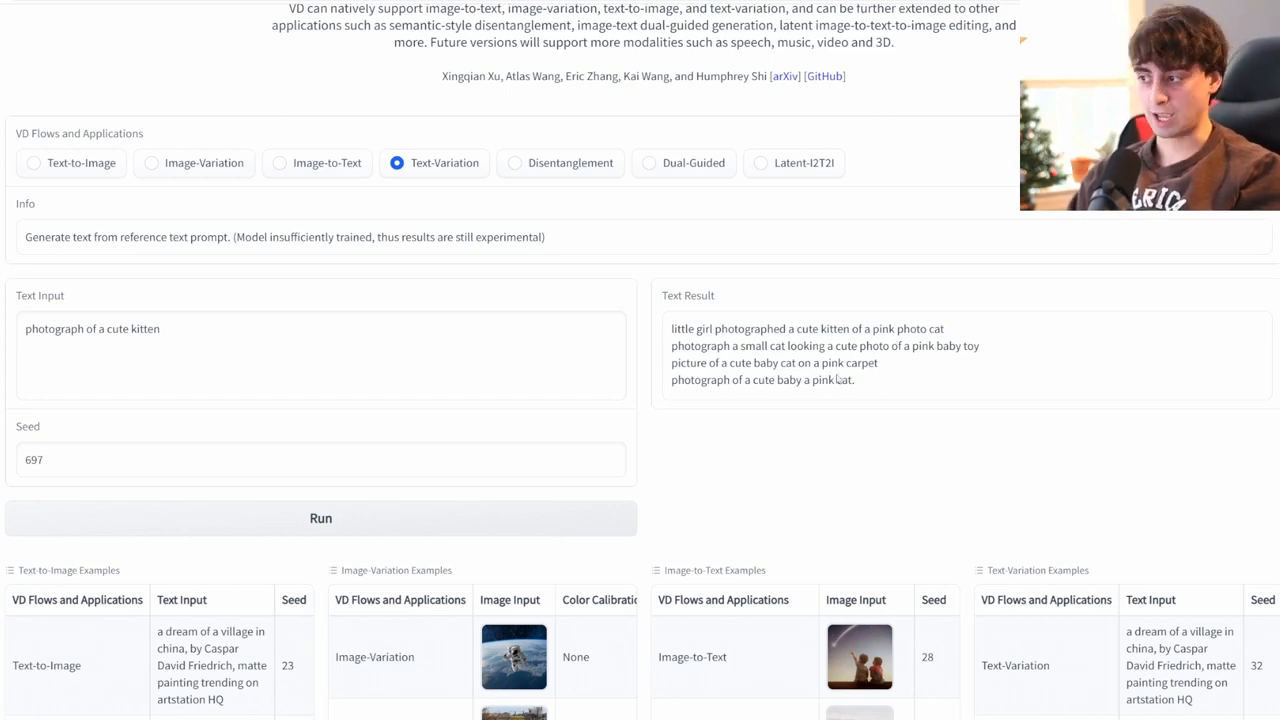
pyautogui.moveTo(759, 345); pyautogui.dragTo(855, 380)
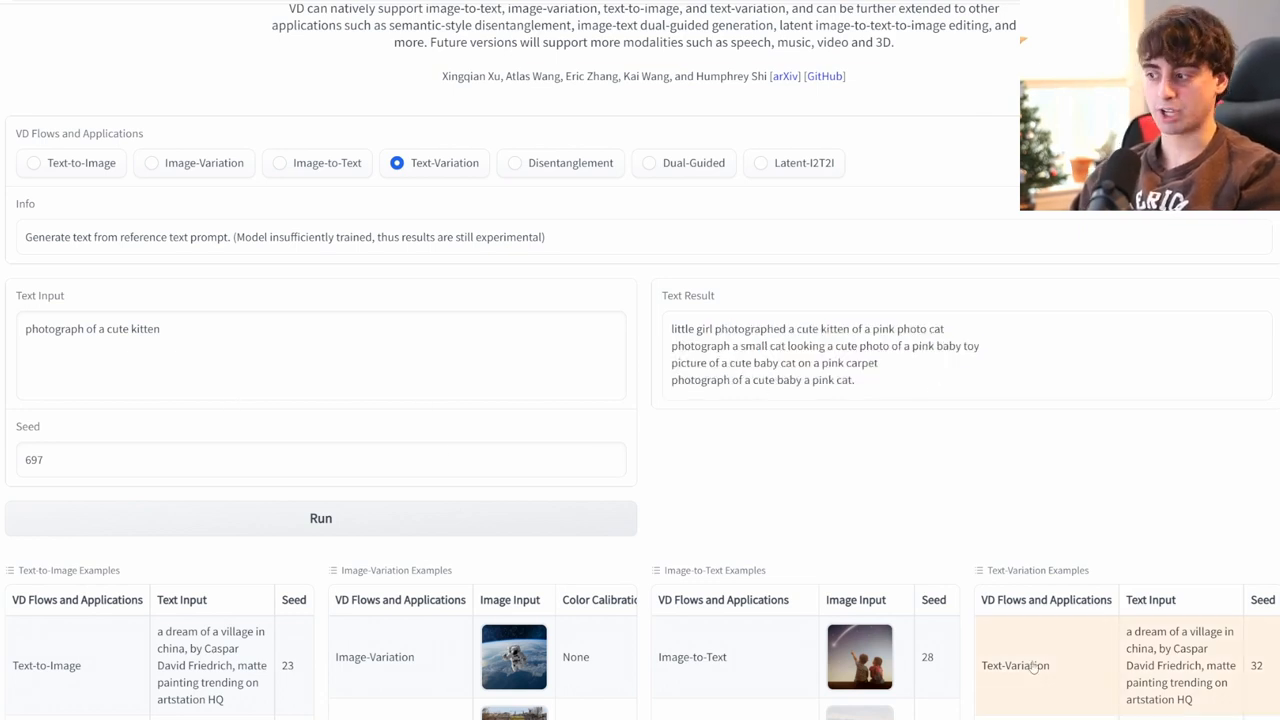
pyautogui.tripleClick(92, 328)
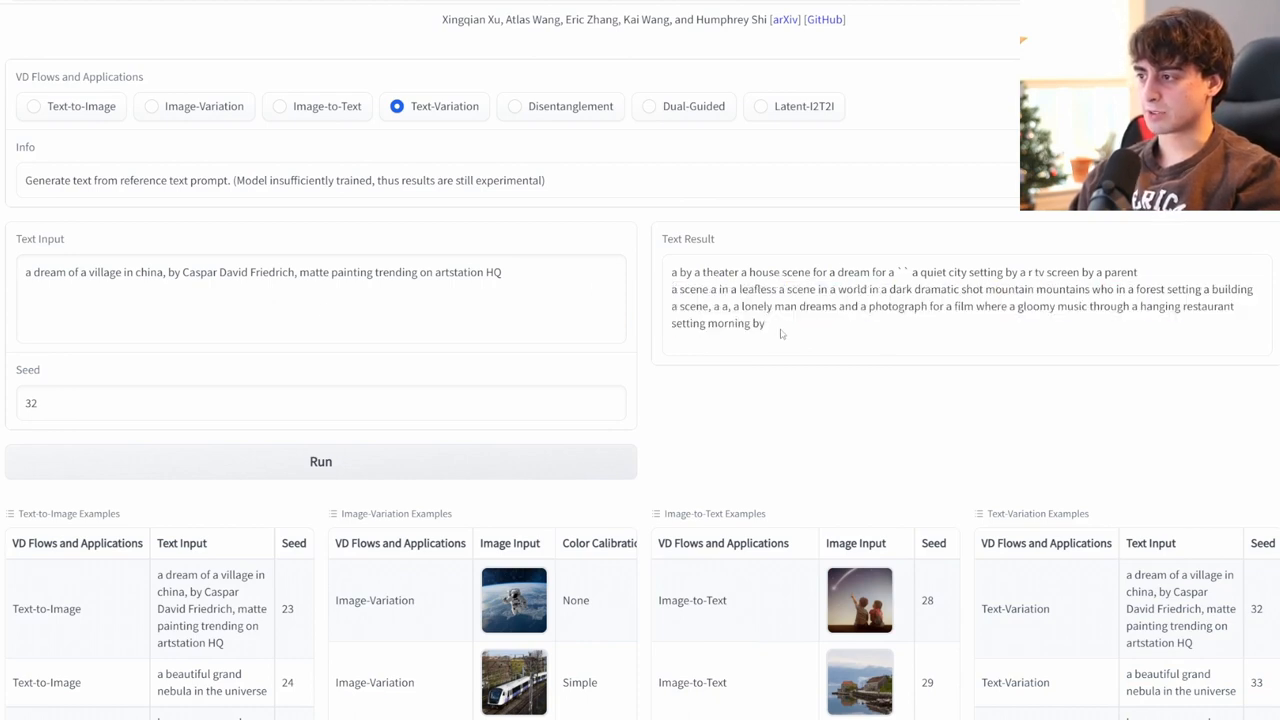
# Highlight result text, then load the 'heavy arms gundam penguin mech' example with its variations
pyautogui.moveTo(1040, 289); pyautogui.dragTo(1085, 306)
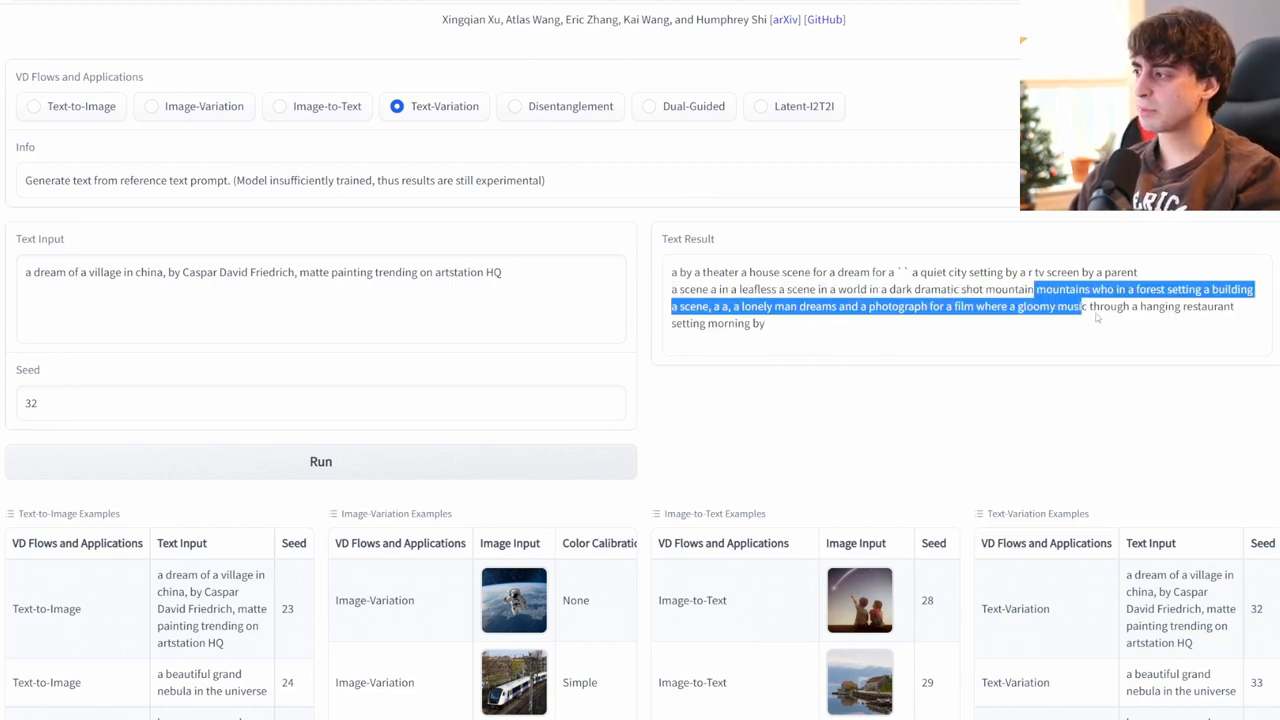
pyautogui.click(799, 341)
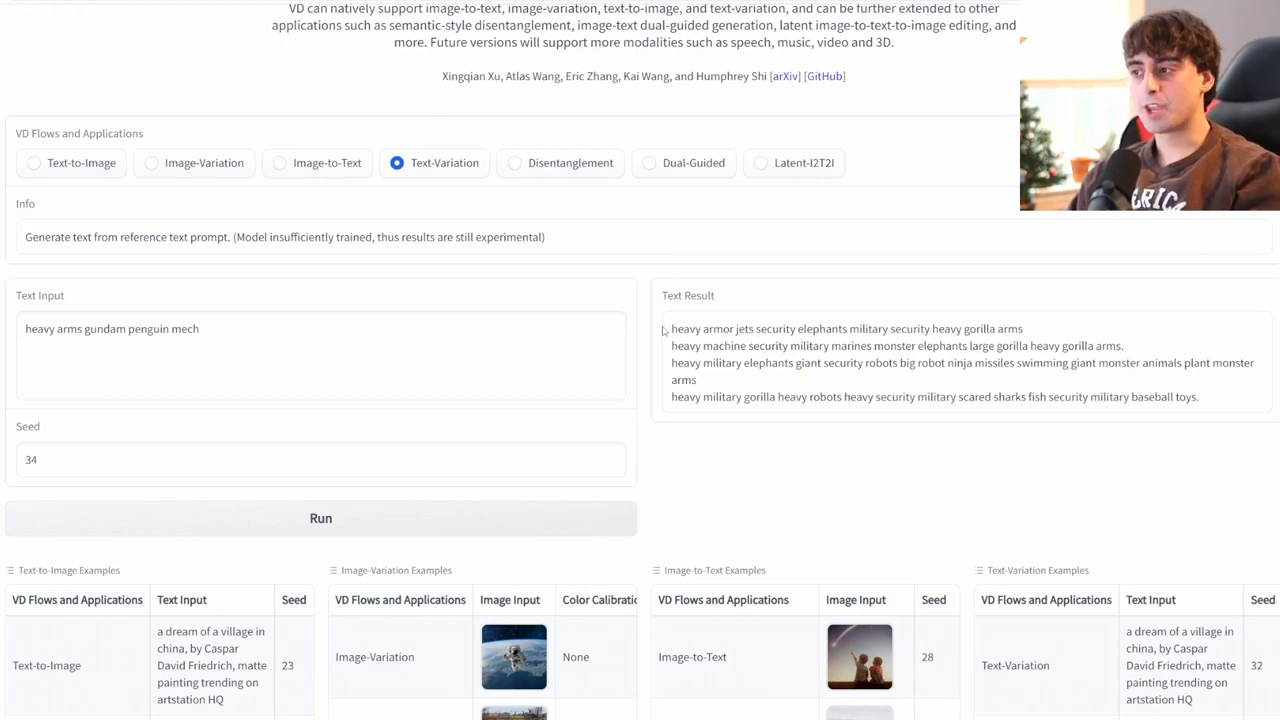
pyautogui.moveTo(905, 389)
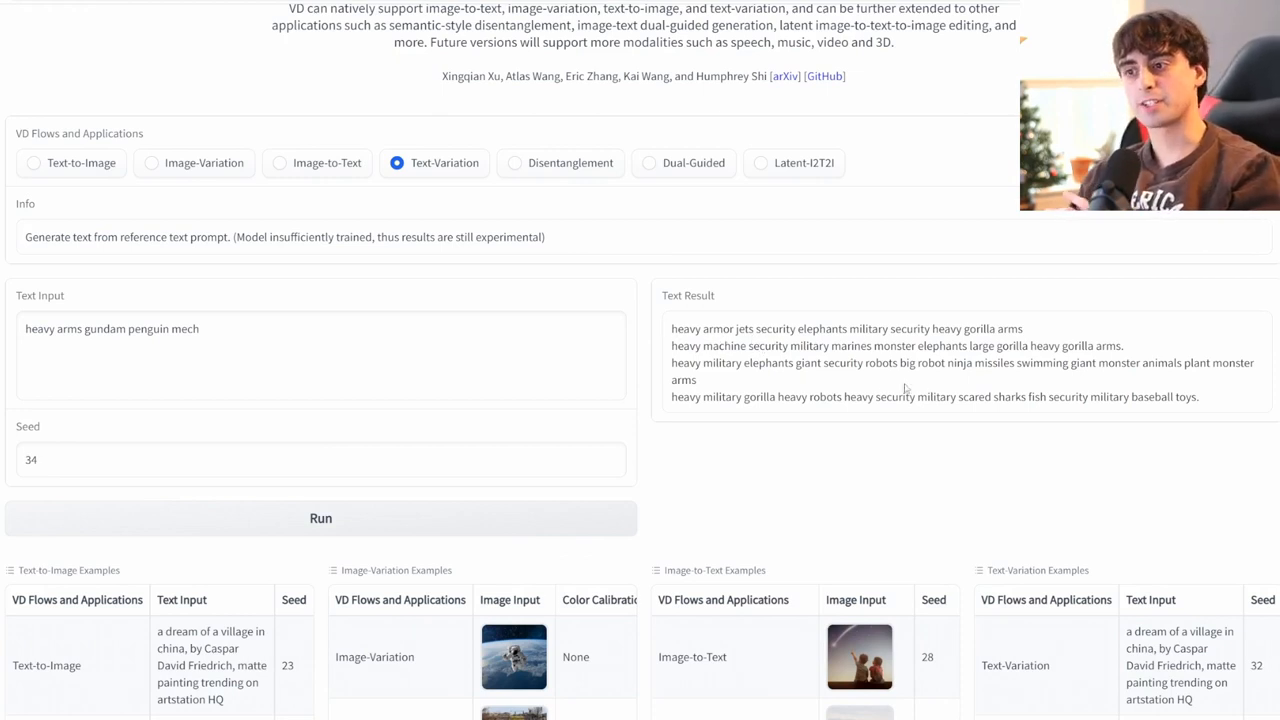
pyautogui.moveTo(921, 404)
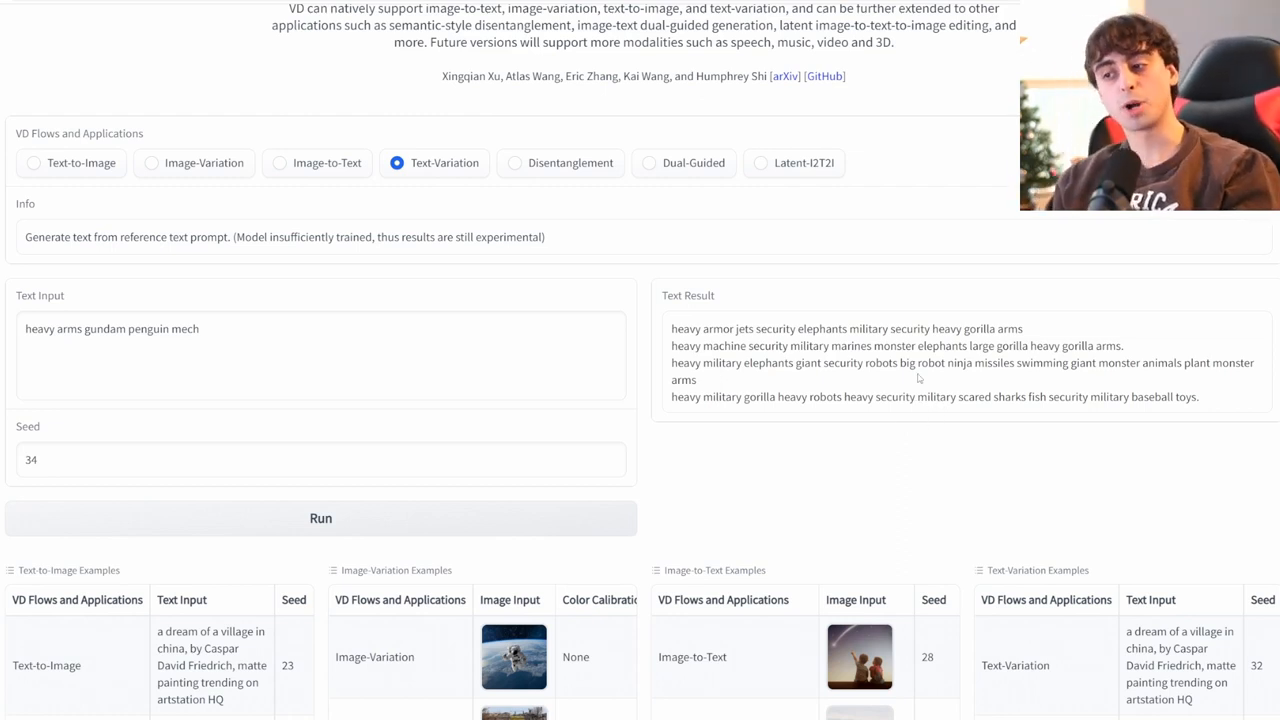
pyautogui.click(512, 163)
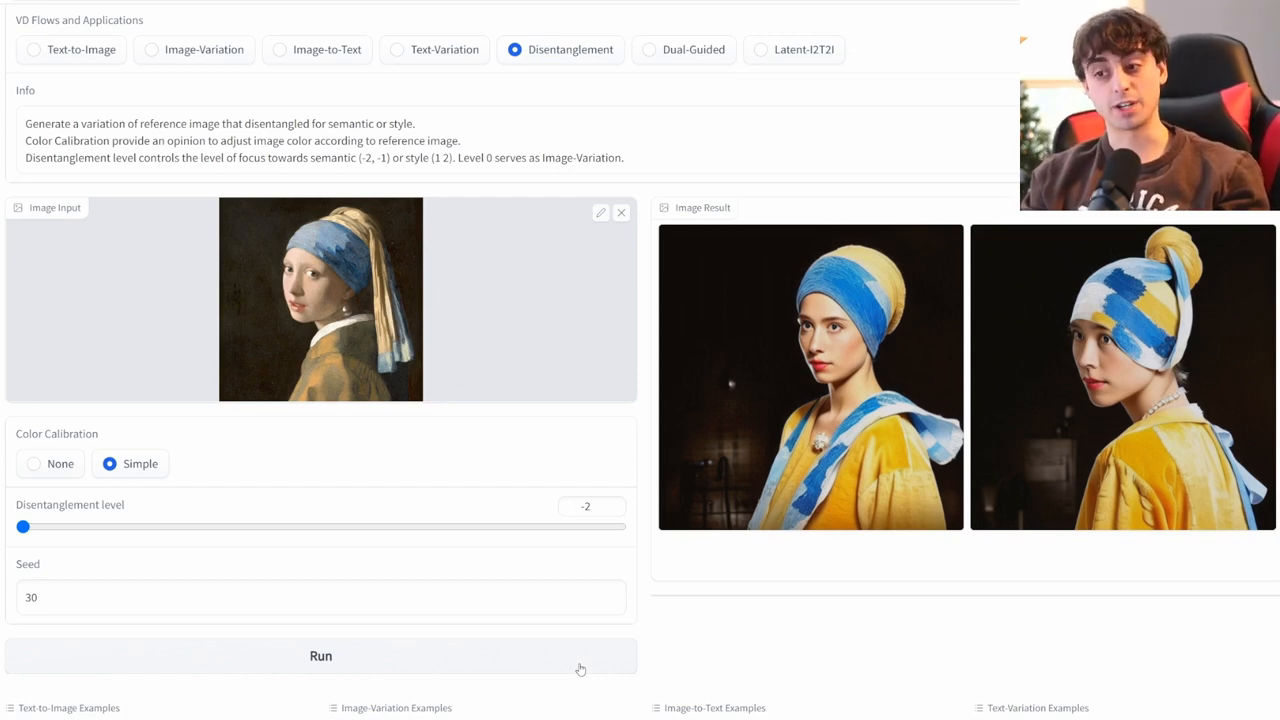
pyautogui.moveTo(279, 204)
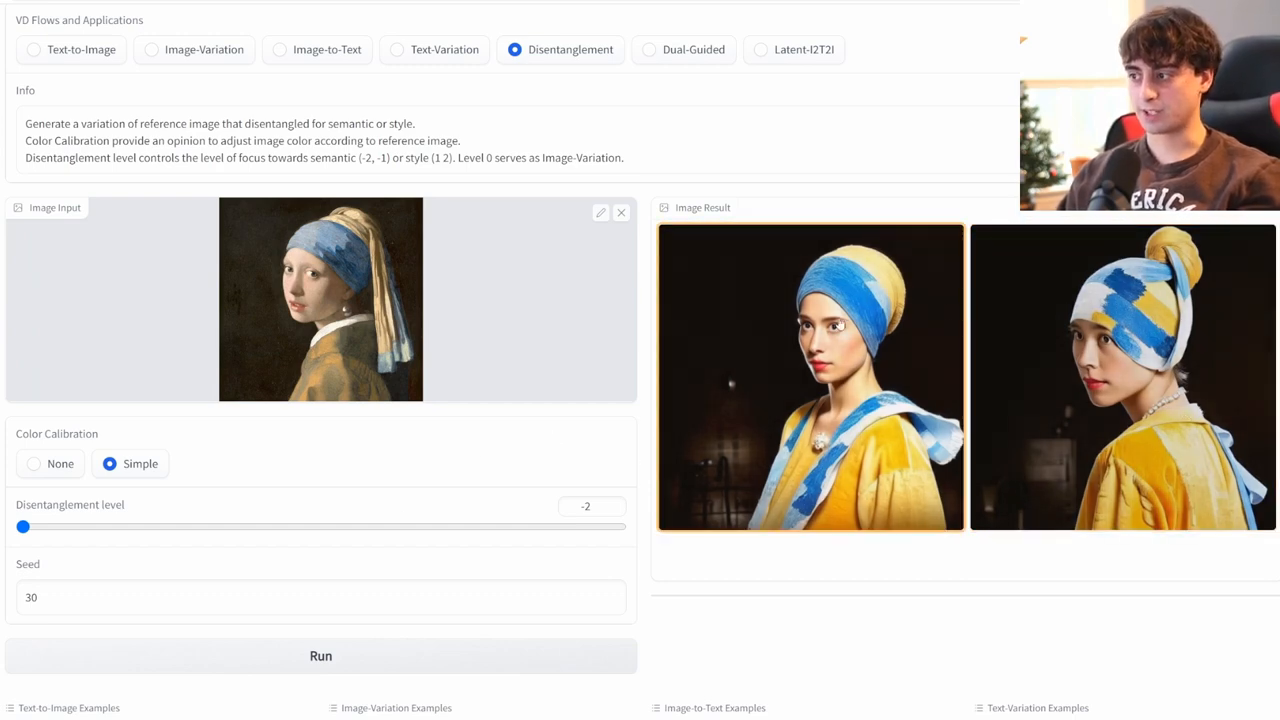
pyautogui.moveTo(709, 377)
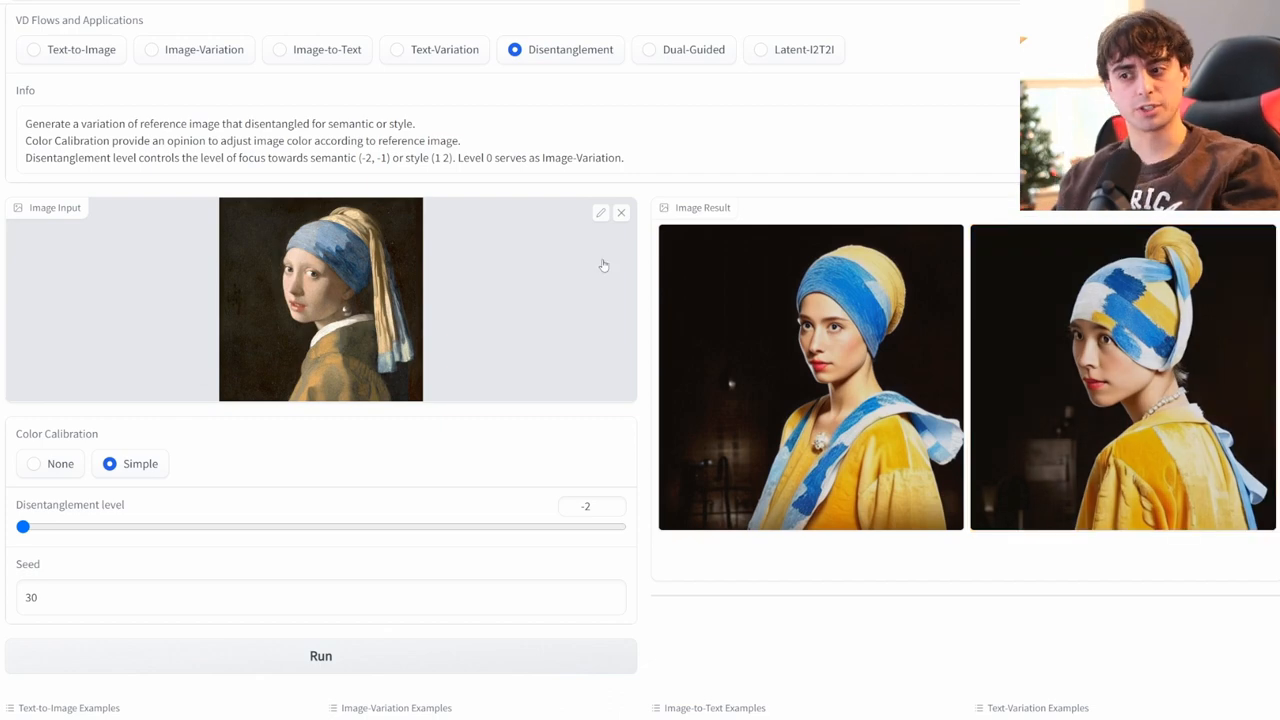
# Set the Disentanglement level to 2 and rerun the pearl-earring portrait variations
pyautogui.moveTo(22, 527); pyautogui.dragTo(620, 527)
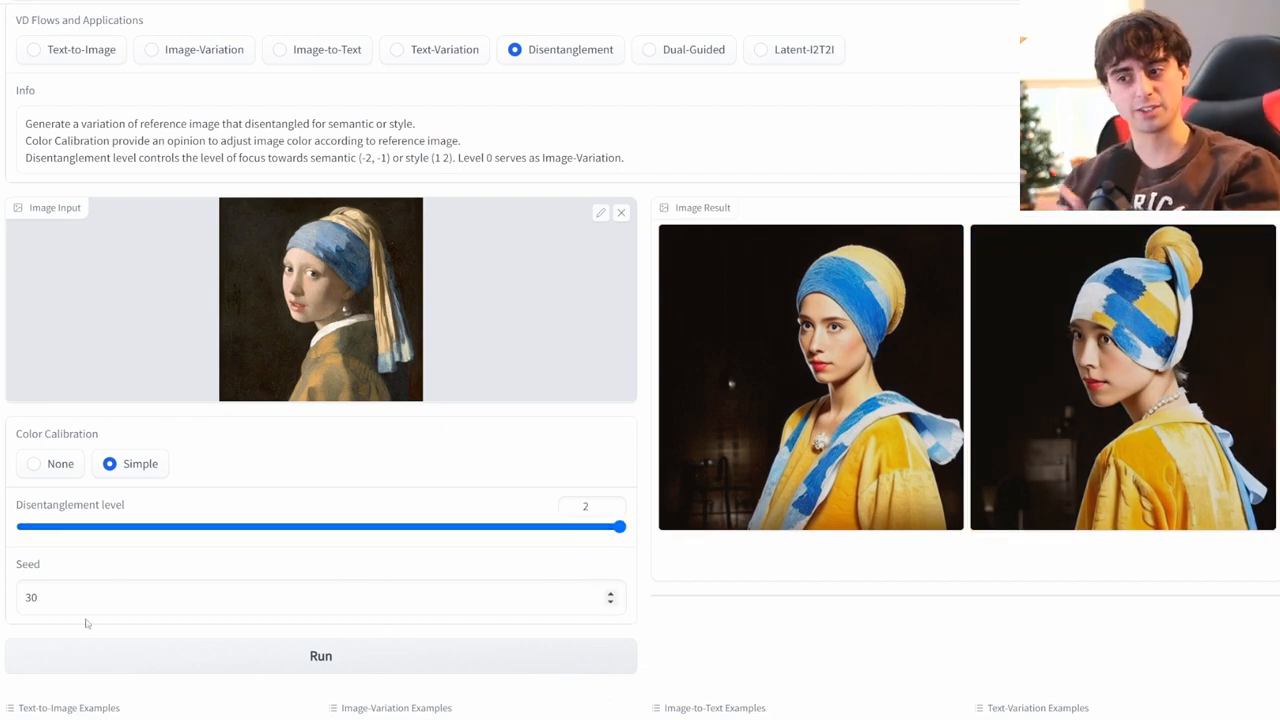
pyautogui.click(320, 656)
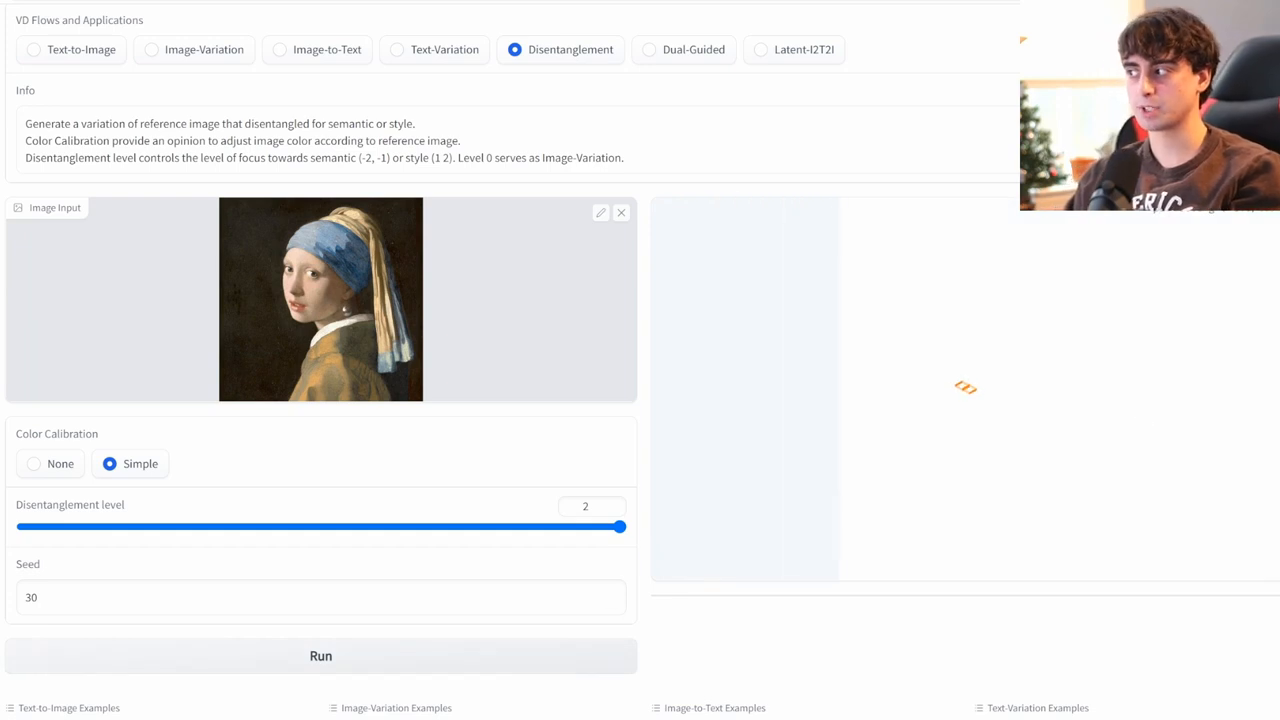
pyautogui.click(320, 655)
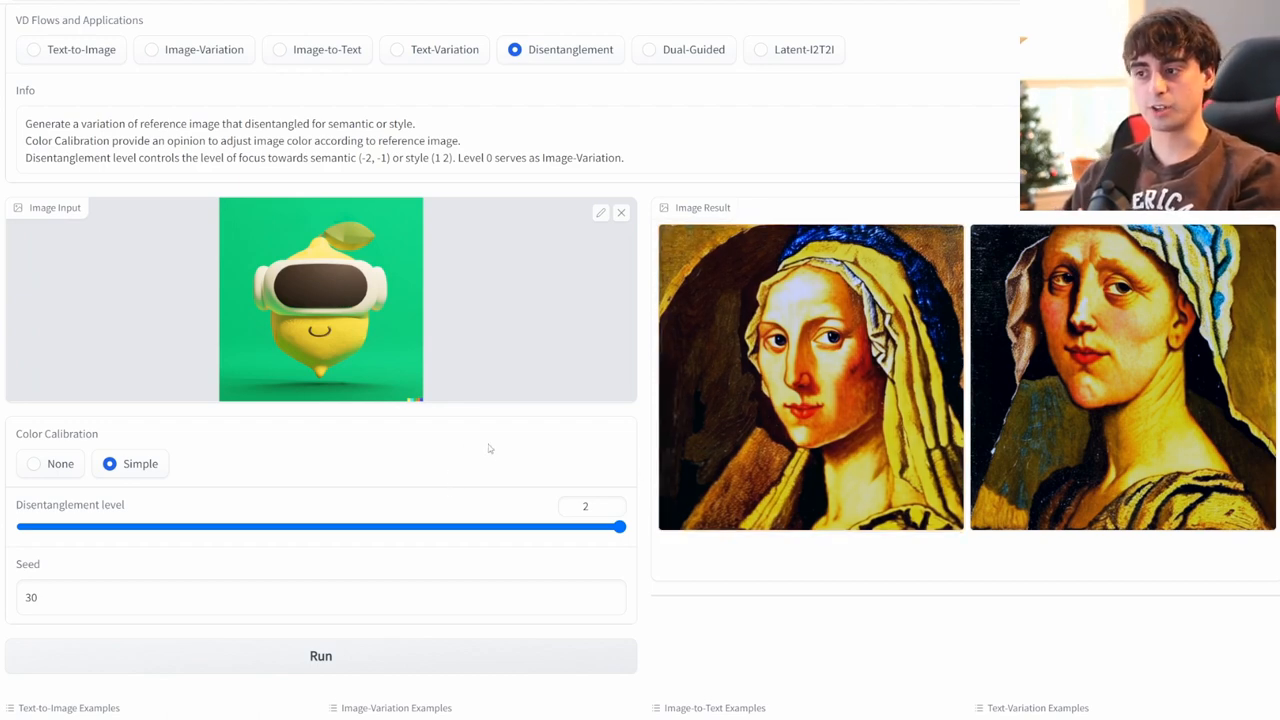
# Generate lemon robot variations with seed 444, then lower the Disentanglement level to -2
pyautogui.click(190, 598)
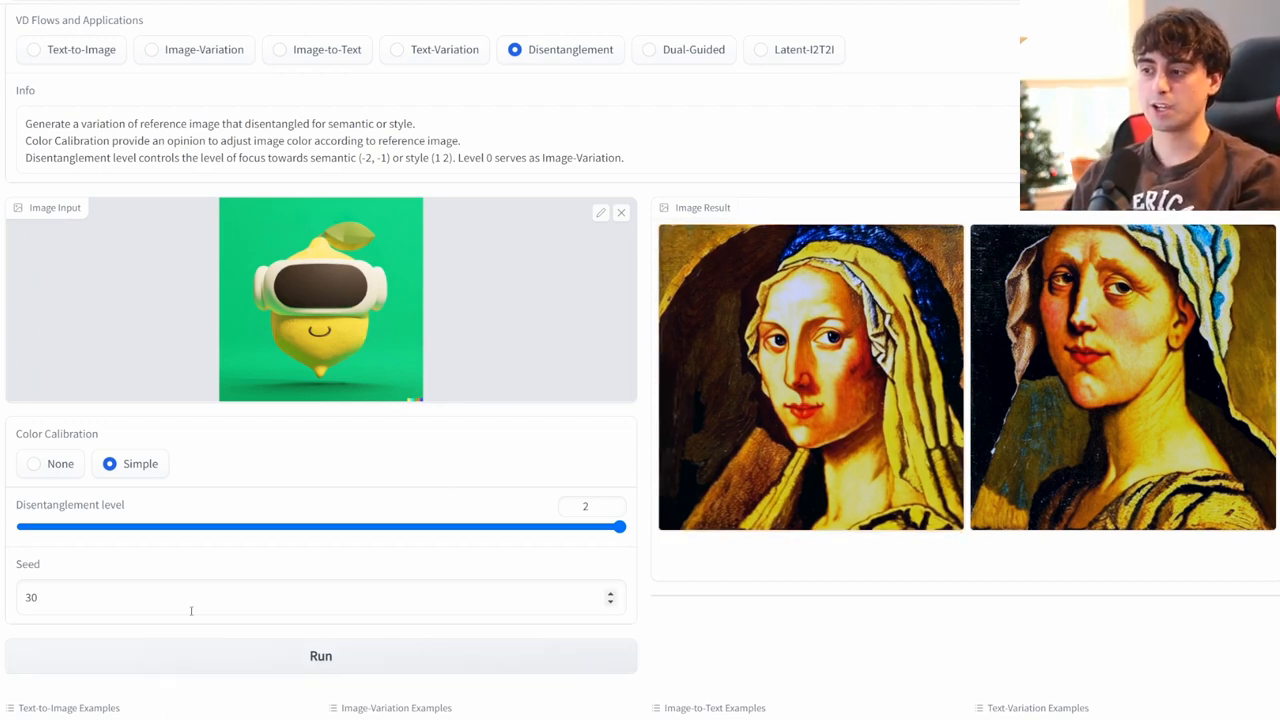
pyautogui.write('444')
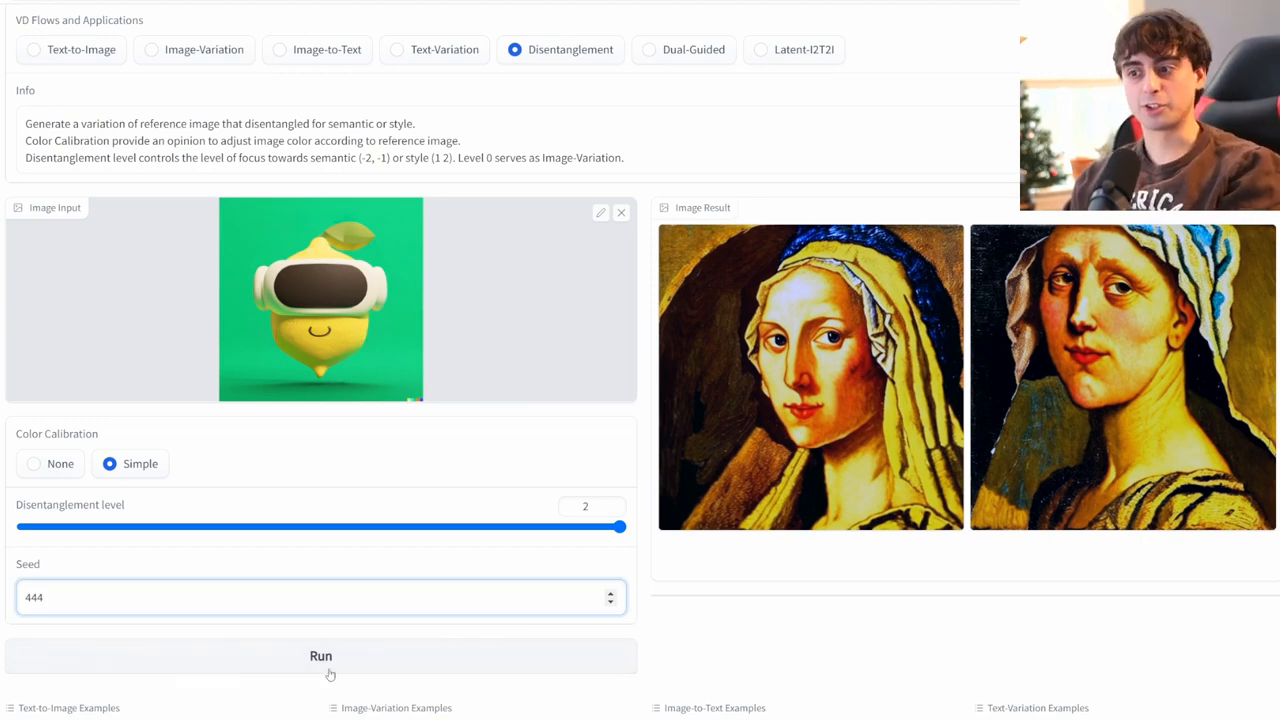
pyautogui.click(320, 656)
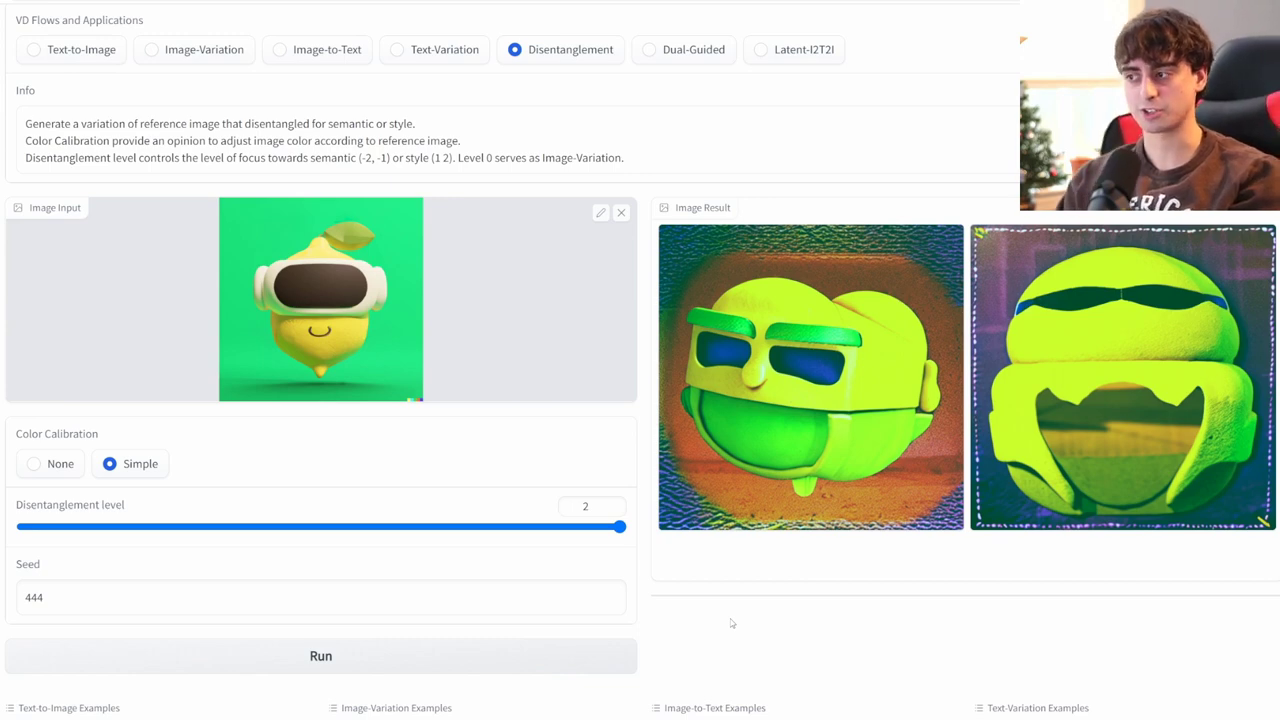
pyautogui.moveTo(772, 499)
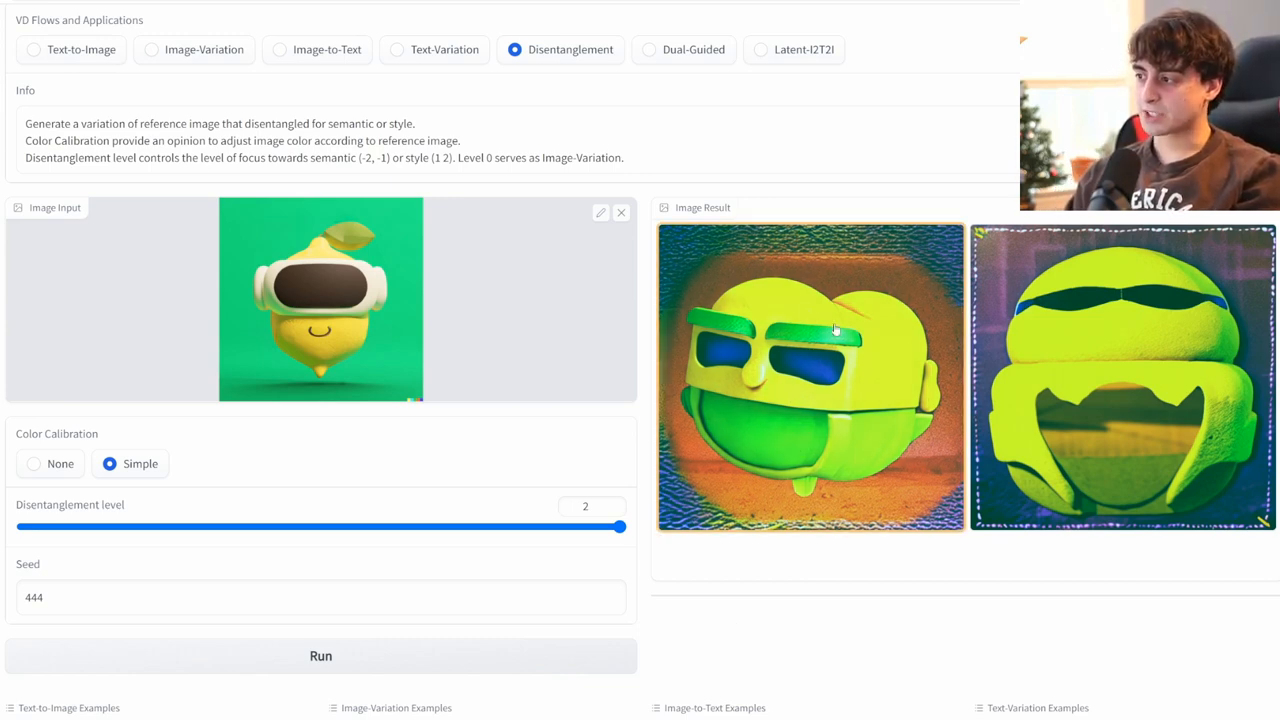
pyautogui.moveTo(797, 318)
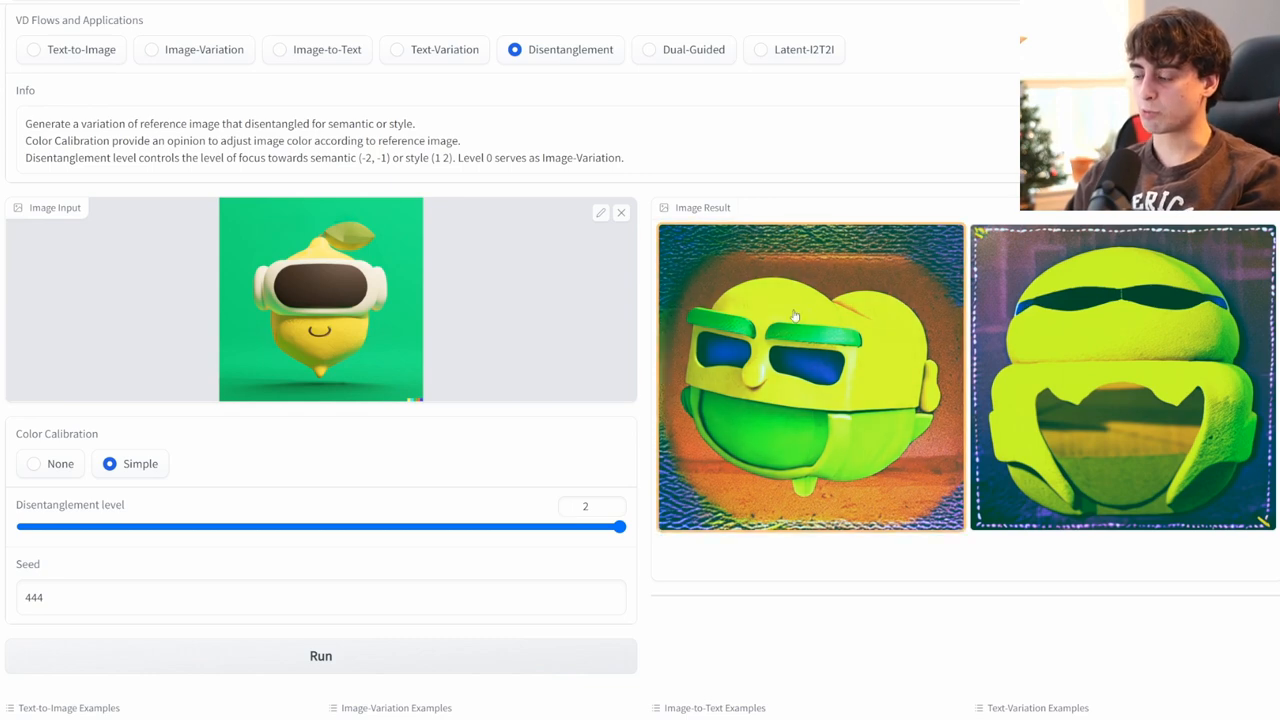
pyautogui.moveTo(1085, 606)
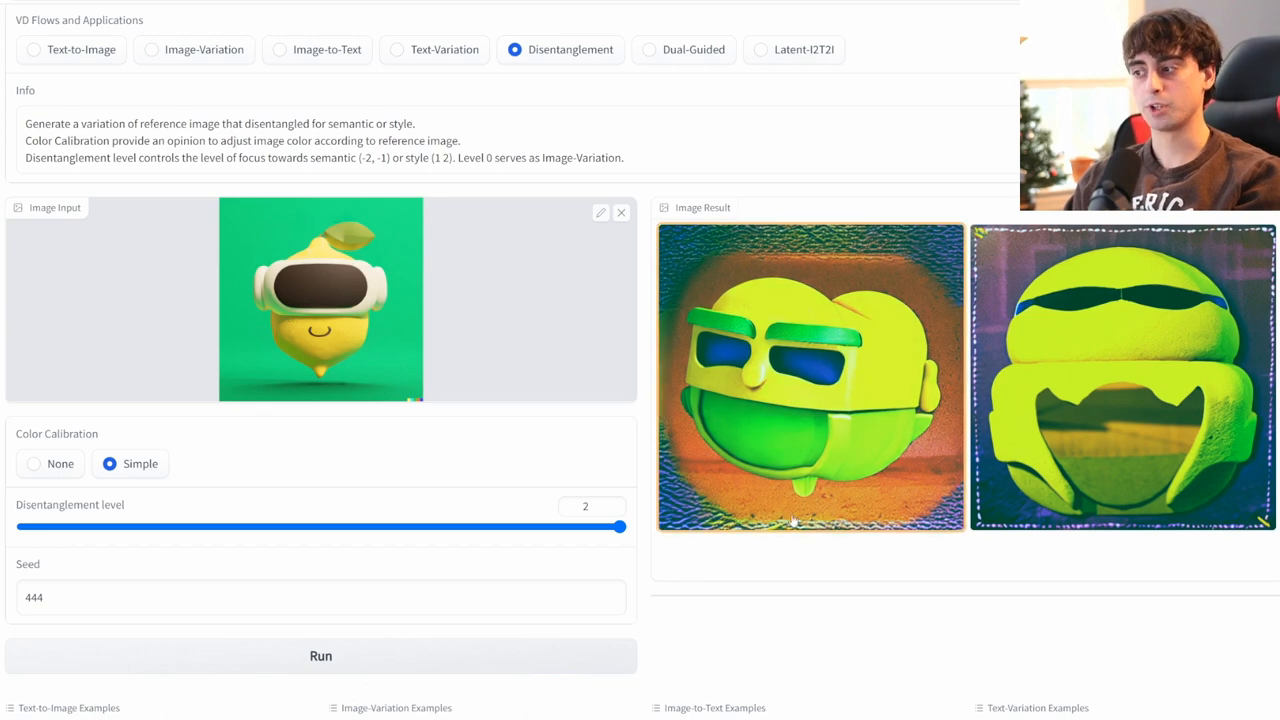
pyautogui.moveTo(620, 526); pyautogui.dragTo(22, 526)
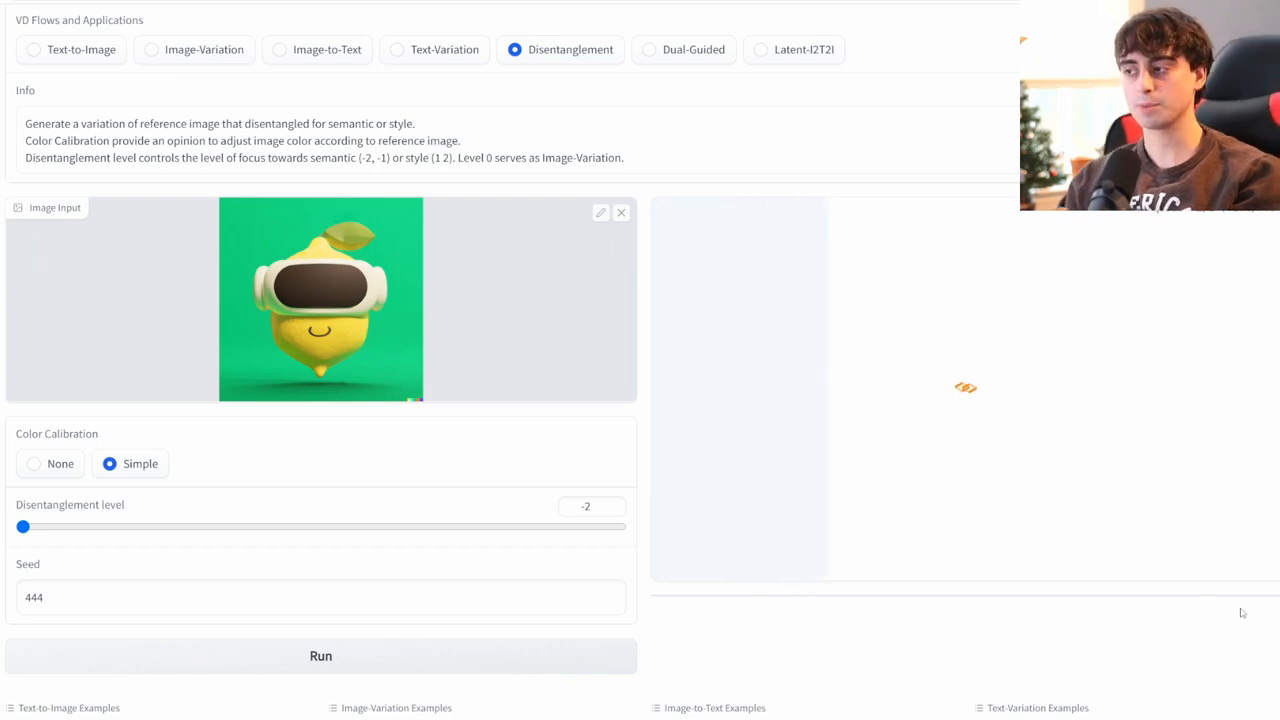
# Run Disentanglement at level 1, seed 31, yielding beach-lemon cartoon variations
pyautogui.click(321, 656)
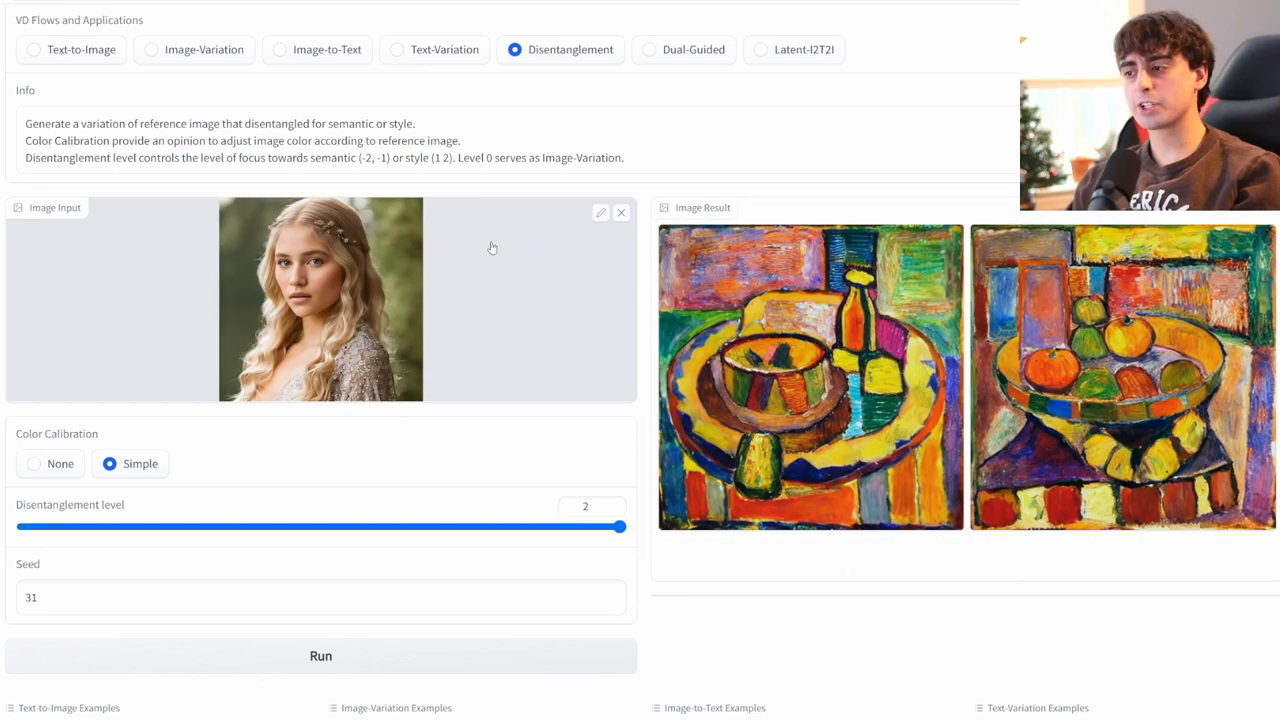
pyautogui.moveTo(333, 300)
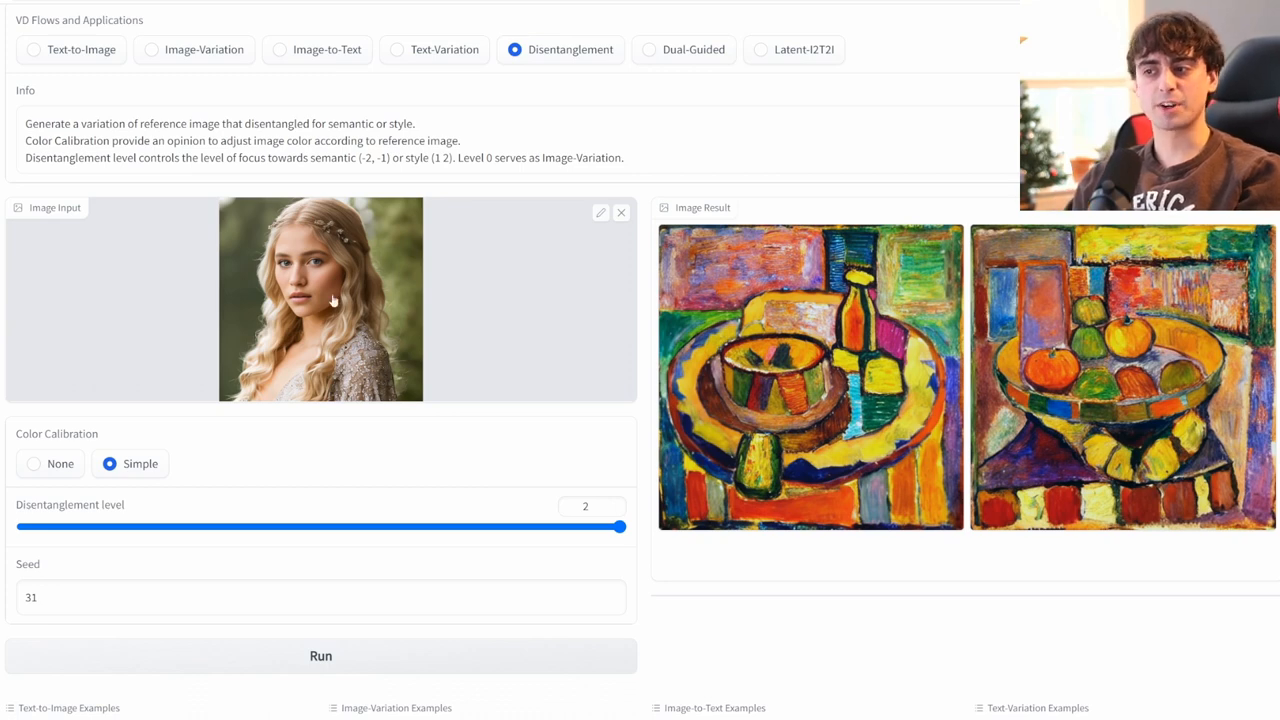
pyautogui.moveTo(380, 315)
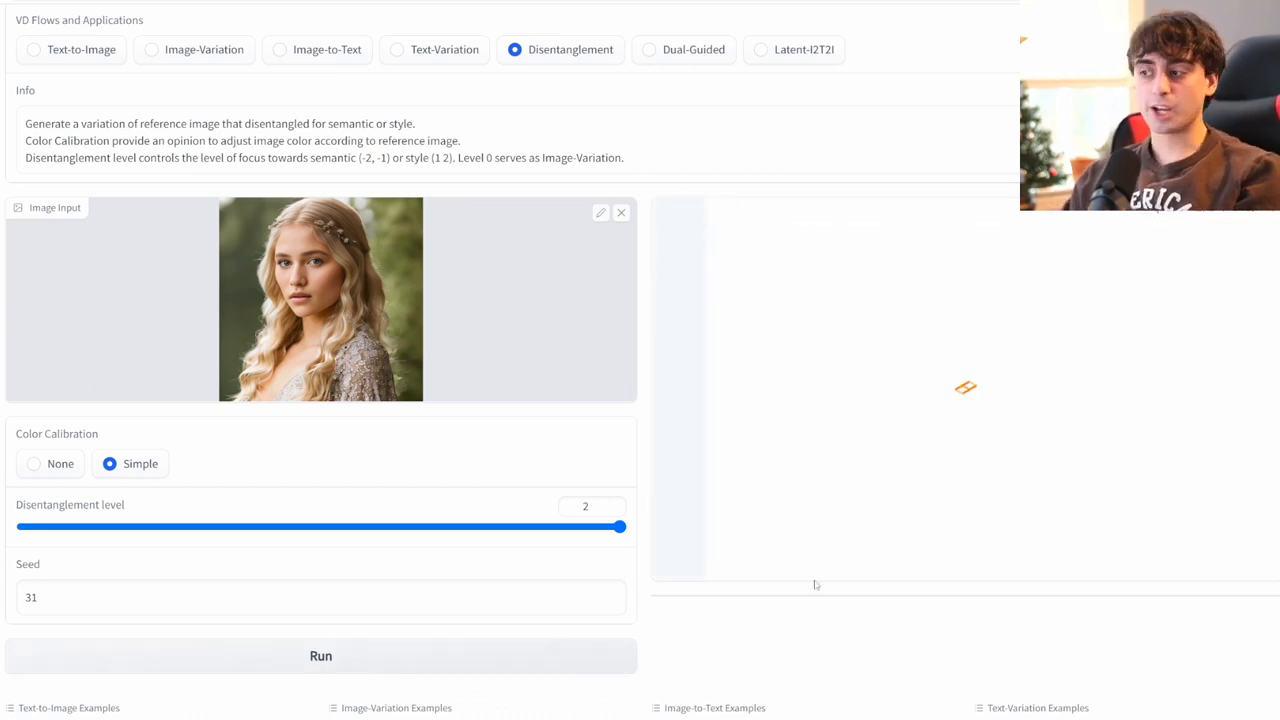
pyautogui.click(321, 656)
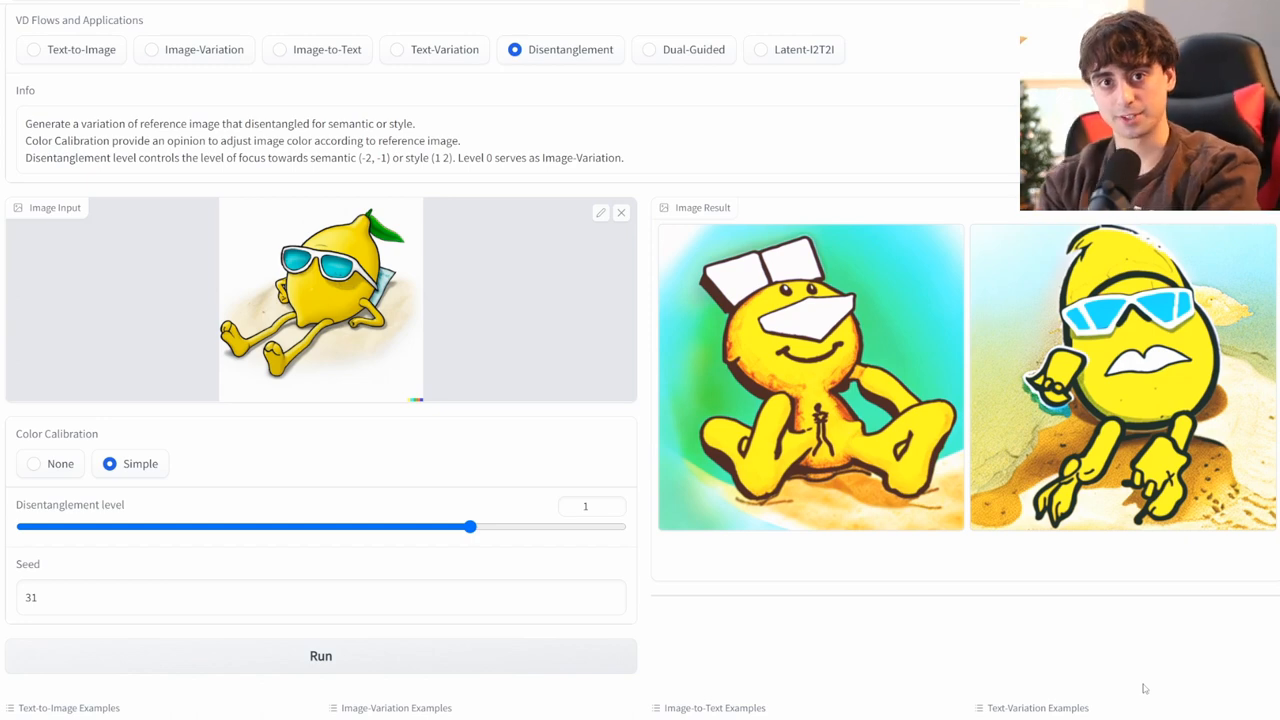
# Switch to Dual-Guided mode and load the car photo with 'cyberpunk 2077' example
pyautogui.click(654, 50)
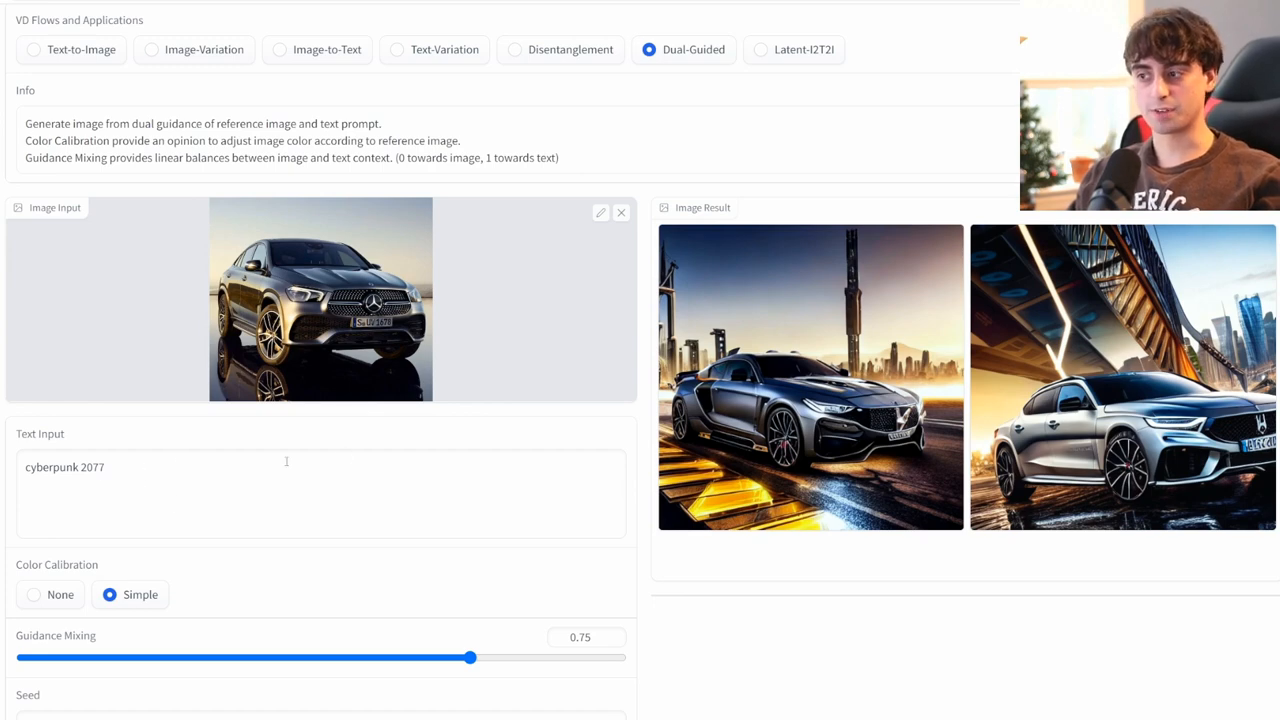
pyautogui.click(810, 377)
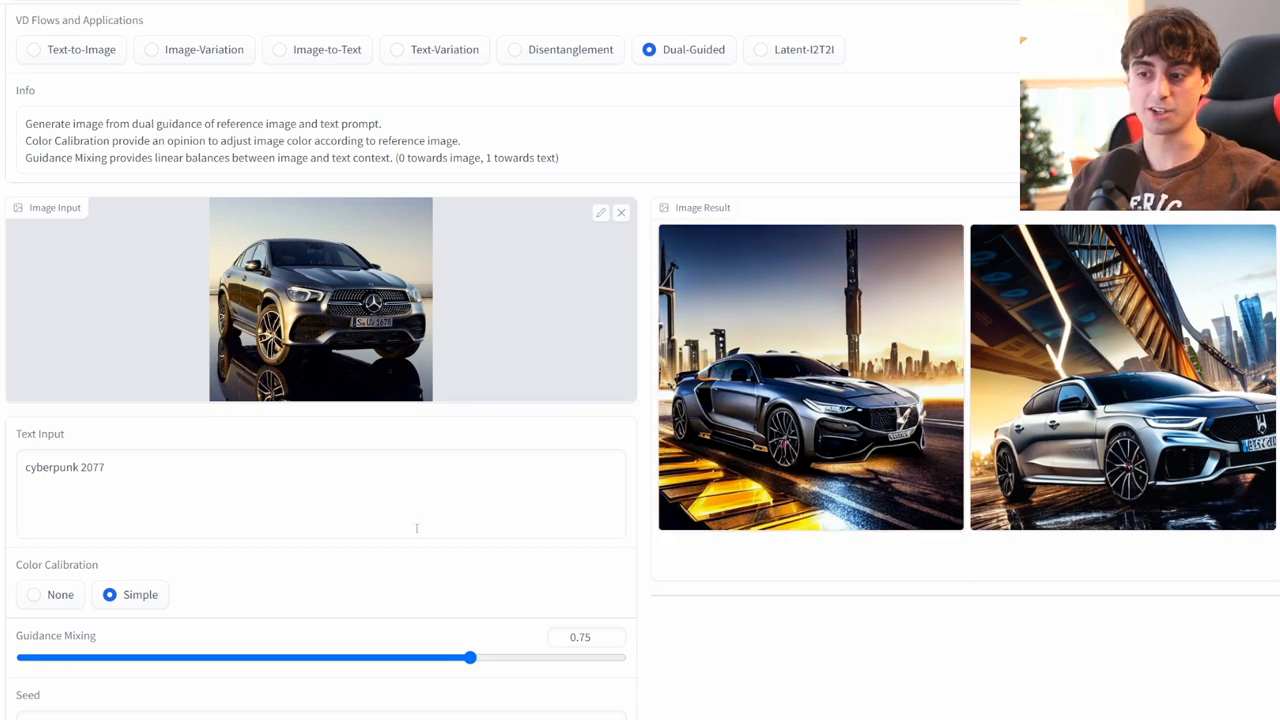
pyautogui.scroll(-3)
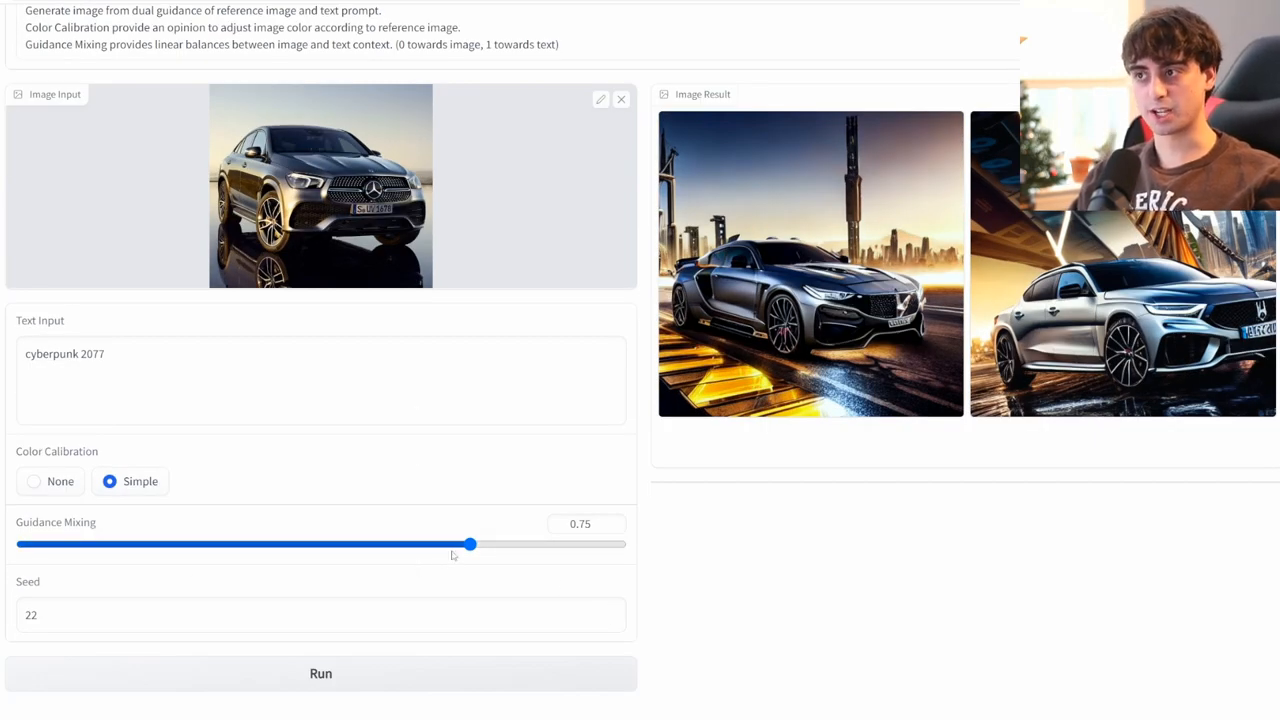
# Sweep Guidance Mixing to 0, then 0.98, and back to 0.75
pyautogui.moveTo(470, 544); pyautogui.dragTo(23, 544)
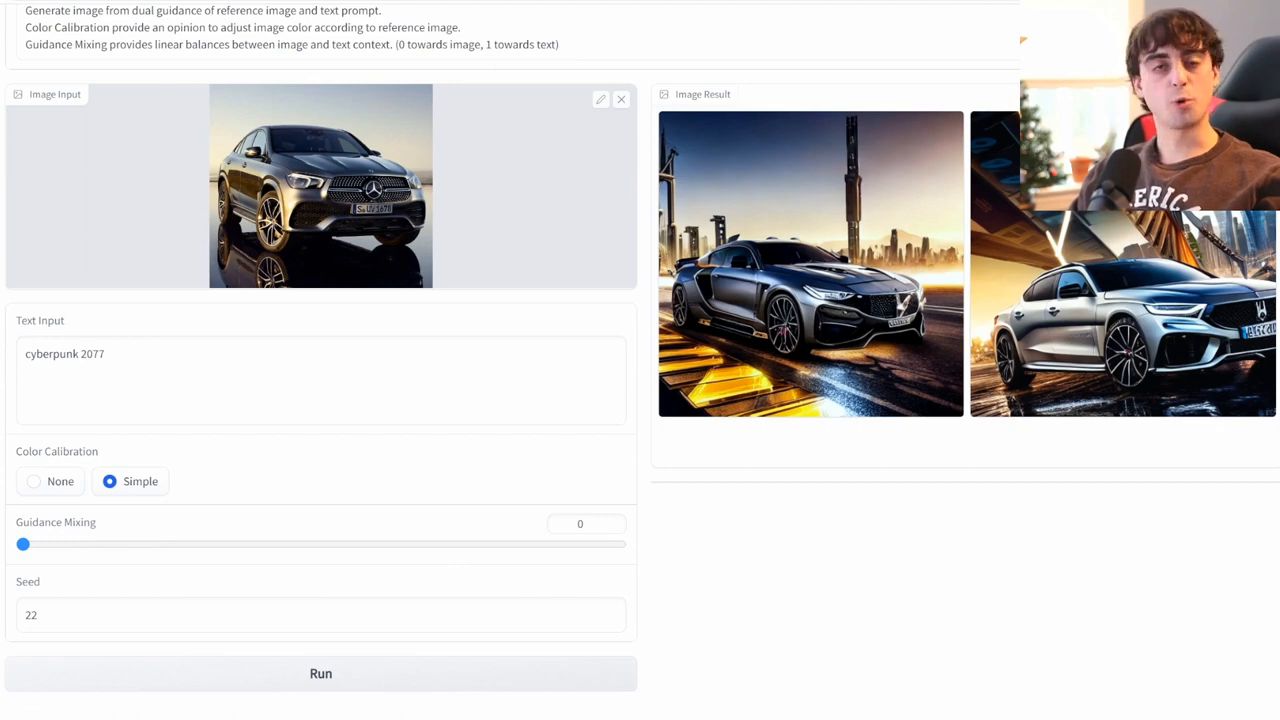
pyautogui.moveTo(23, 544); pyautogui.dragTo(607, 544)
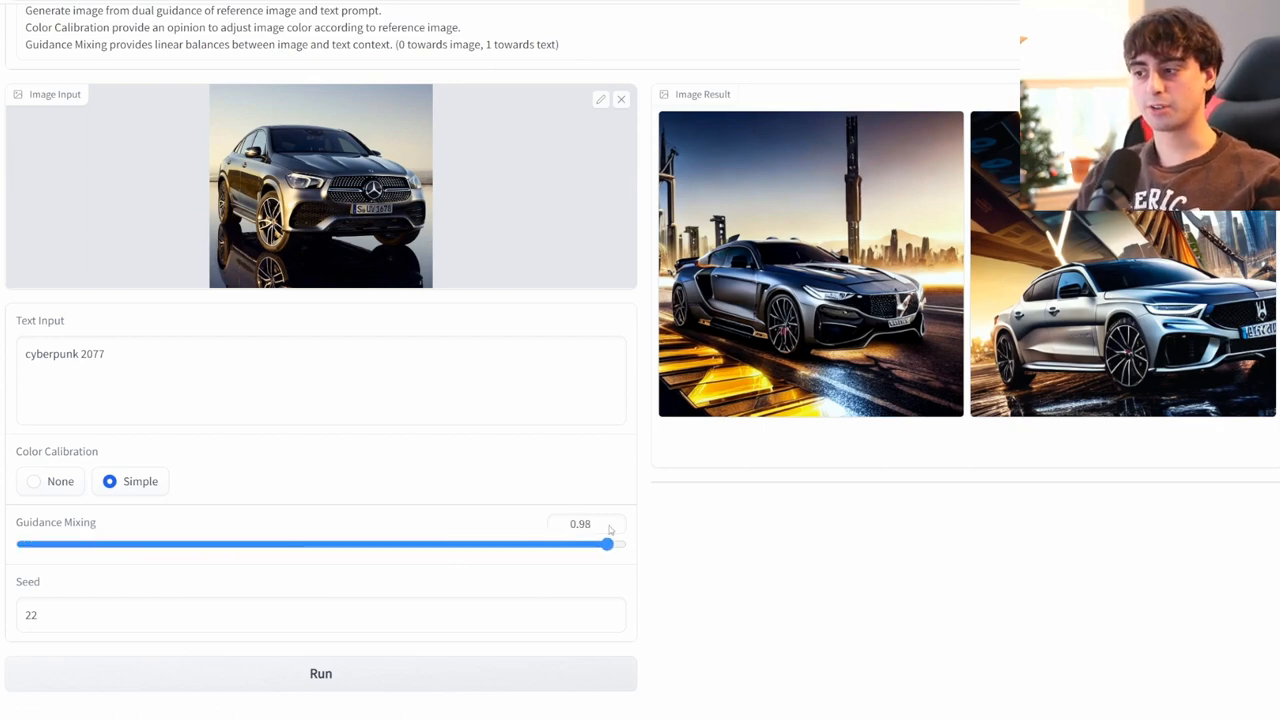
pyautogui.moveTo(607, 543); pyautogui.dragTo(458, 543)
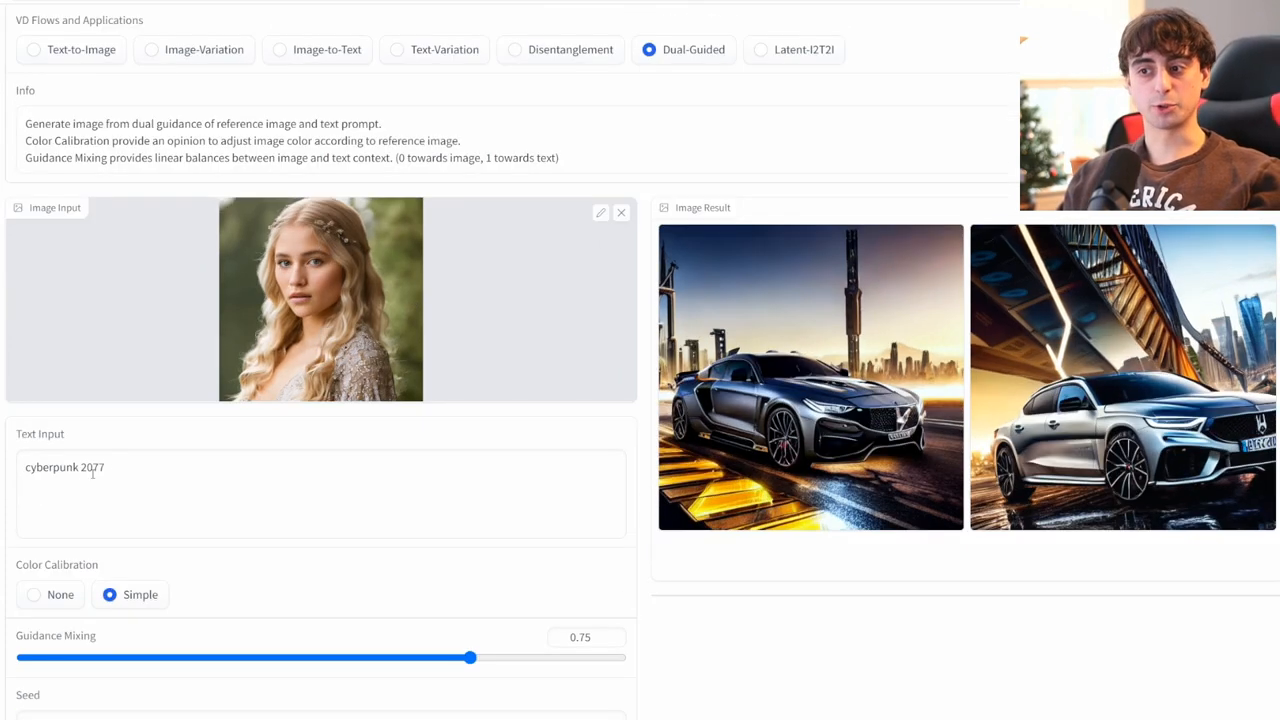
# Adjust Guidance Mixing and generate dual-guided results for the examples, ending with the diamond-necklace girl
pyautogui.scroll(-3)
pyautogui.write('caveman')
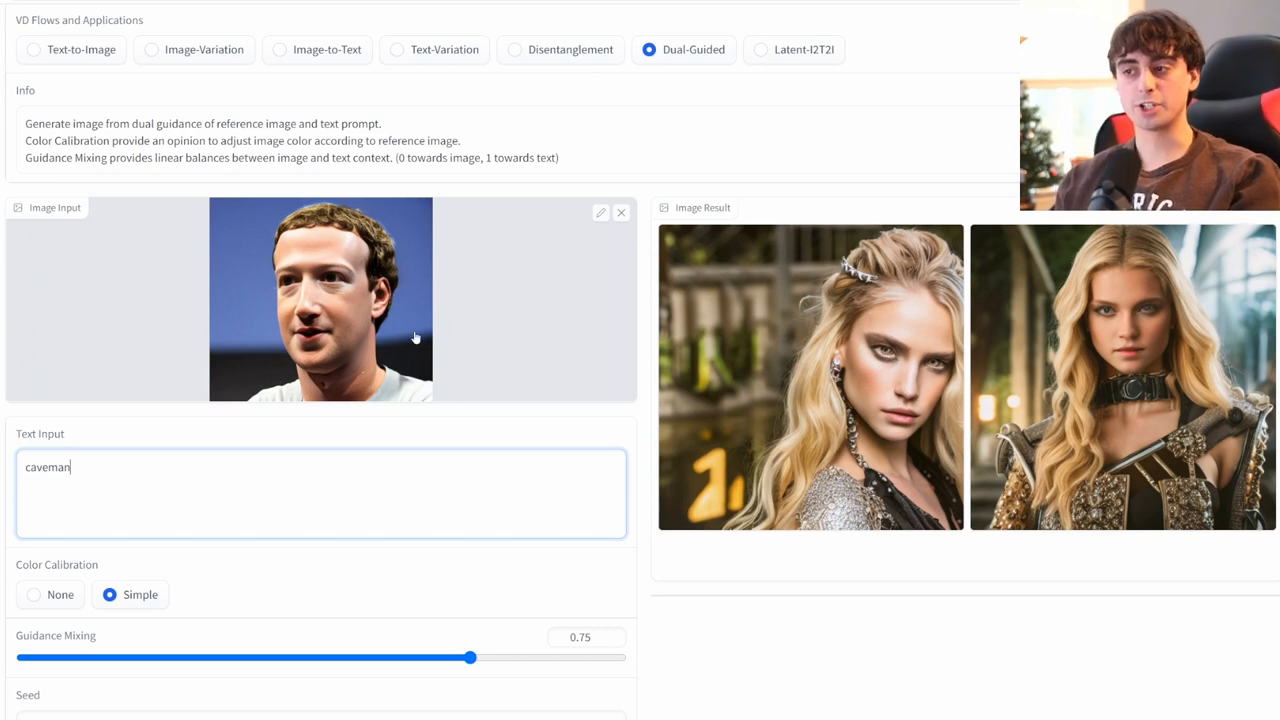
pyautogui.moveTo(357, 612)
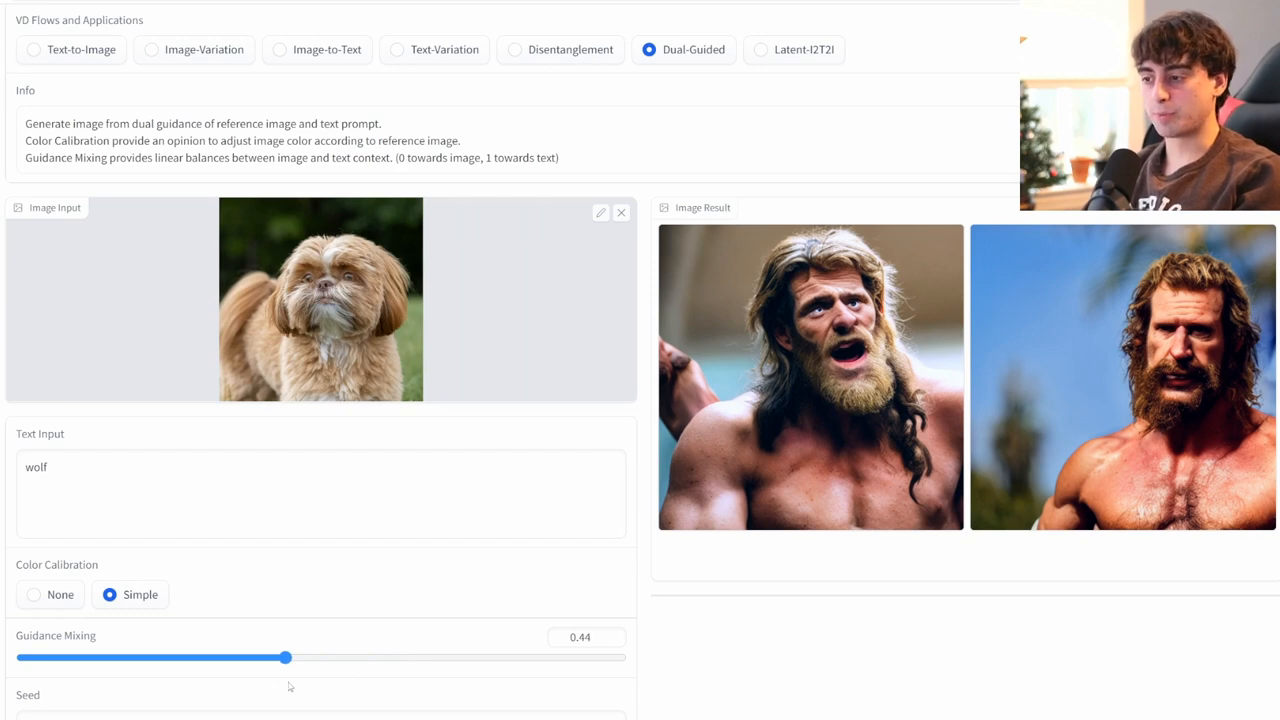
pyautogui.moveTo(285, 657); pyautogui.dragTo(328, 657)
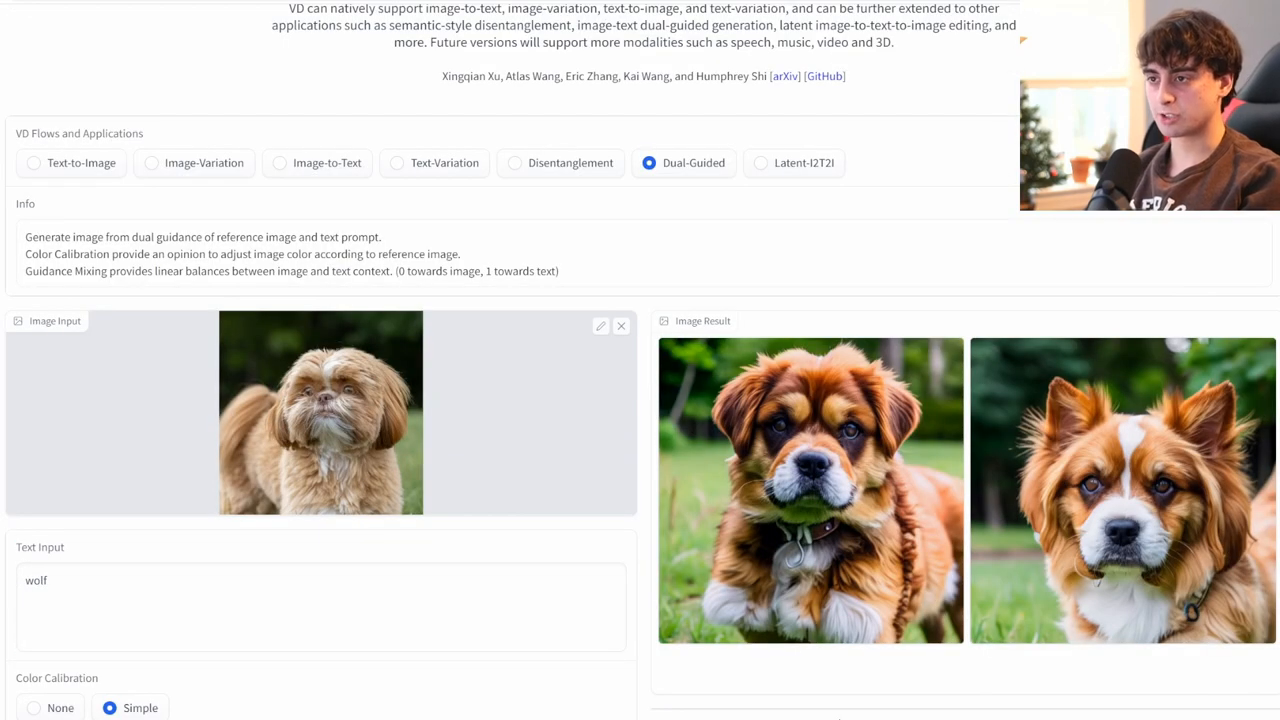
pyautogui.scroll(-3)
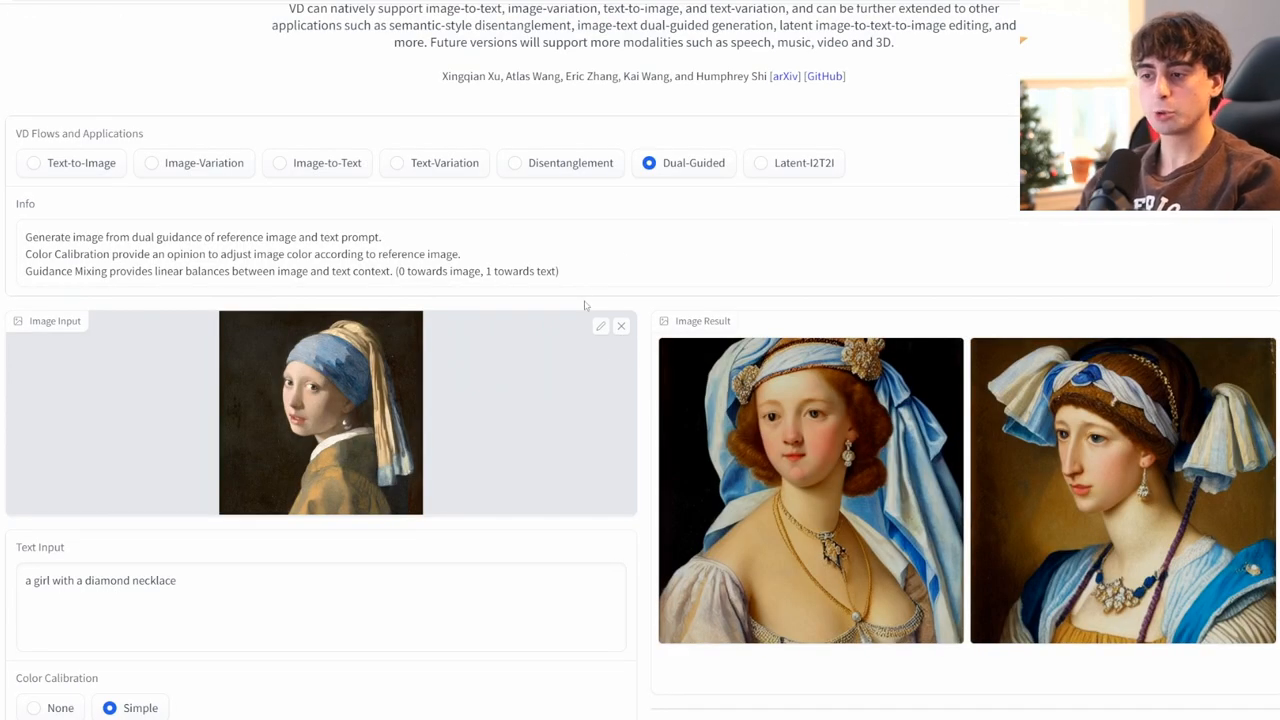
pyautogui.moveTo(700, 202)
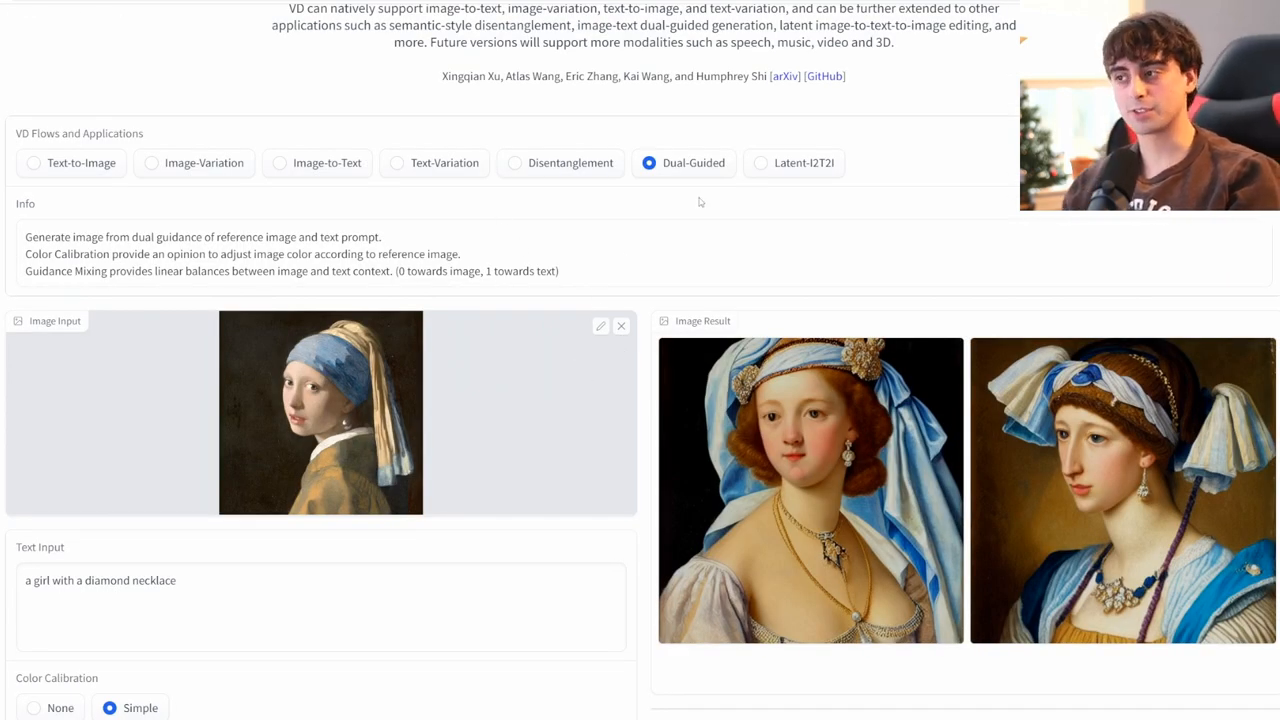
pyautogui.click(759, 162)
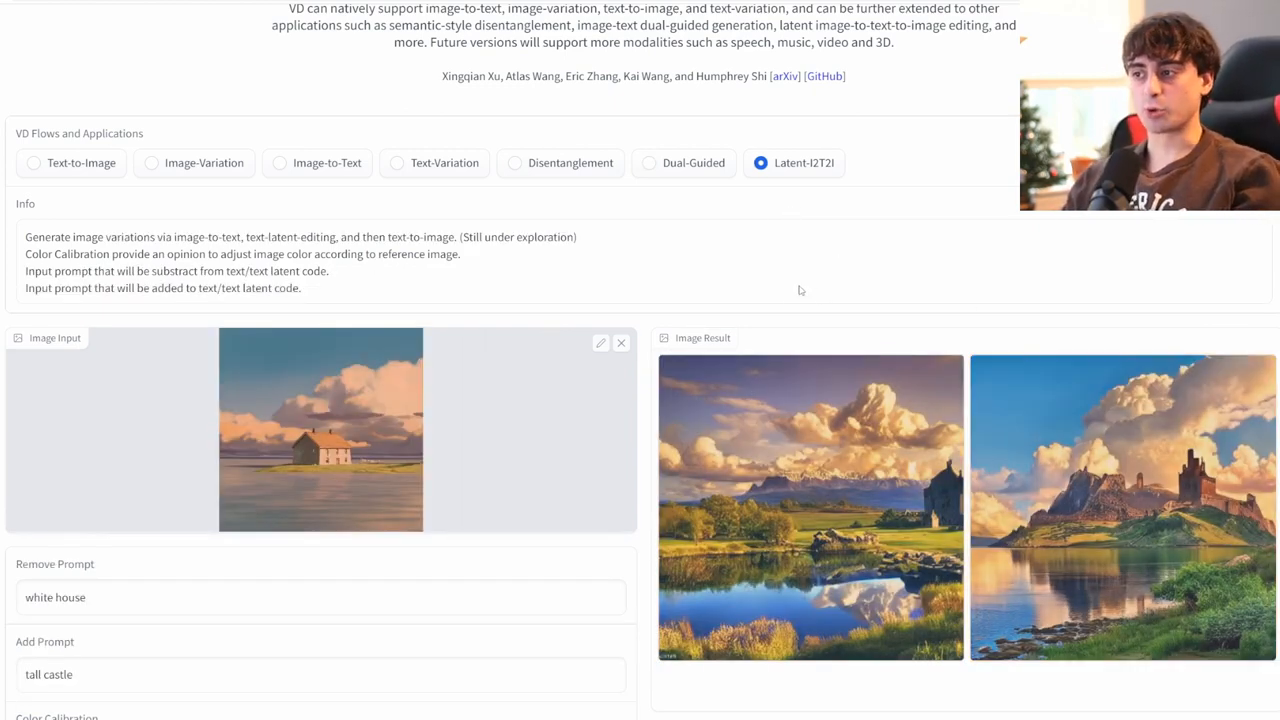
pyautogui.moveTo(807, 181)
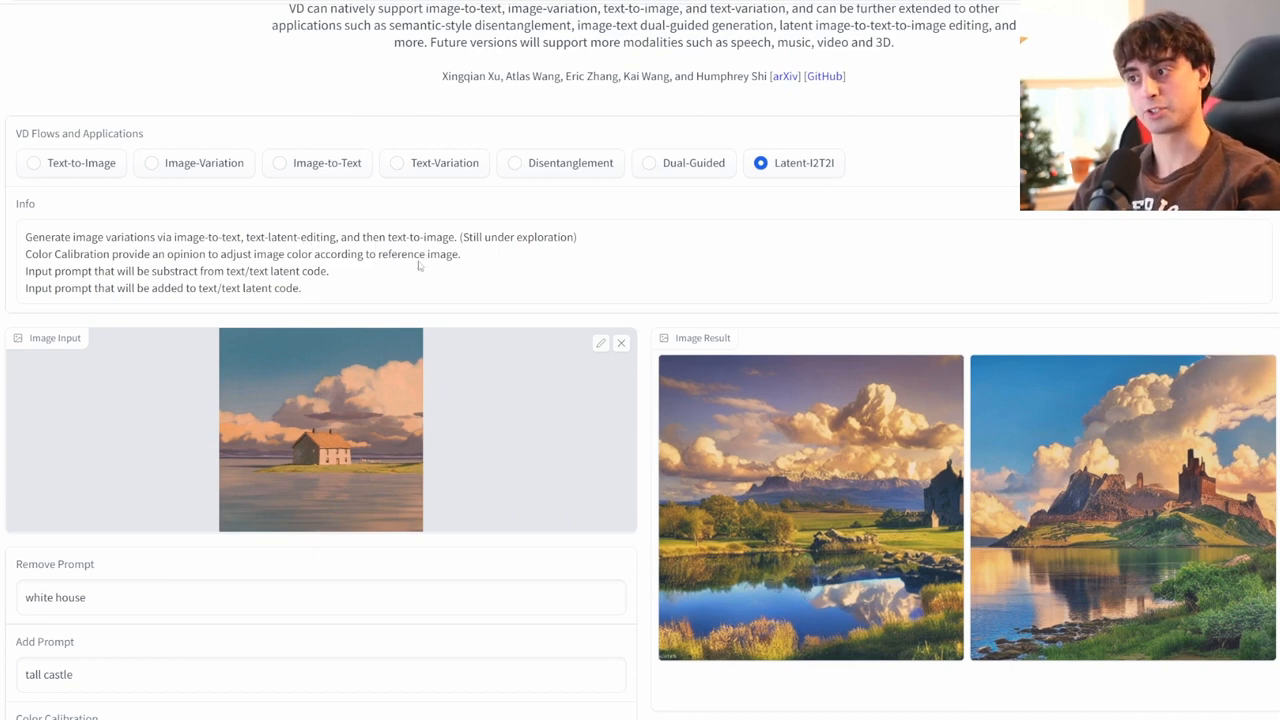
# Load the lakeside house example, replacing 'white house' with 'tall castle', and generate
pyautogui.scroll(-3)
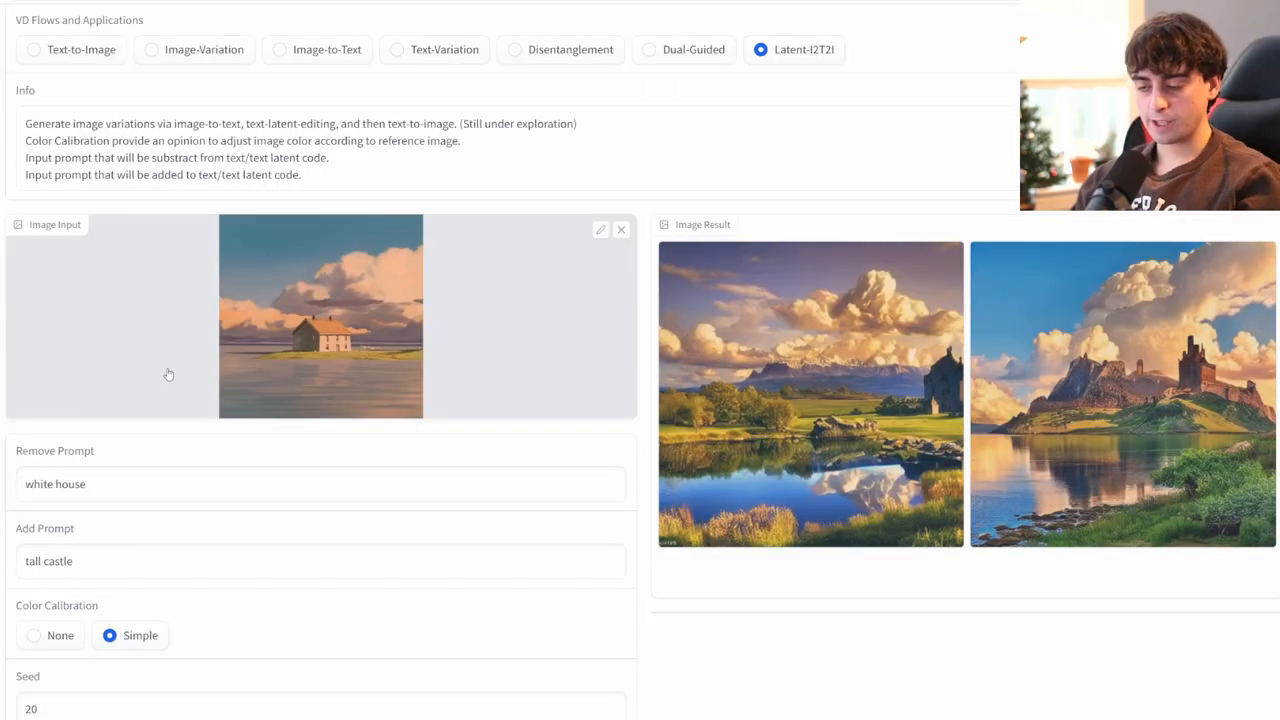
pyautogui.moveTo(372, 408)
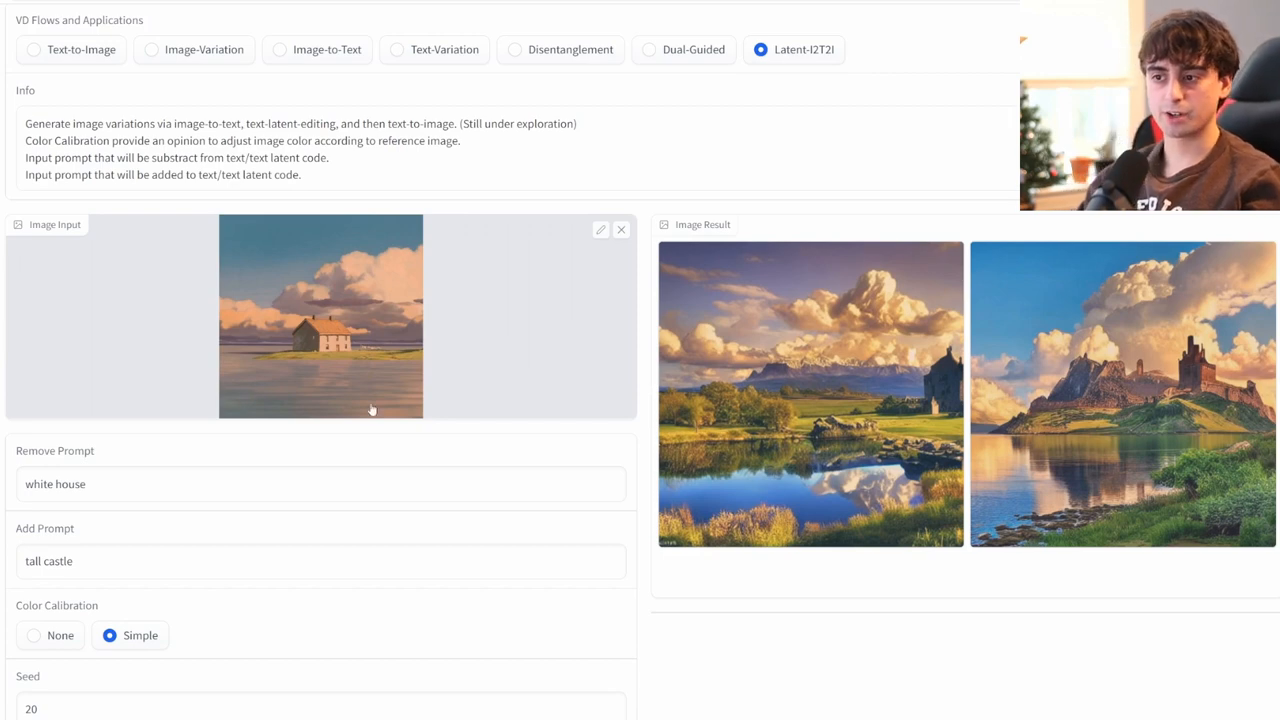
pyautogui.click(90, 484)
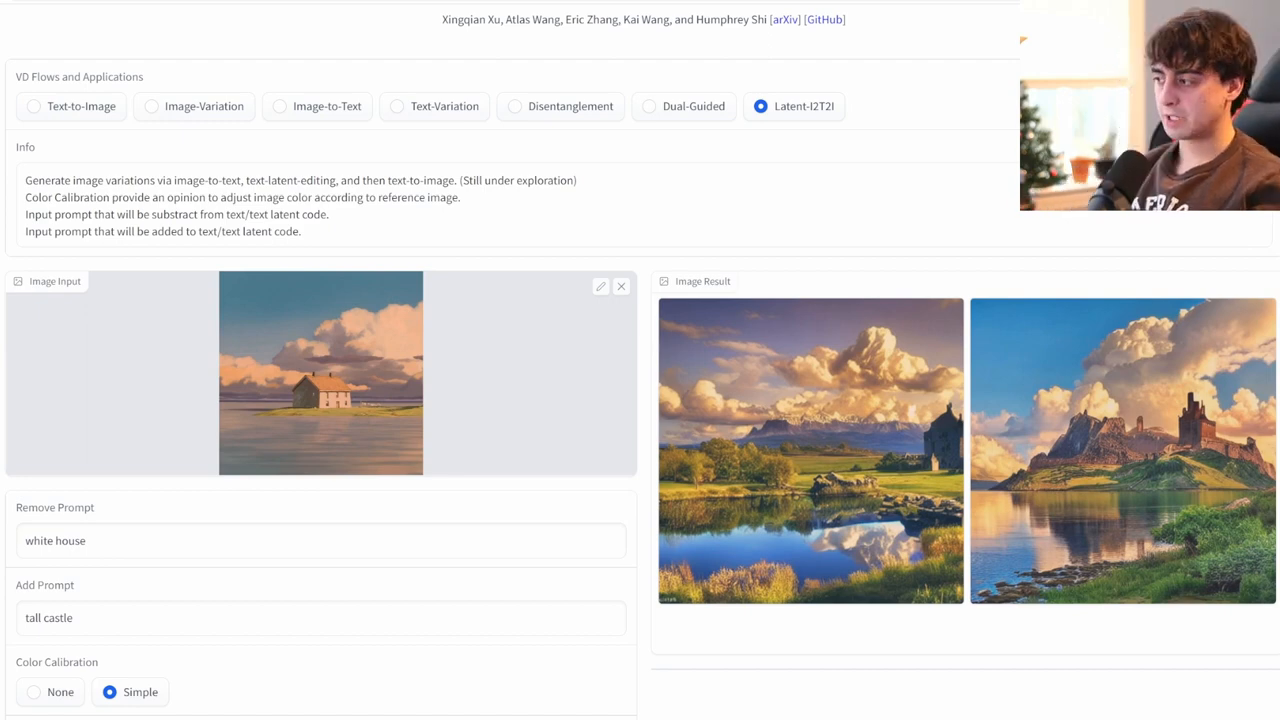
pyautogui.moveTo(630, 657)
pyautogui.write('outer space')
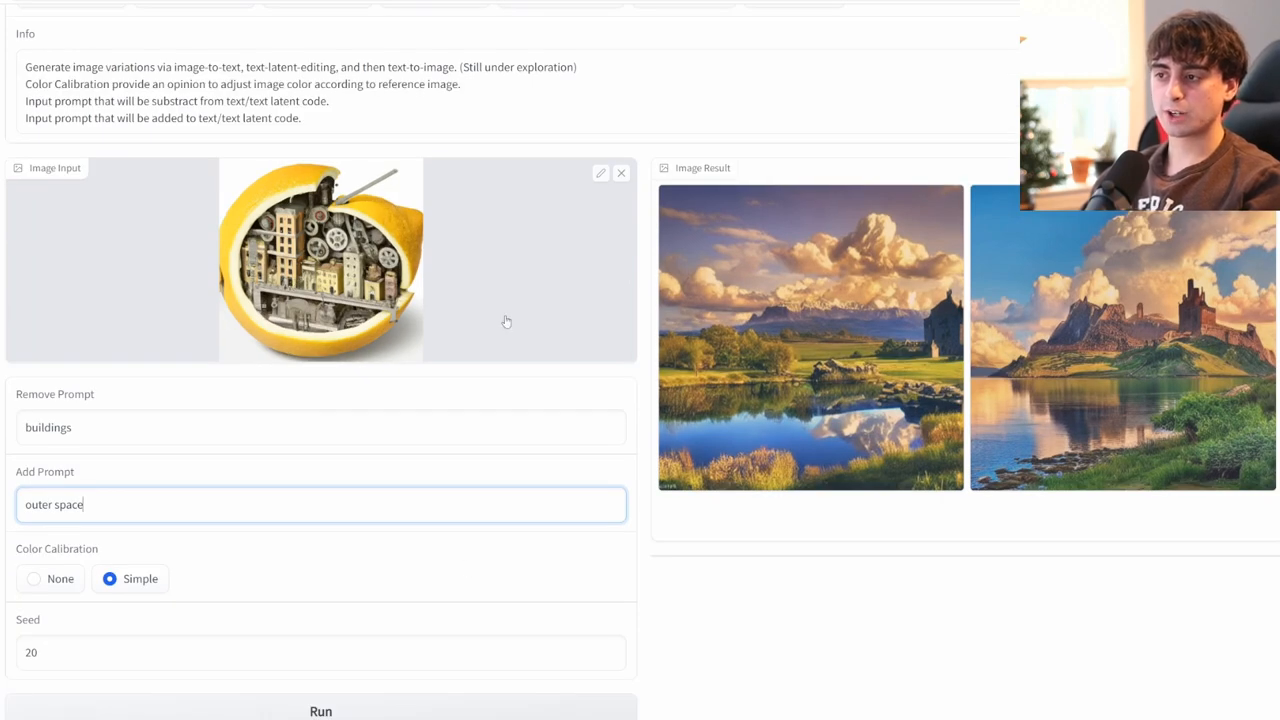
pyautogui.moveTo(435, 253)
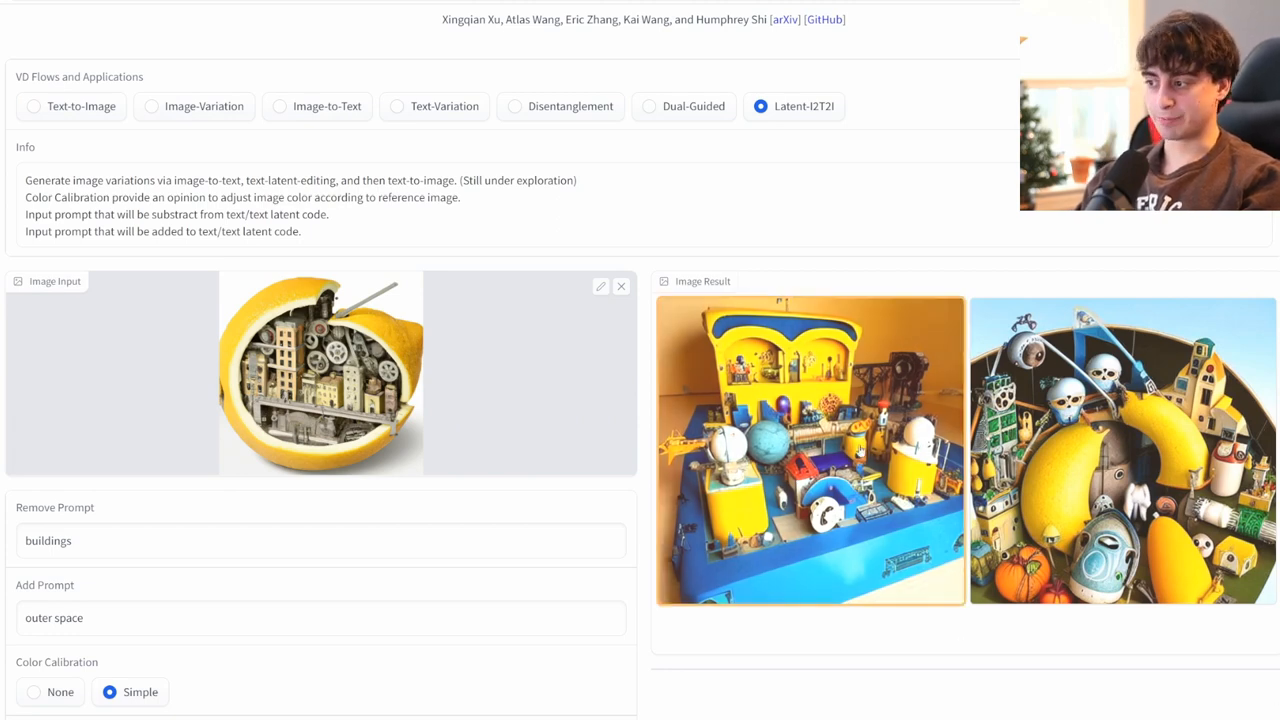
pyautogui.moveTo(459, 349)
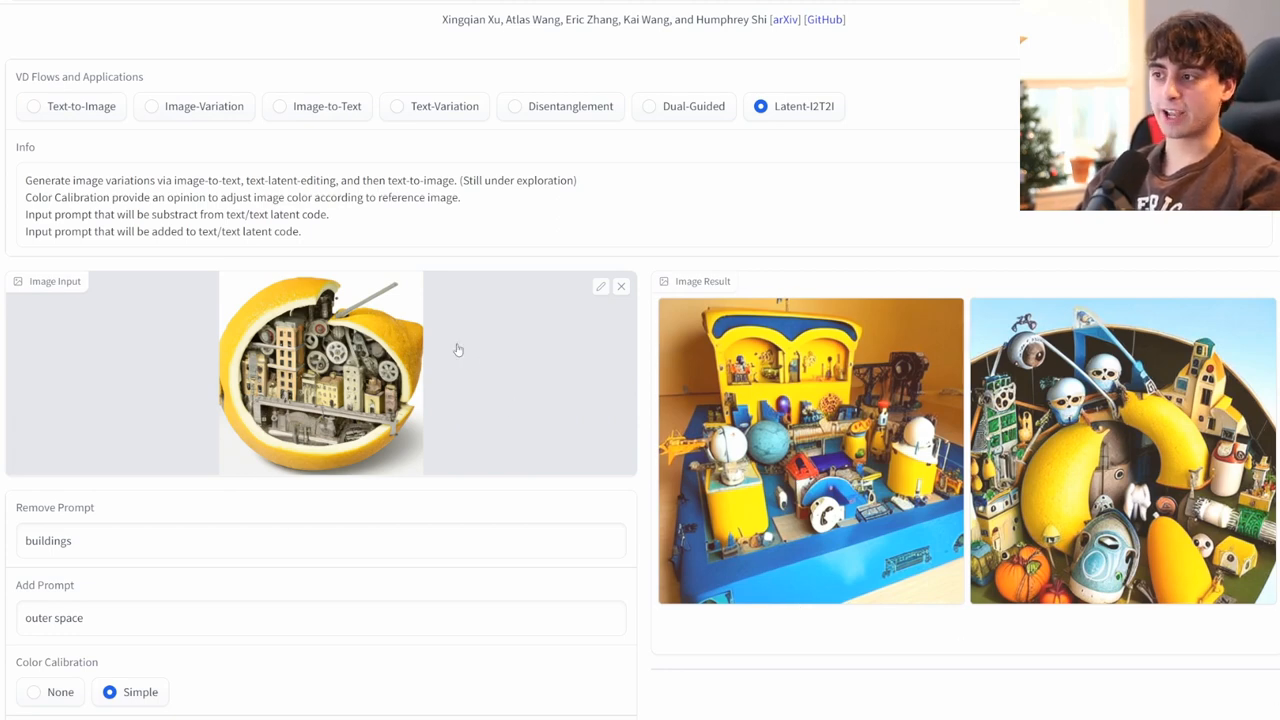
pyautogui.moveTo(620, 285)
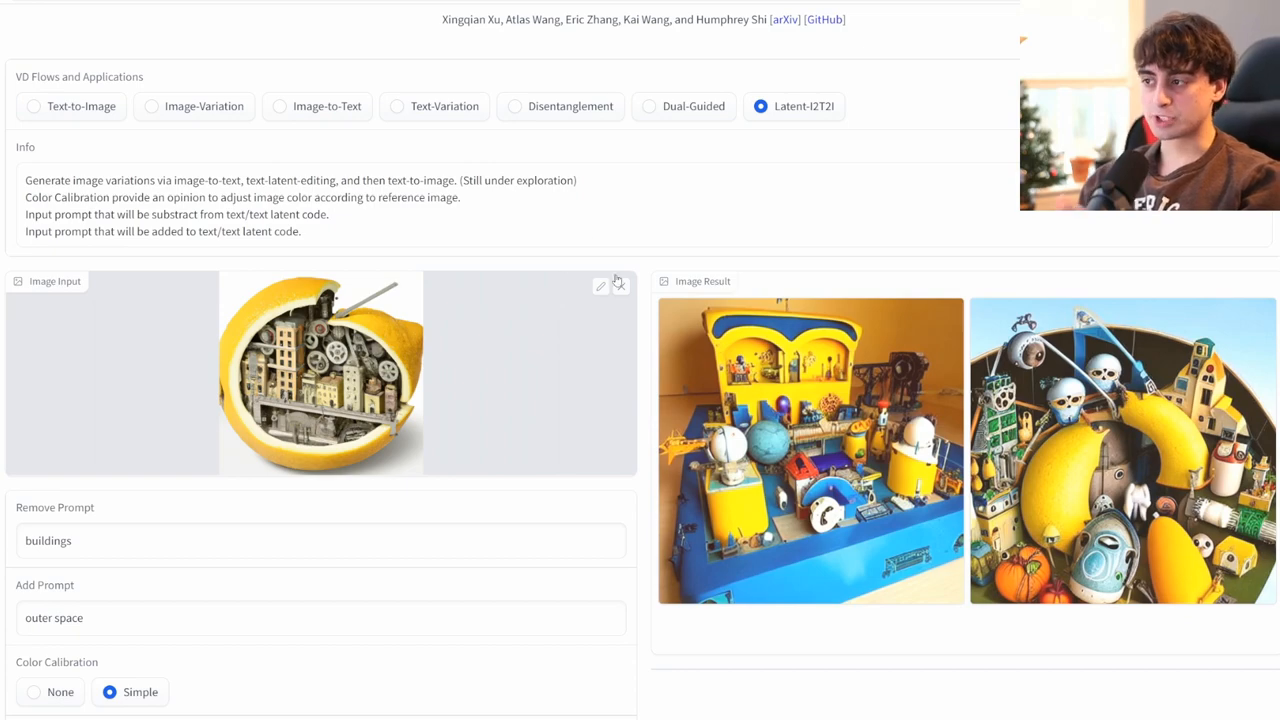
# Scroll down through the lemon-city Latent-I2T2I results, buildings swapped for outer space
pyautogui.scroll(-3)
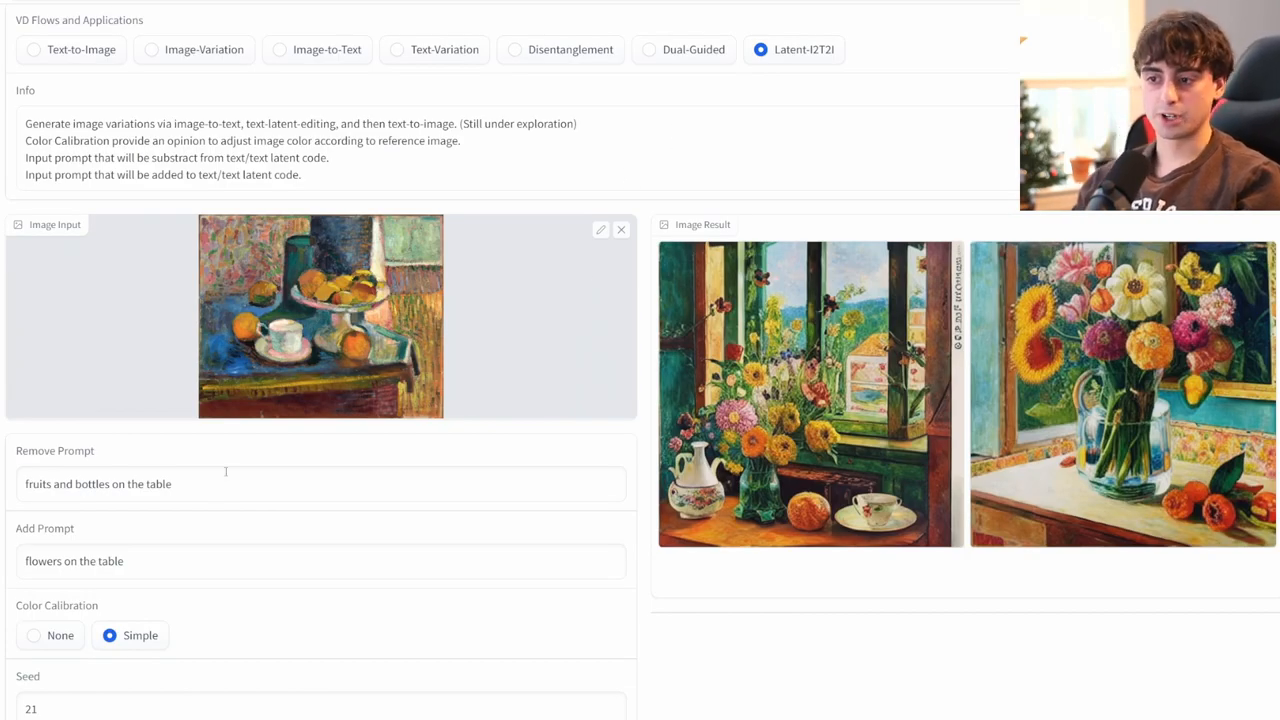
pyautogui.moveTo(368, 382)
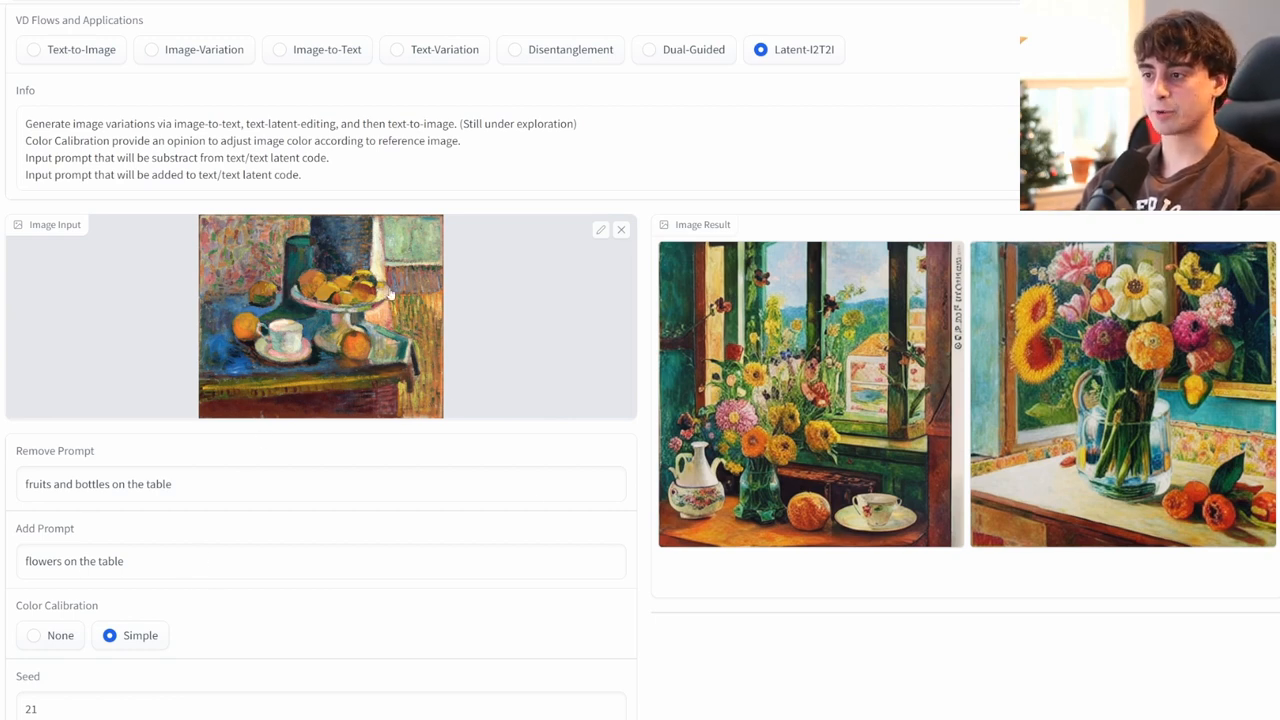
pyautogui.moveTo(985, 618)
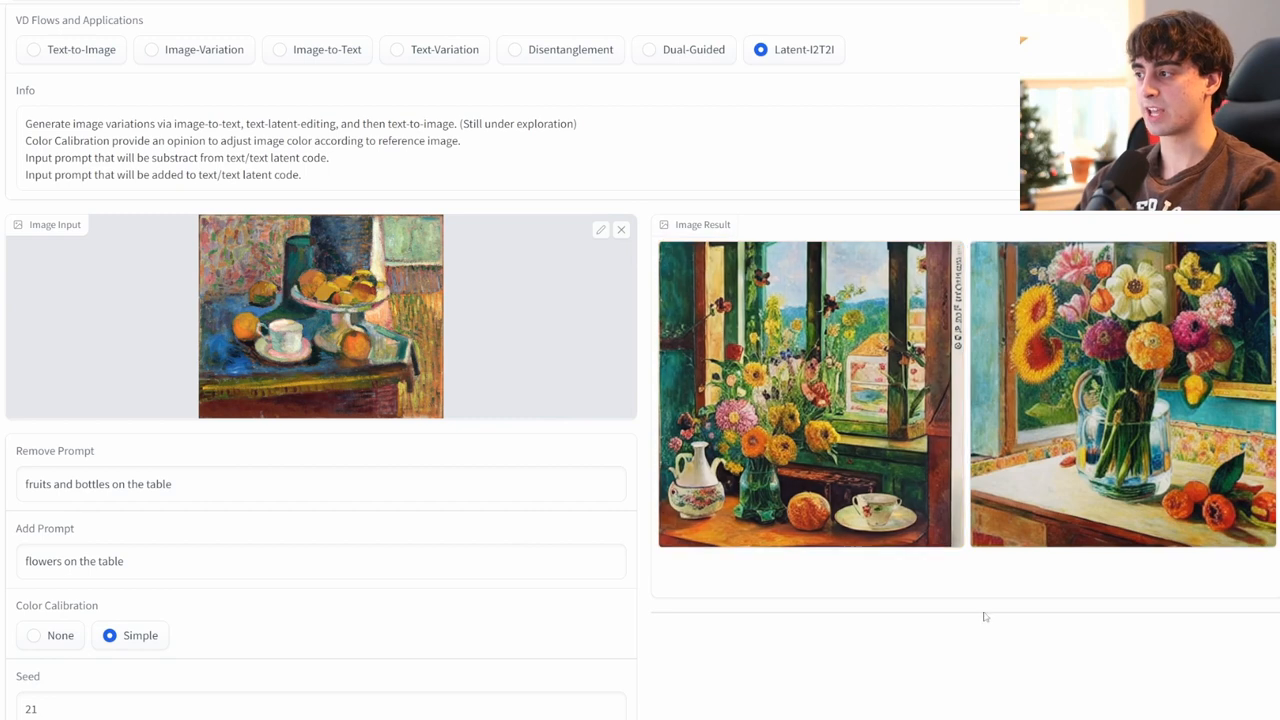